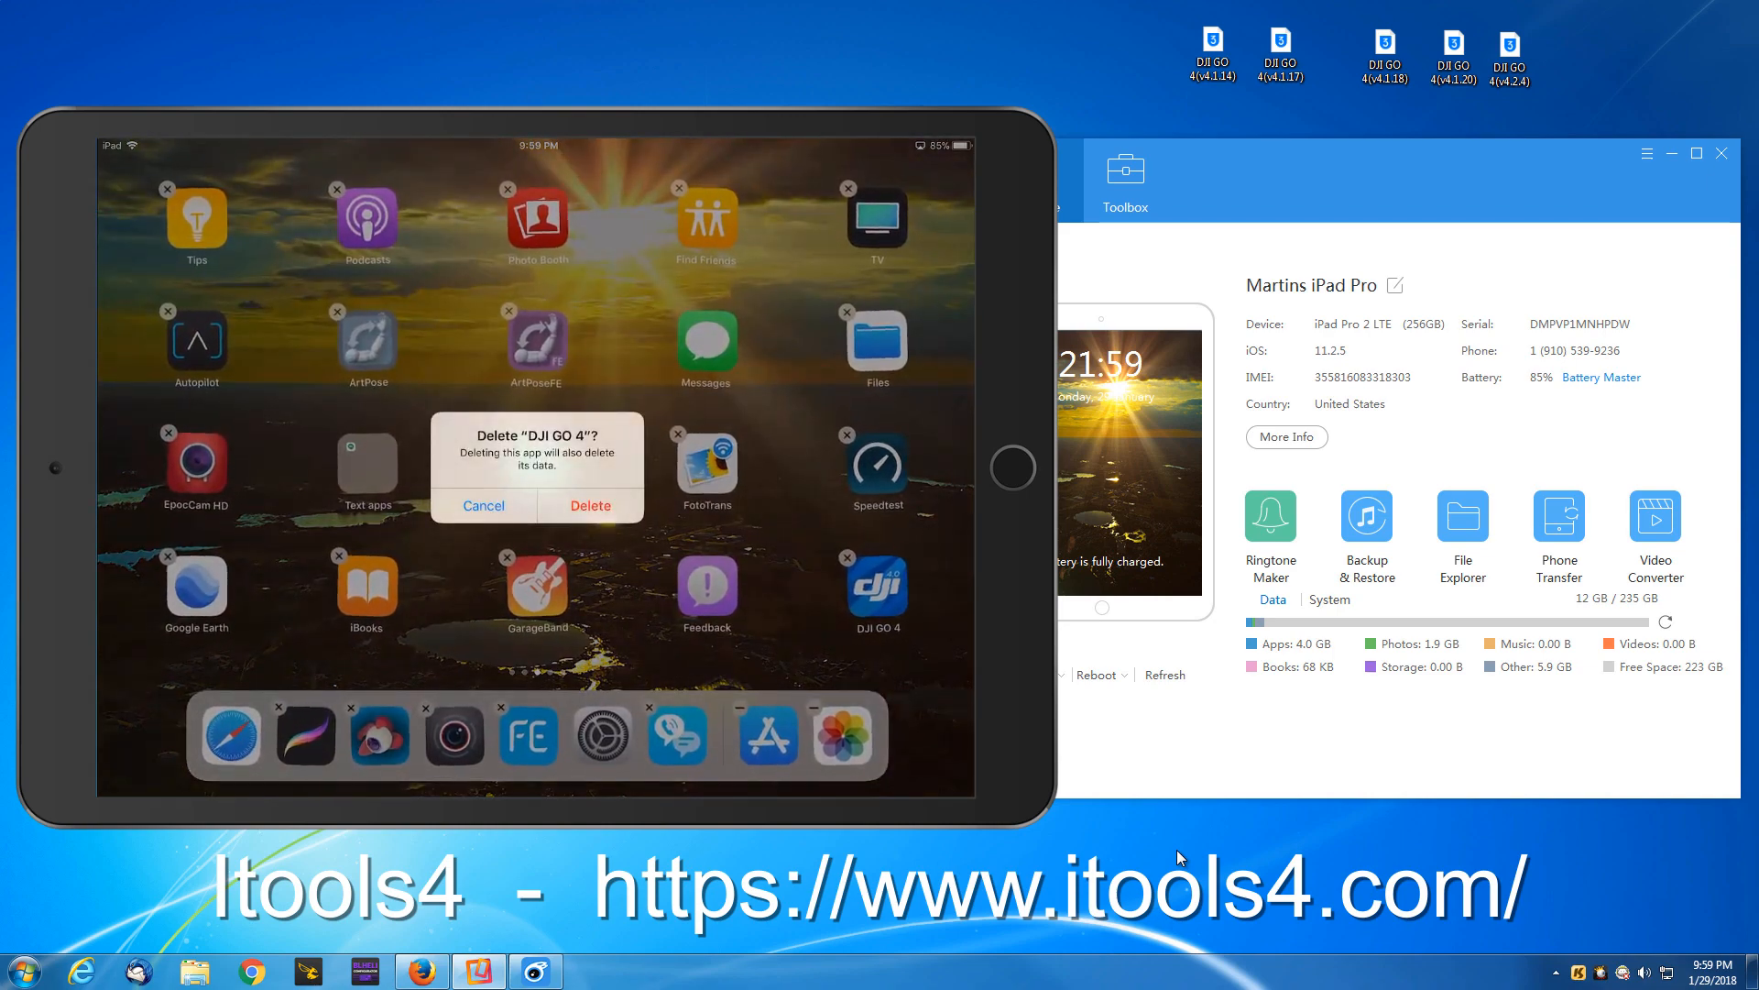
Step: Confirm deleting DJI GO 4 and its data from the iPad
click(482, 506)
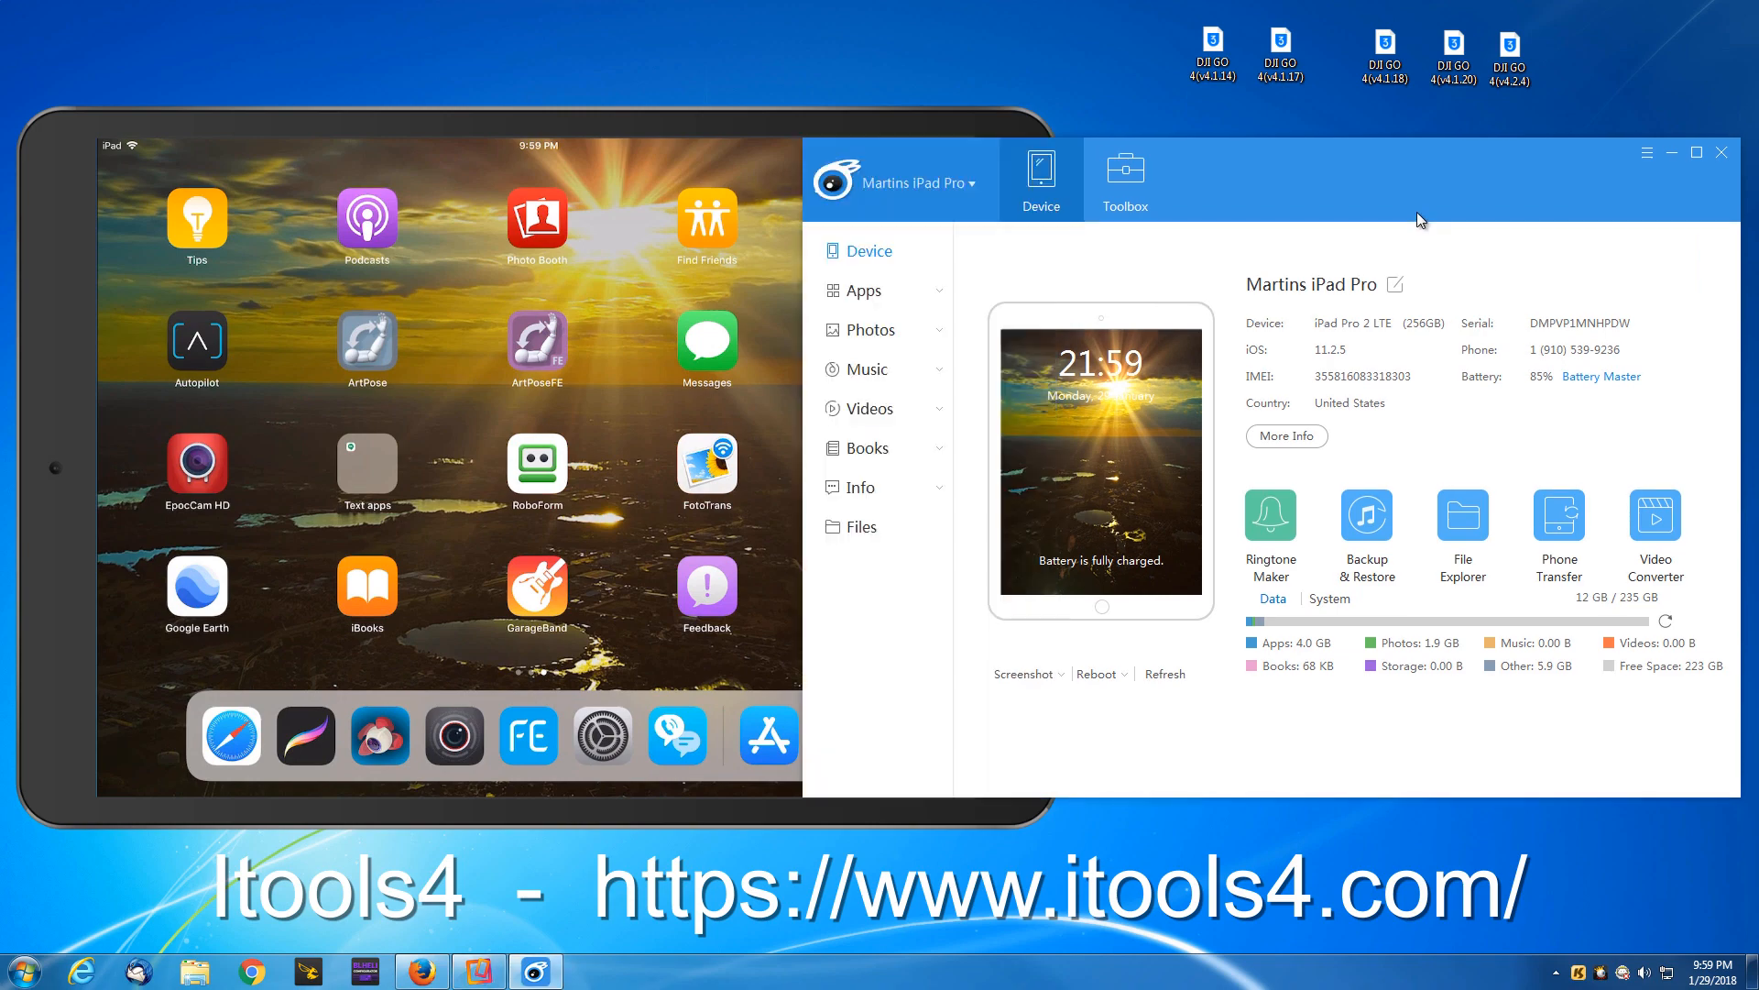
Step: Show the iPad's 30 installed iOS apps in iTools 4 and scroll through the whole list
click(863, 289)
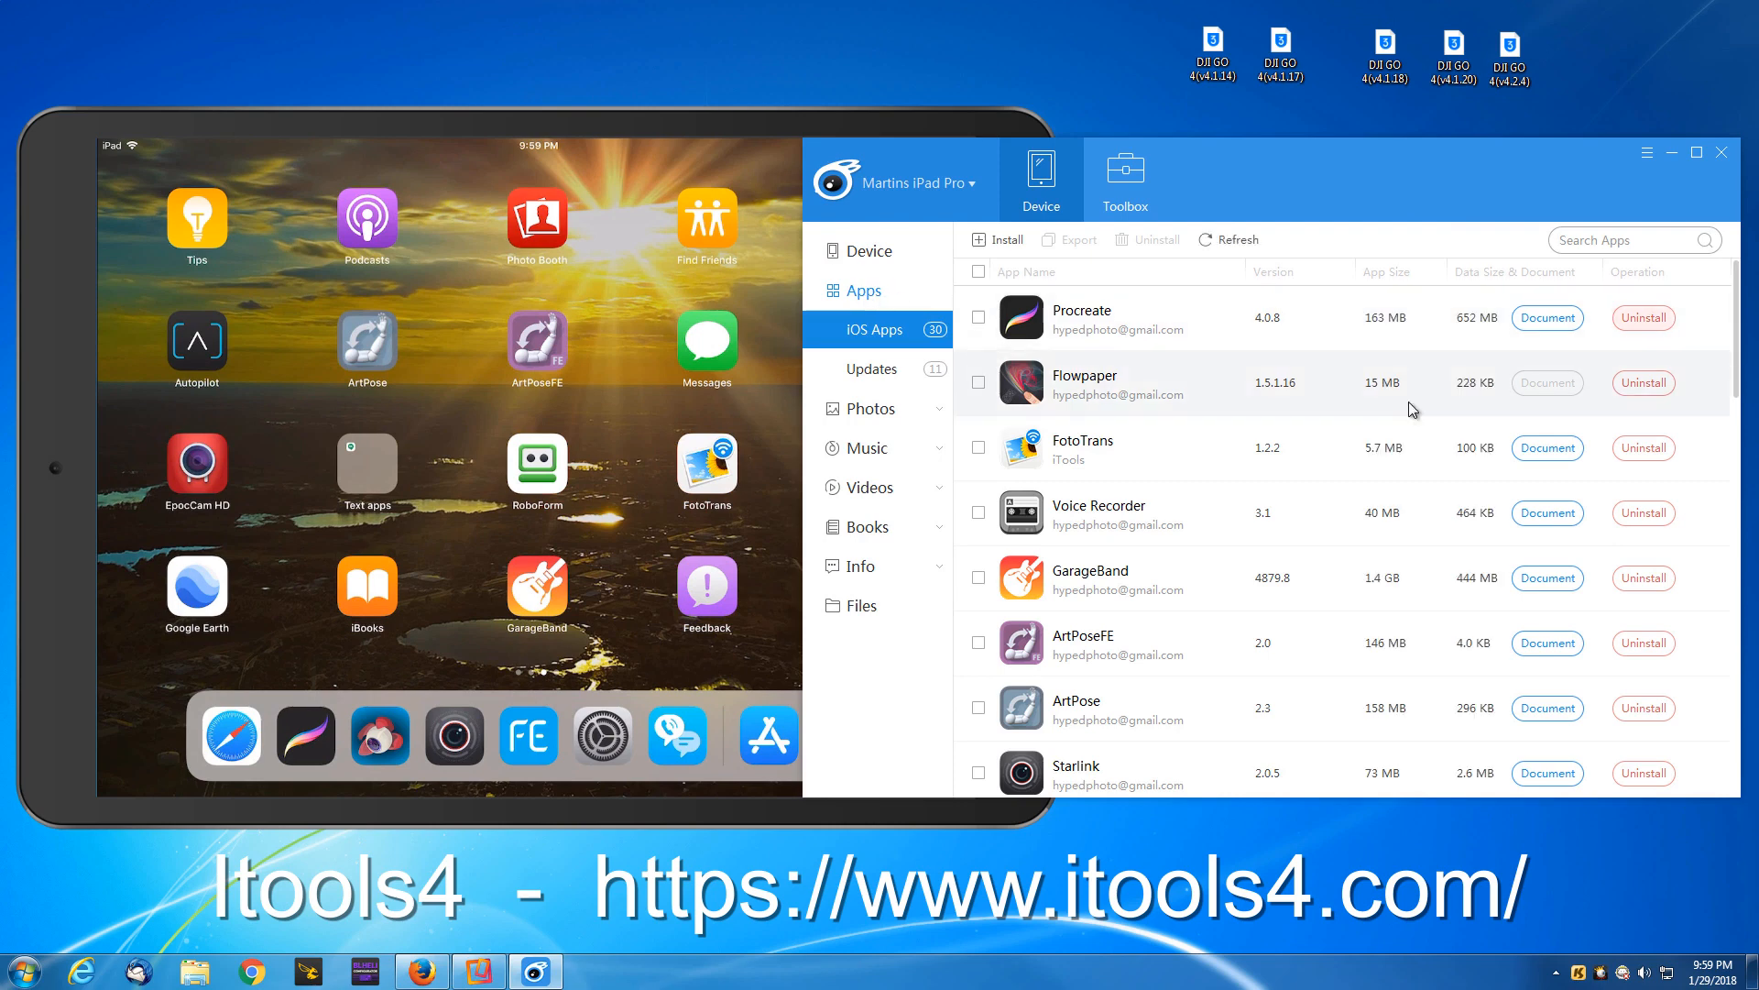
scroll(down, 3)
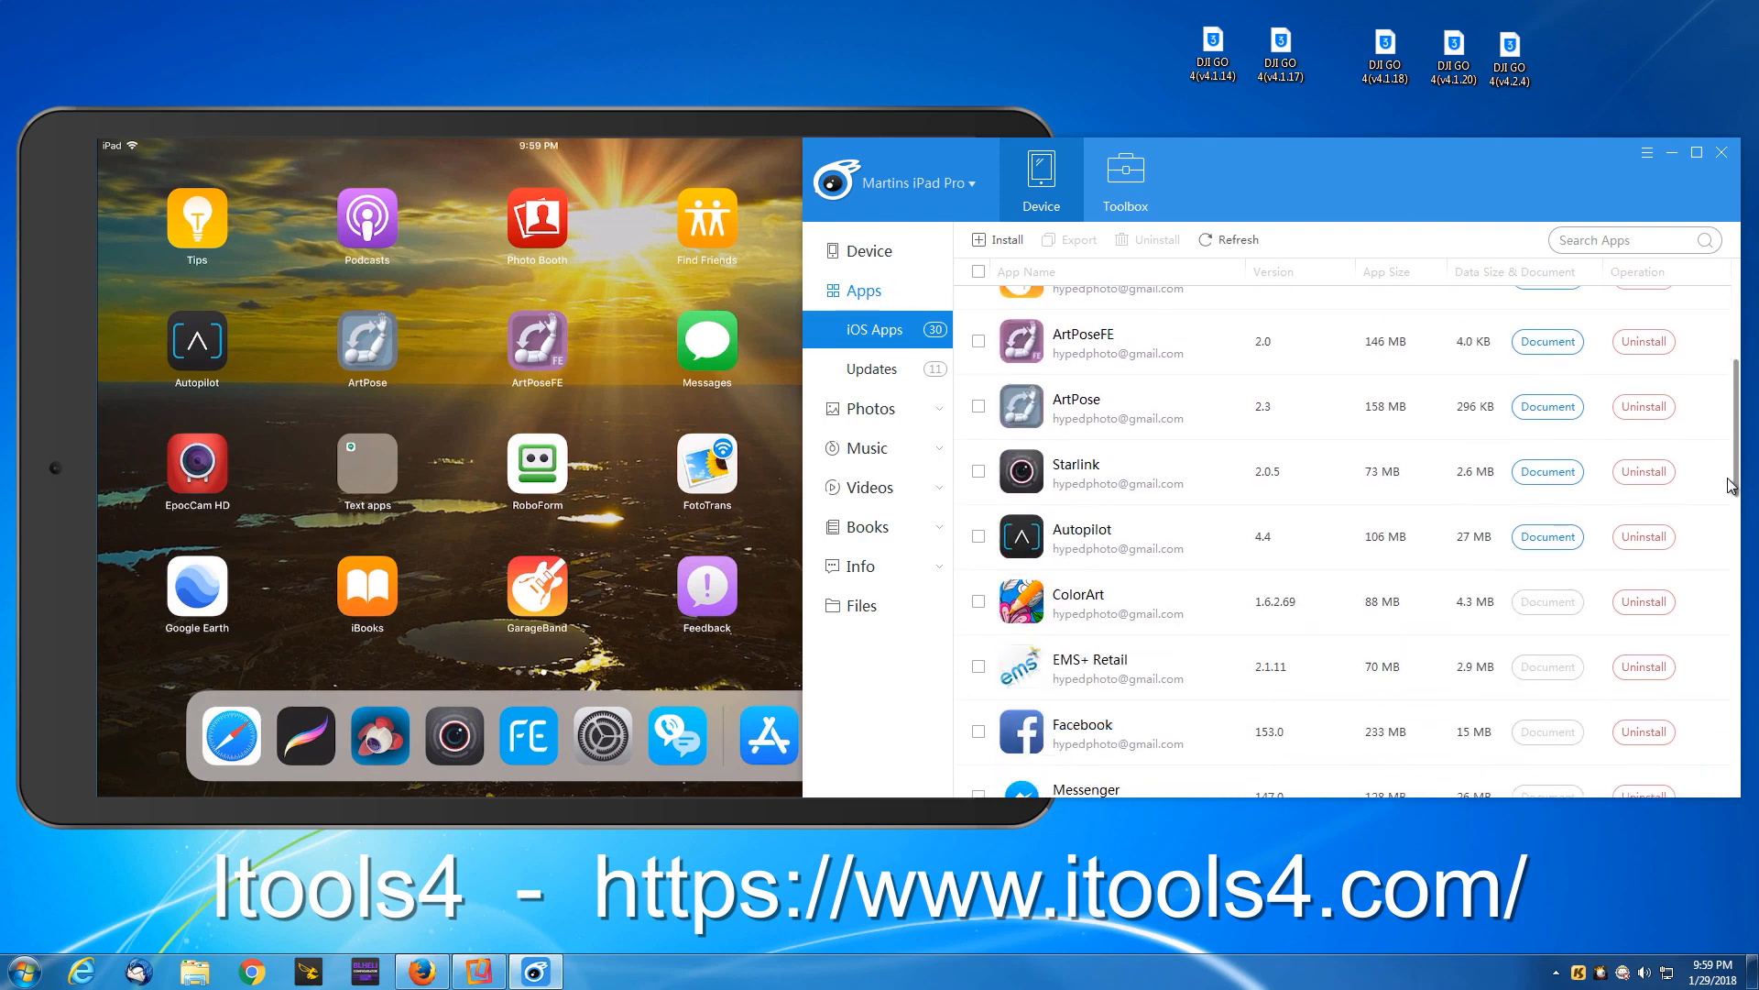
scroll(down, 3)
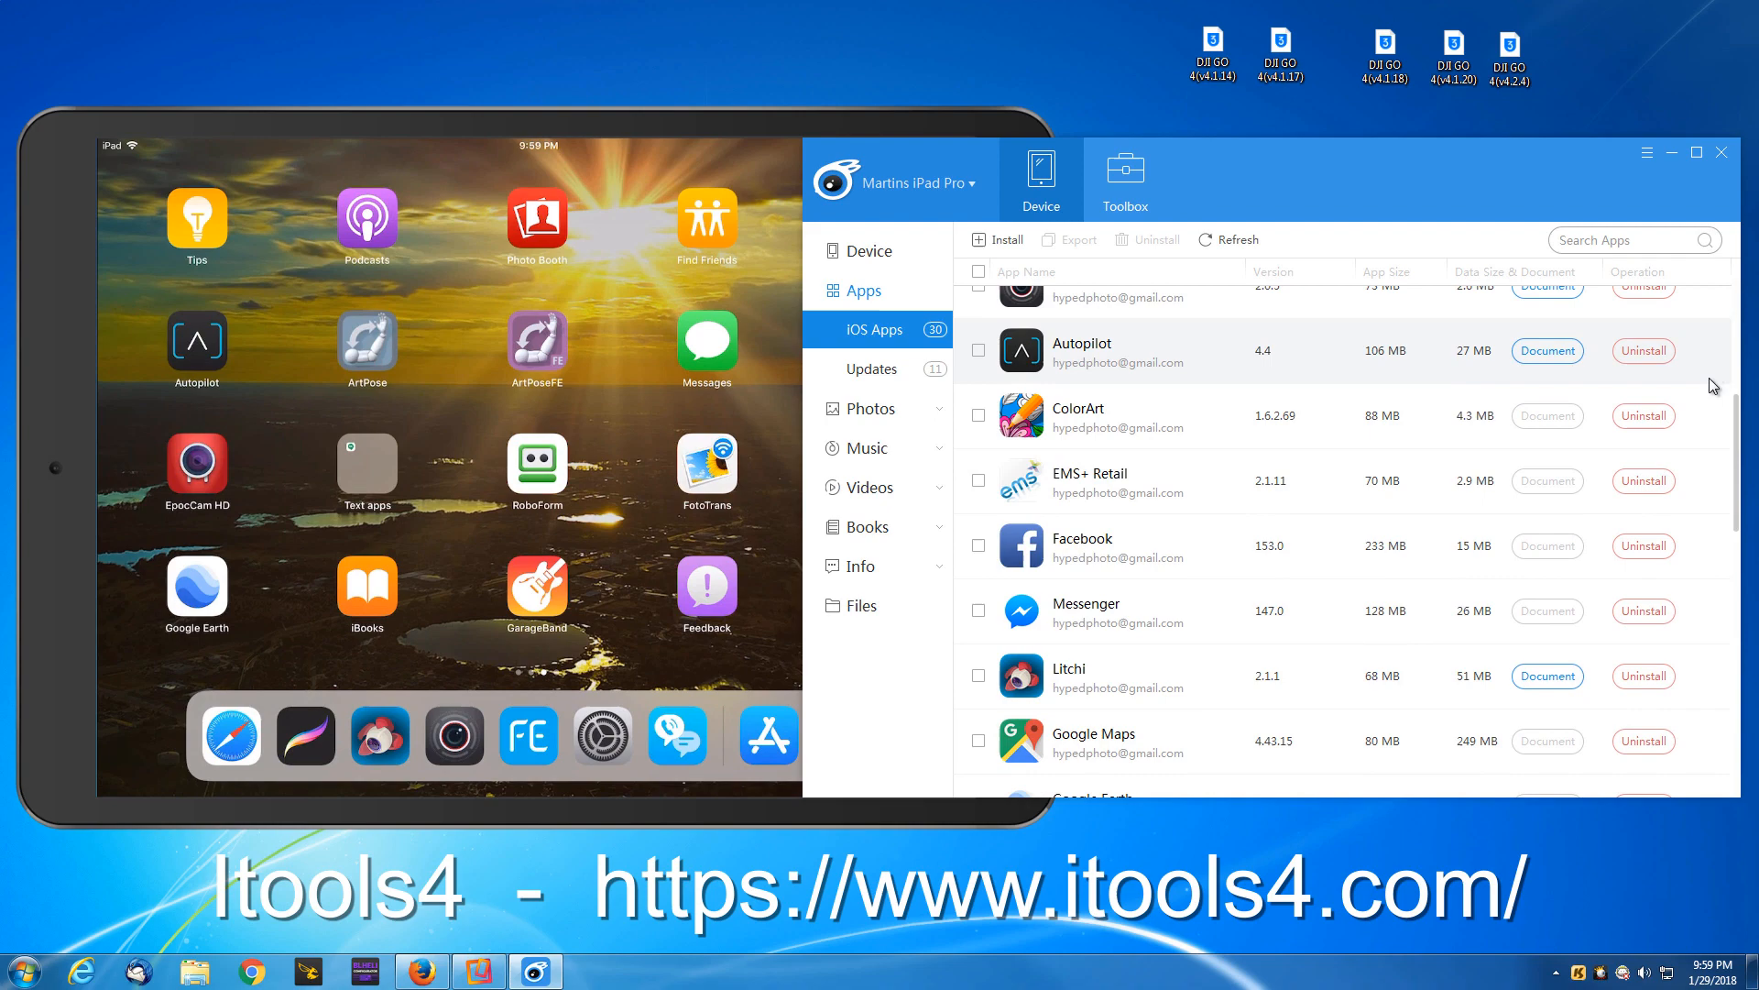
scroll(down, 3)
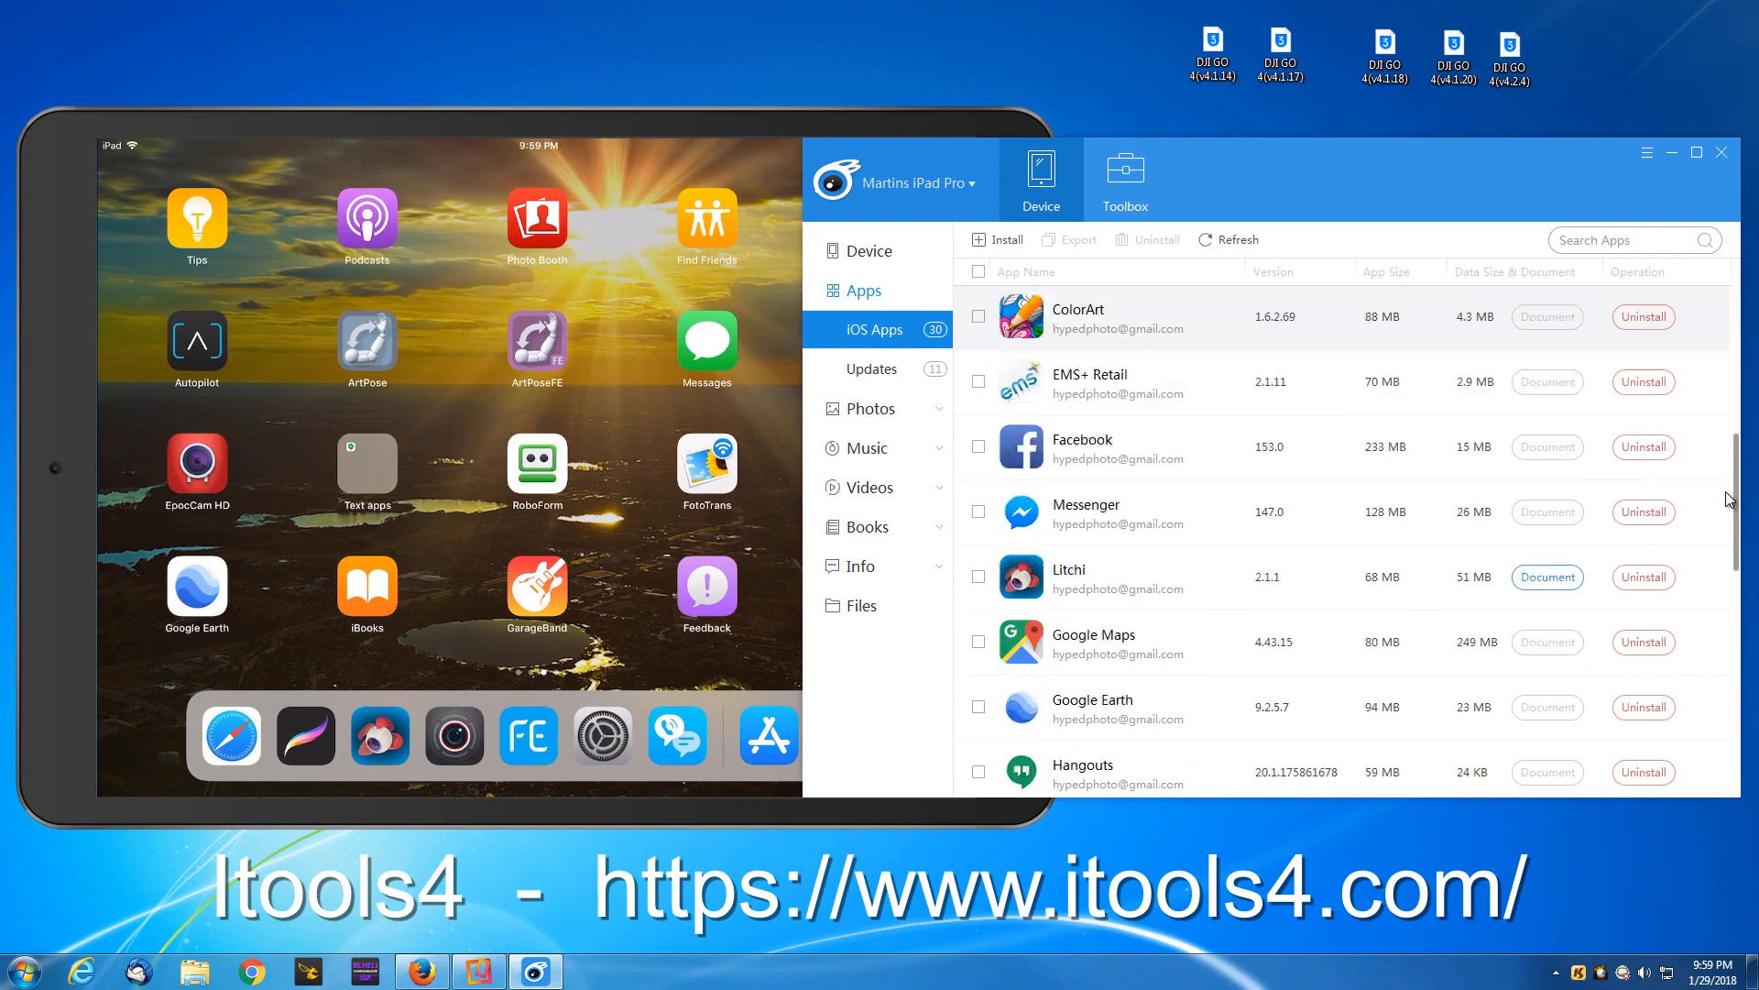
scroll(down, 3)
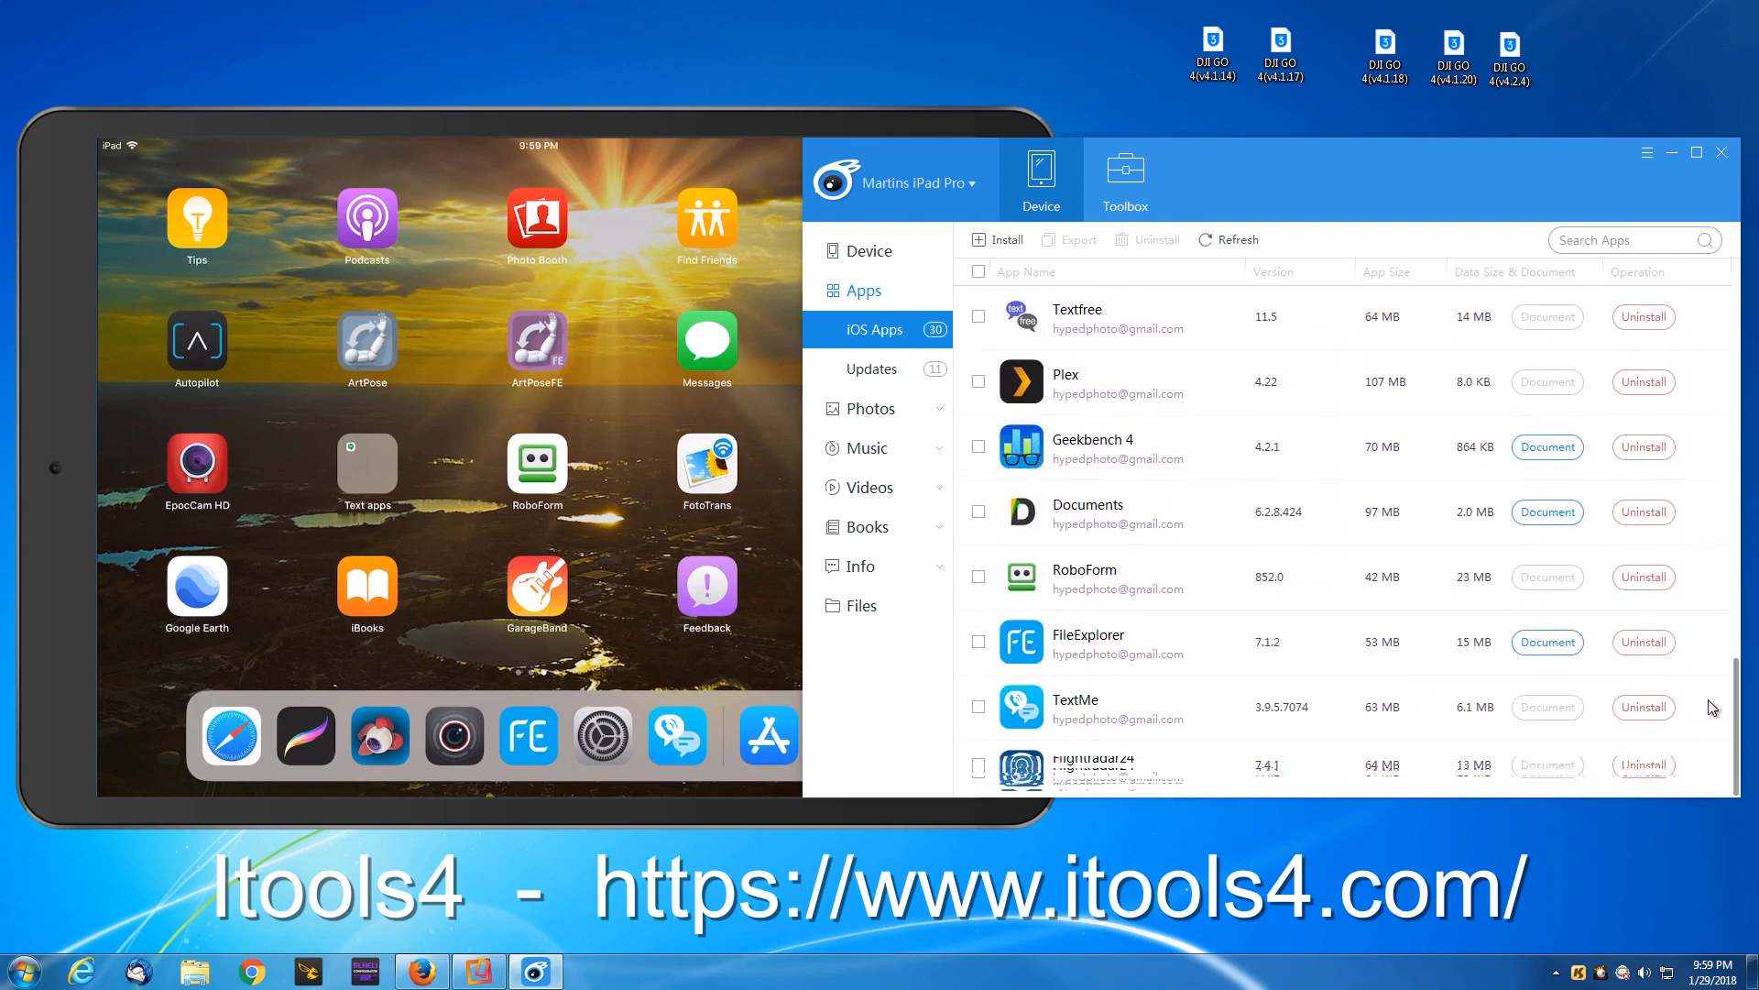
scroll(down, 3)
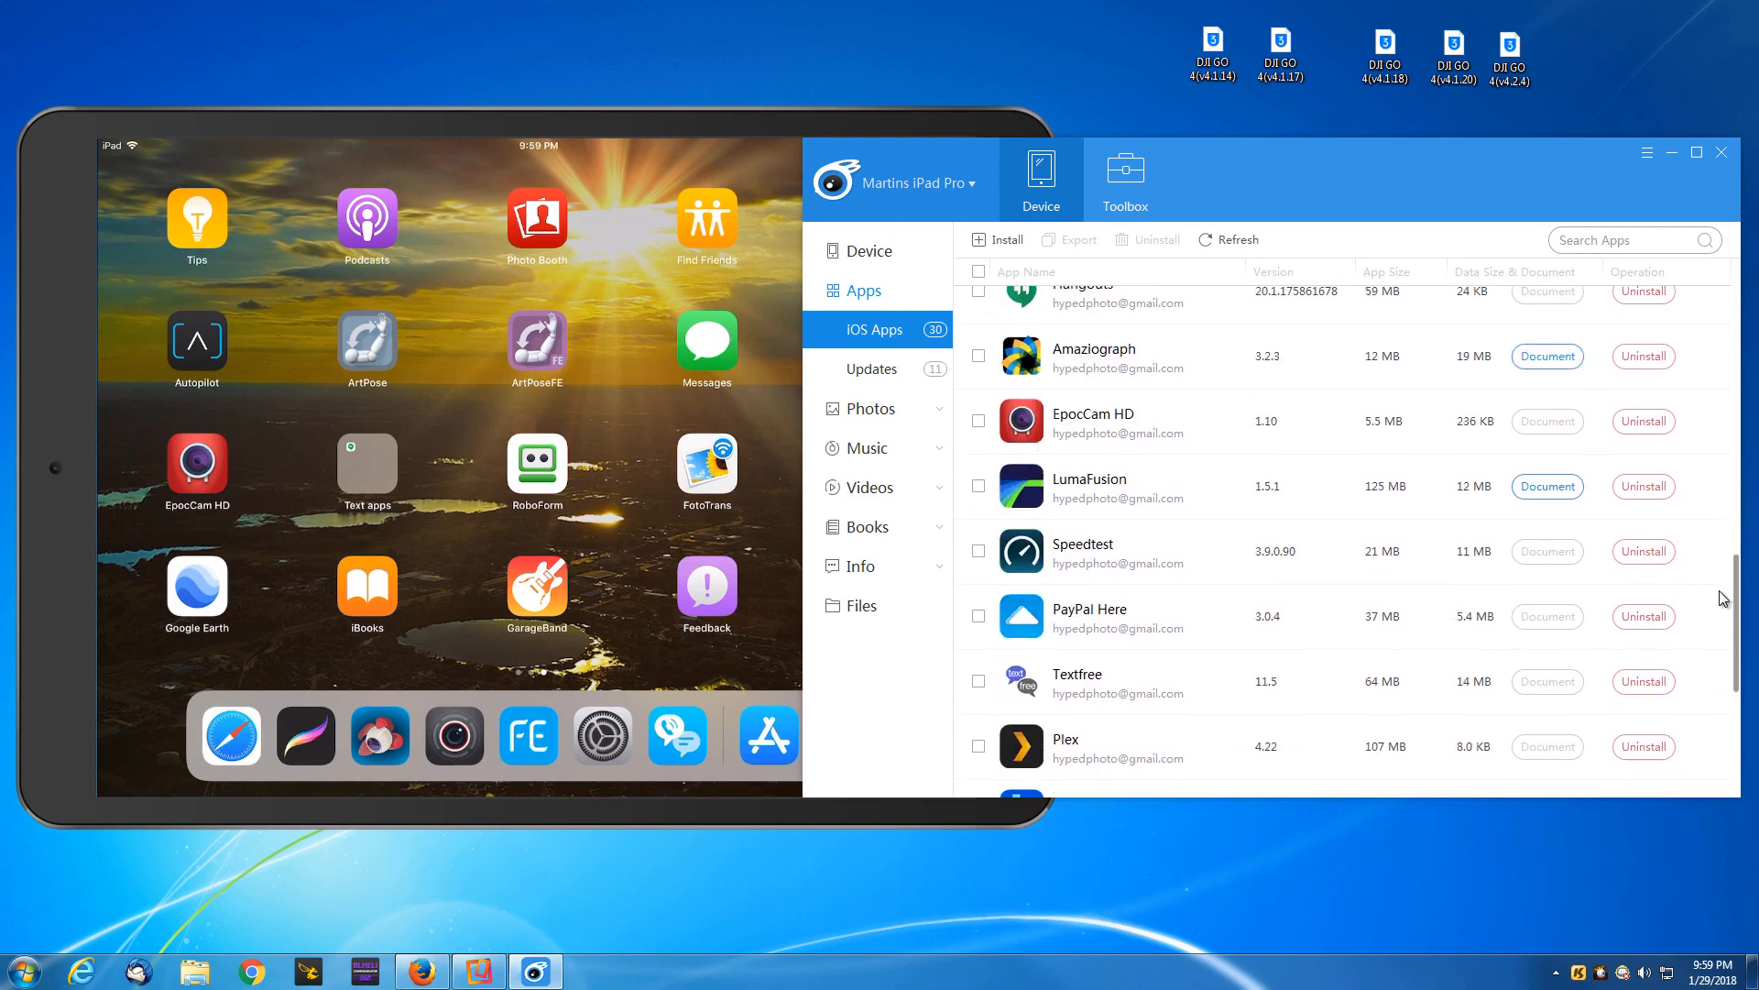
scroll(down, 3)
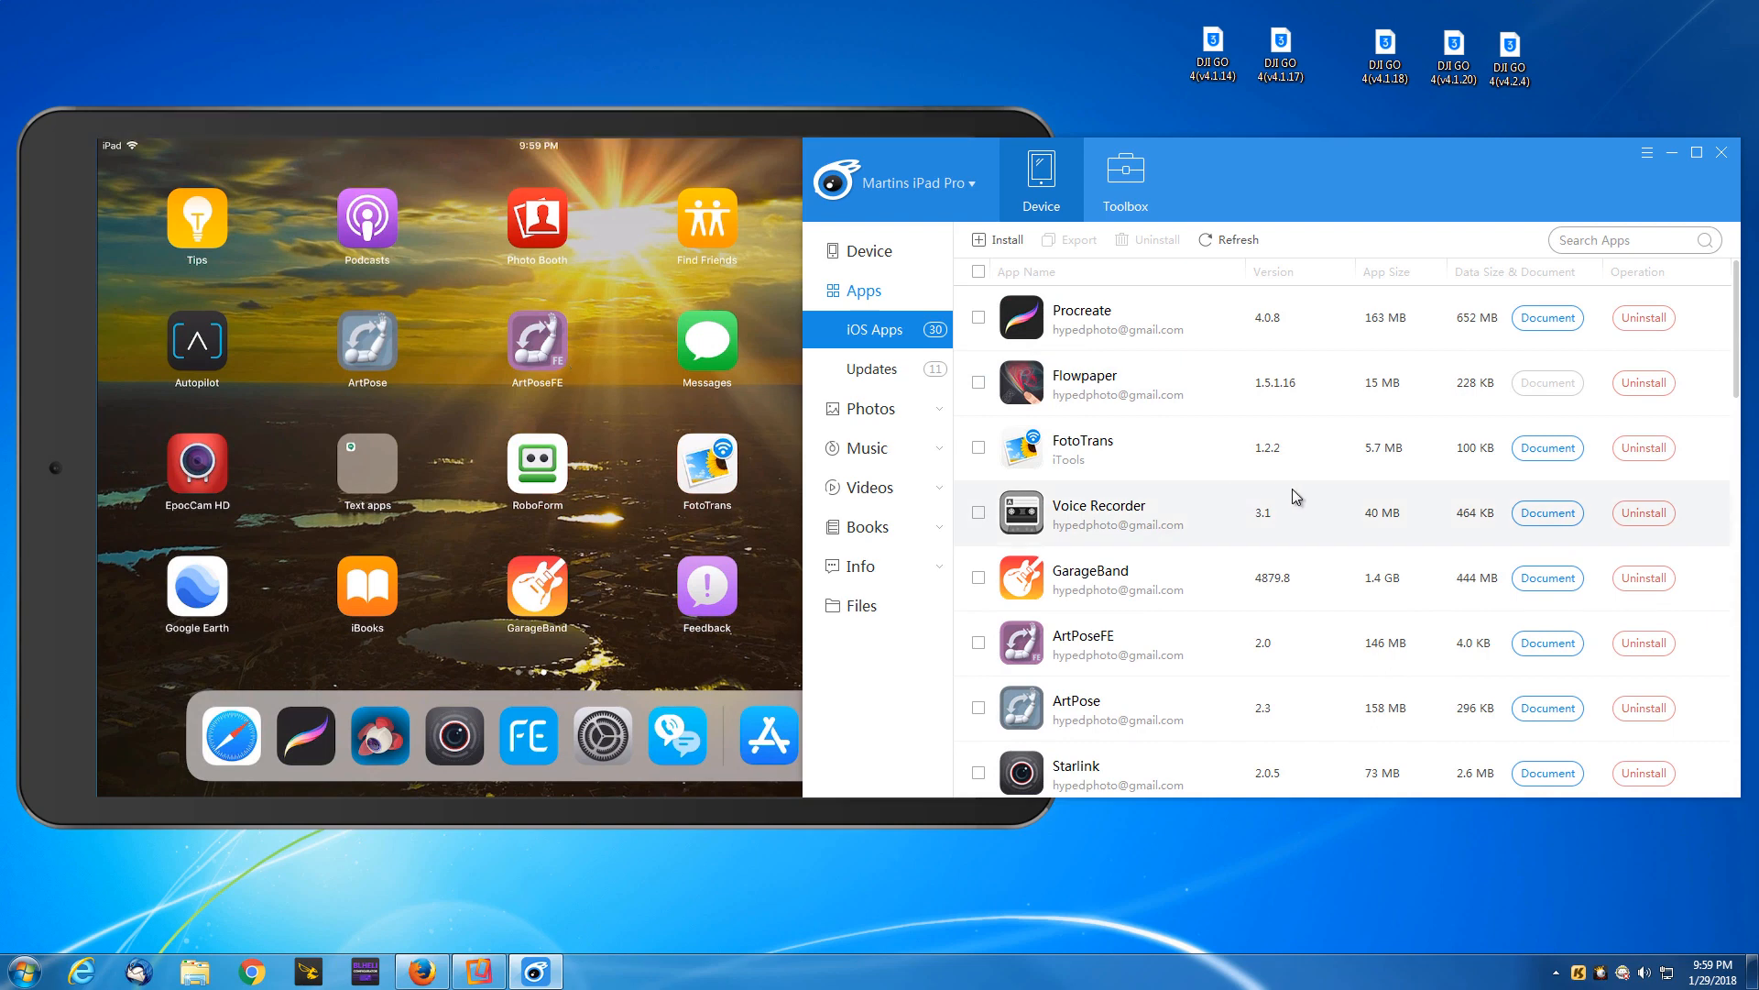
mouse_move(1231, 294)
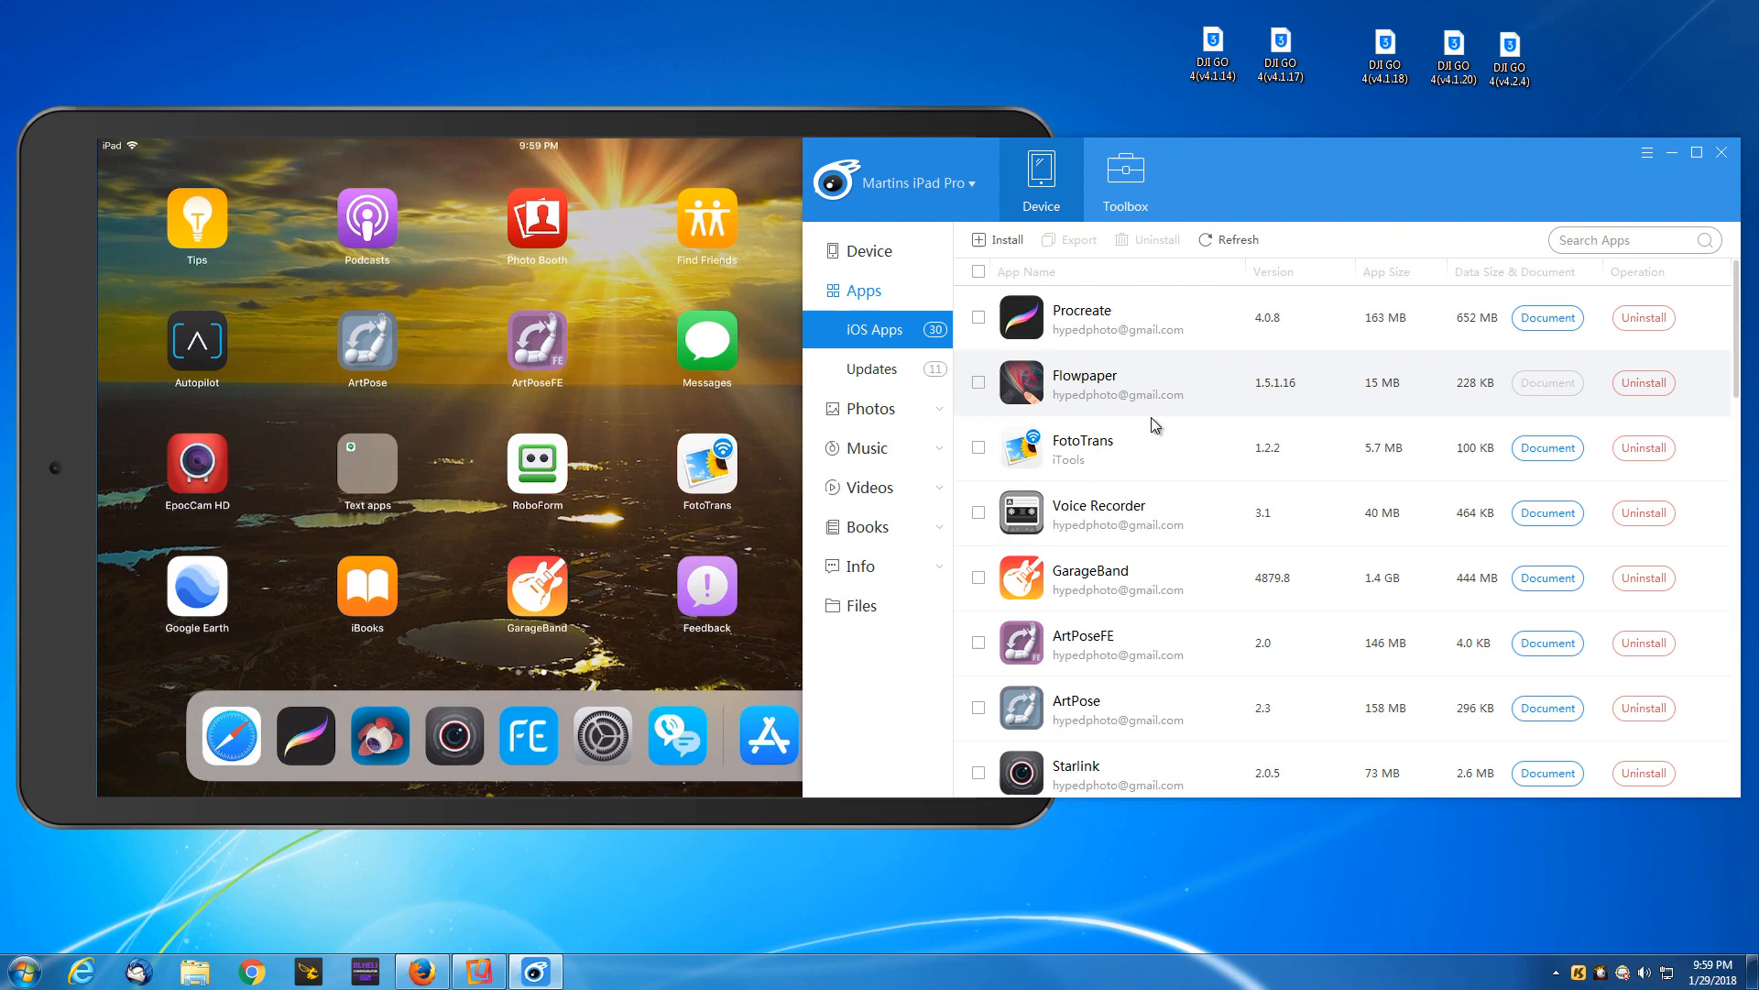
mouse_move(1316, 501)
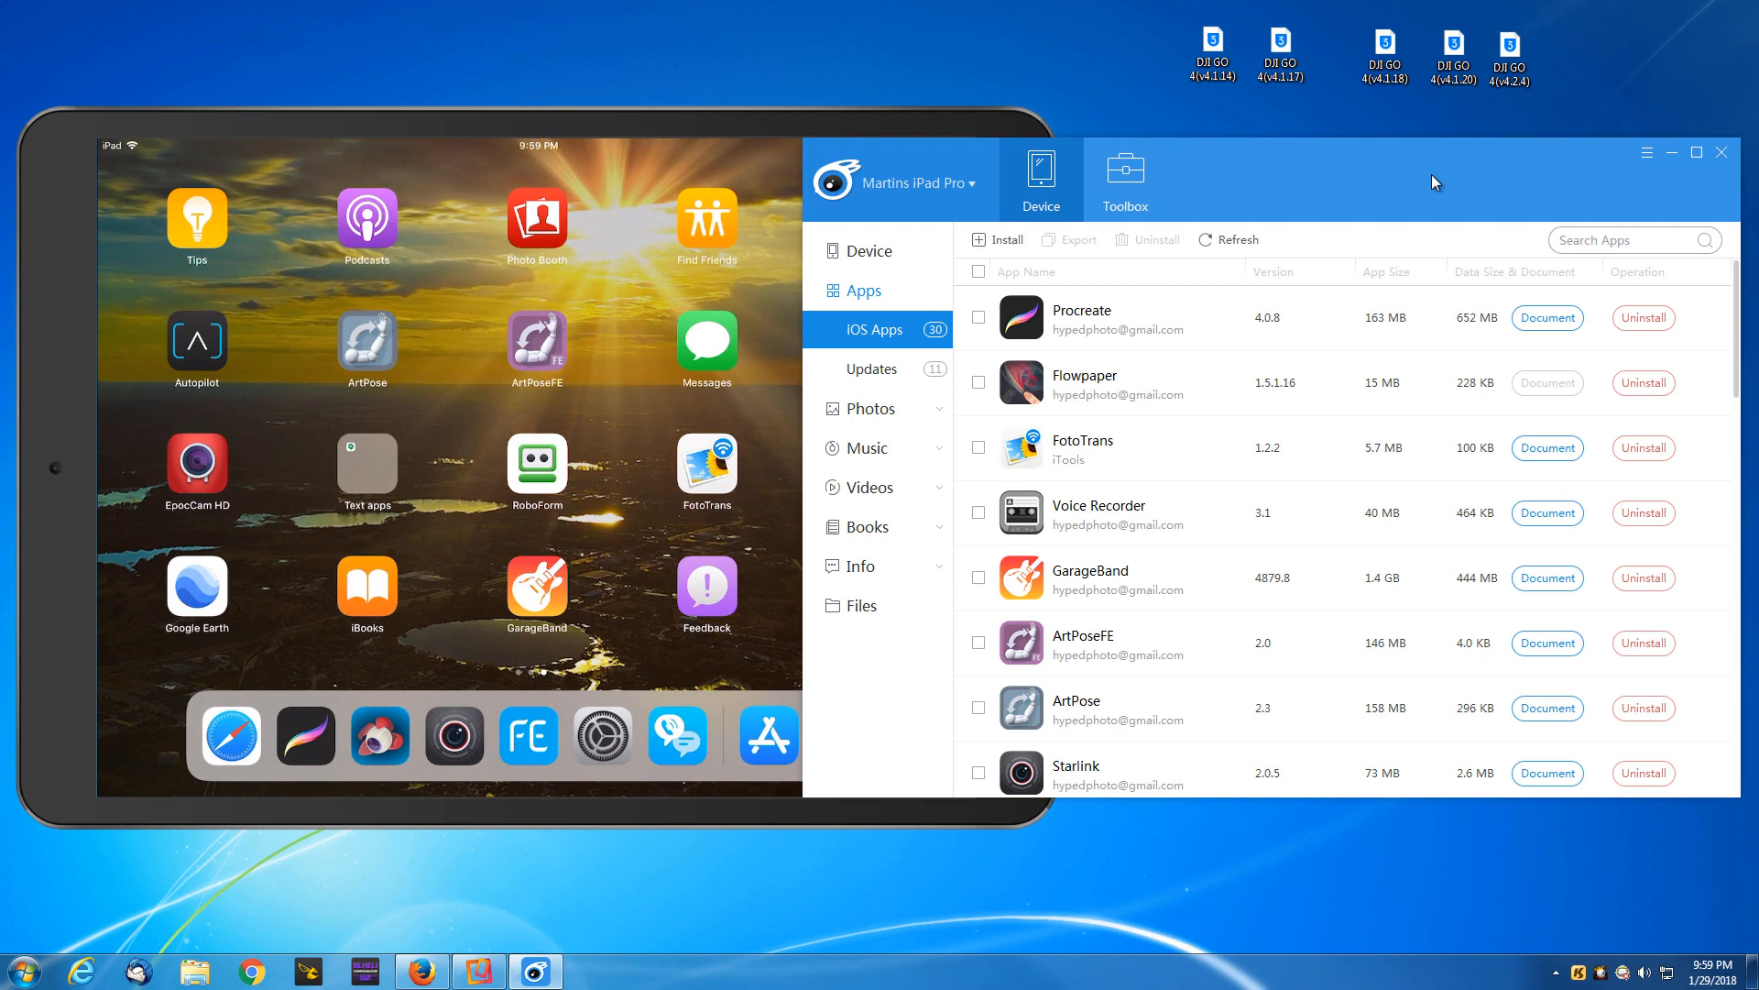
click(1277, 53)
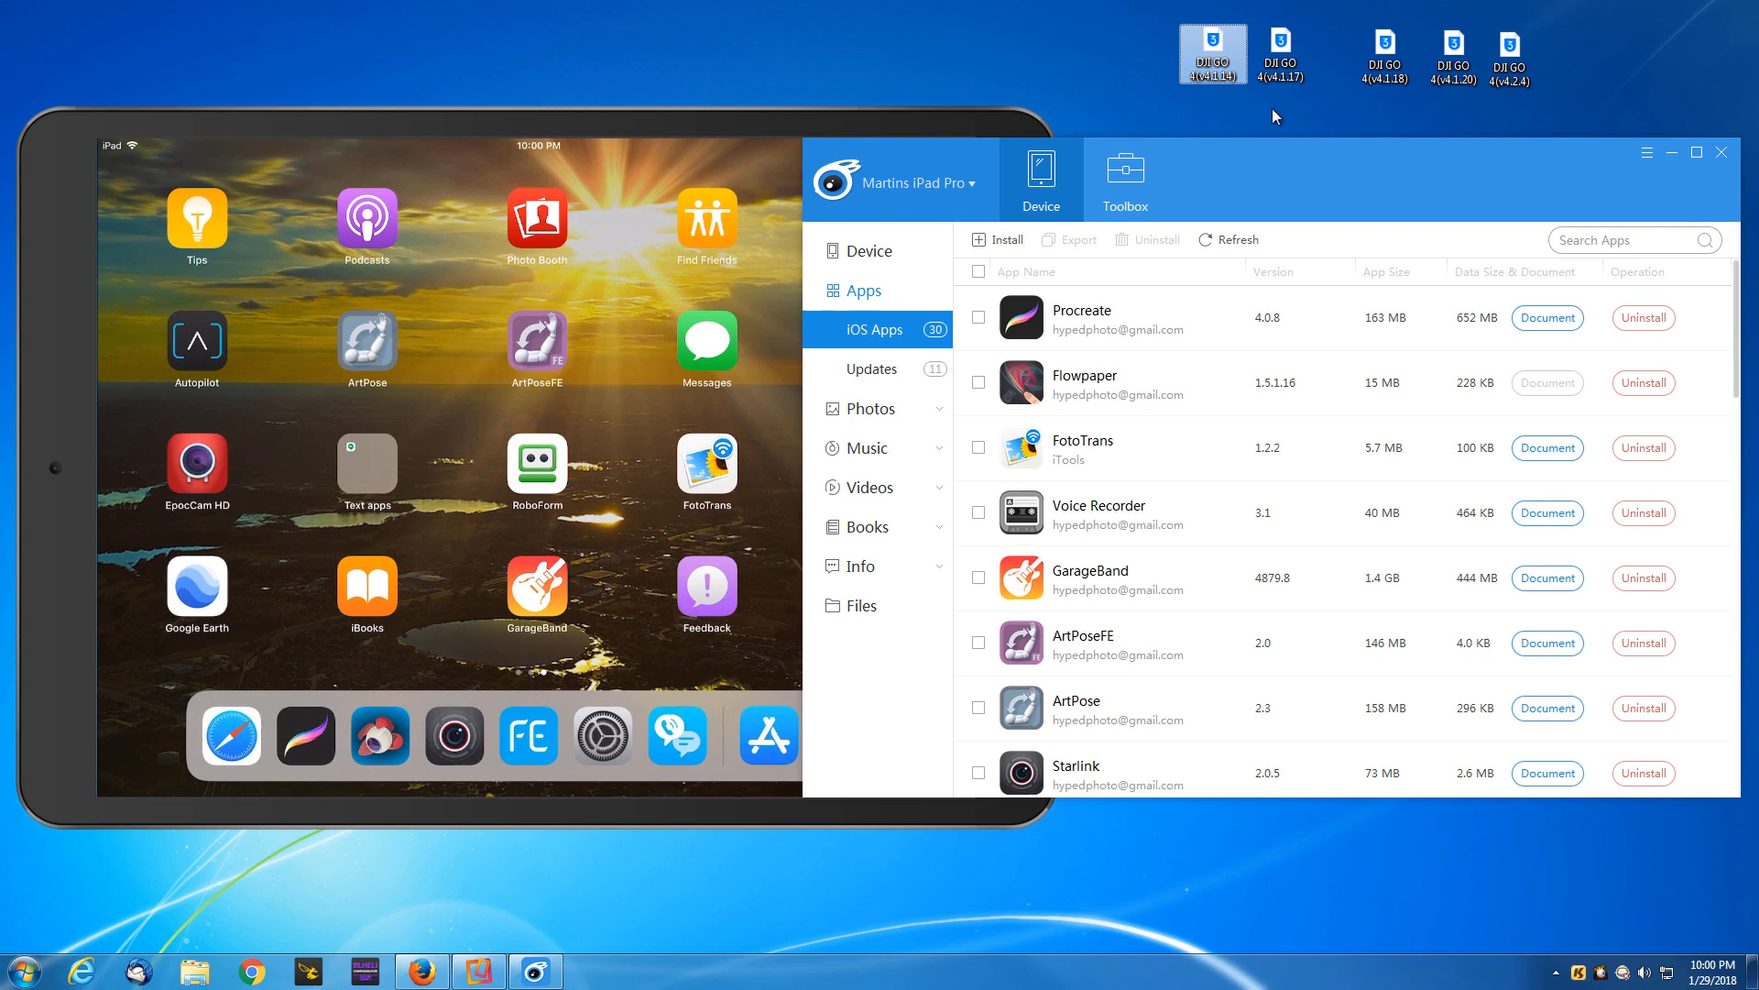
mouse_move(1362, 238)
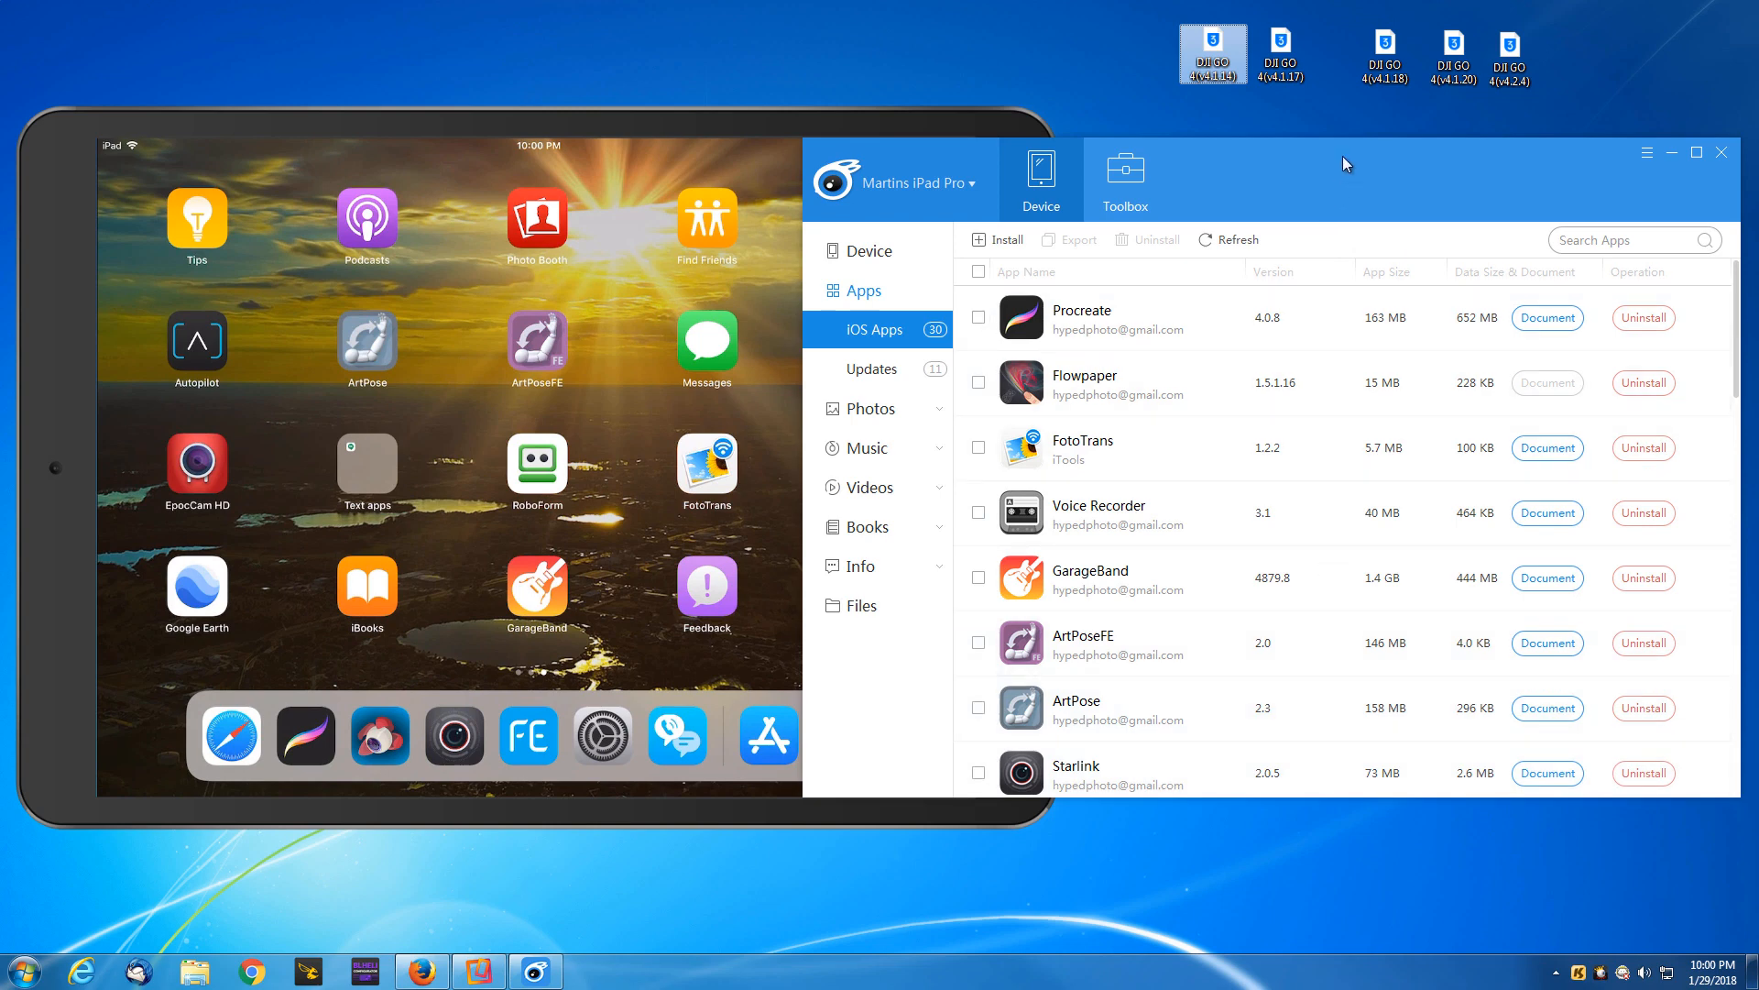
mouse_move(1289, 182)
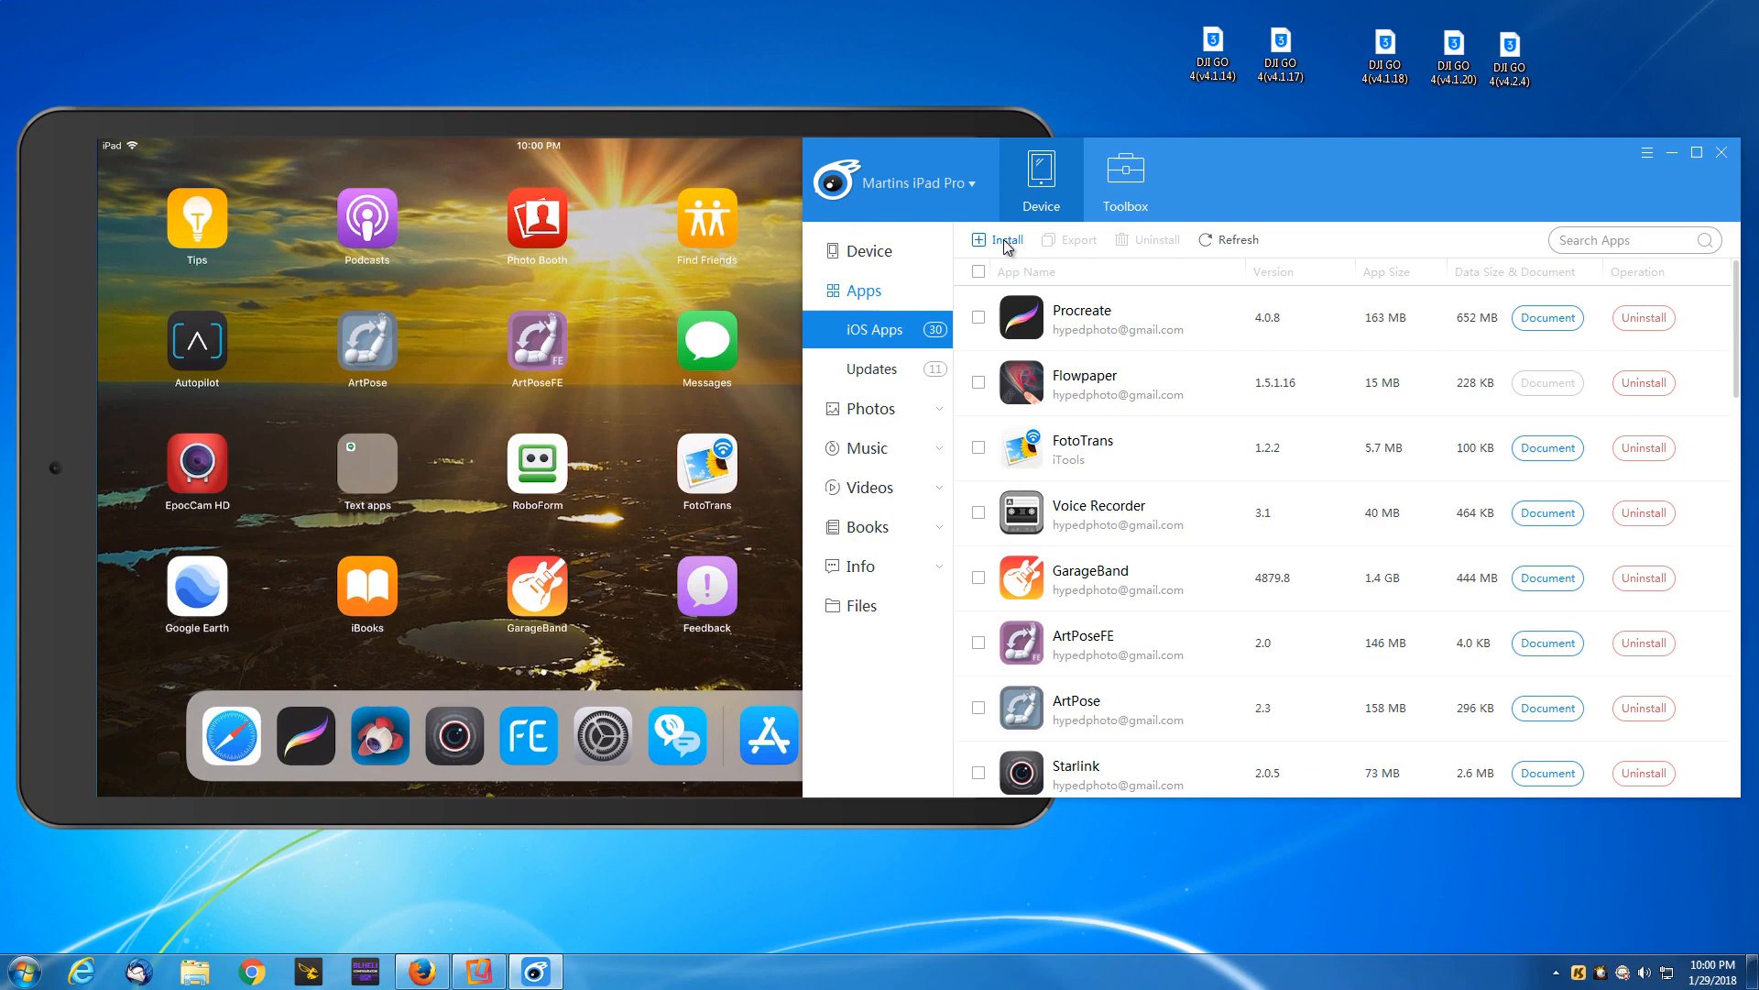
Step: Install the DJI GO 4 (v4.1.14) IPA from the Desktop onto the iPad
click(1002, 238)
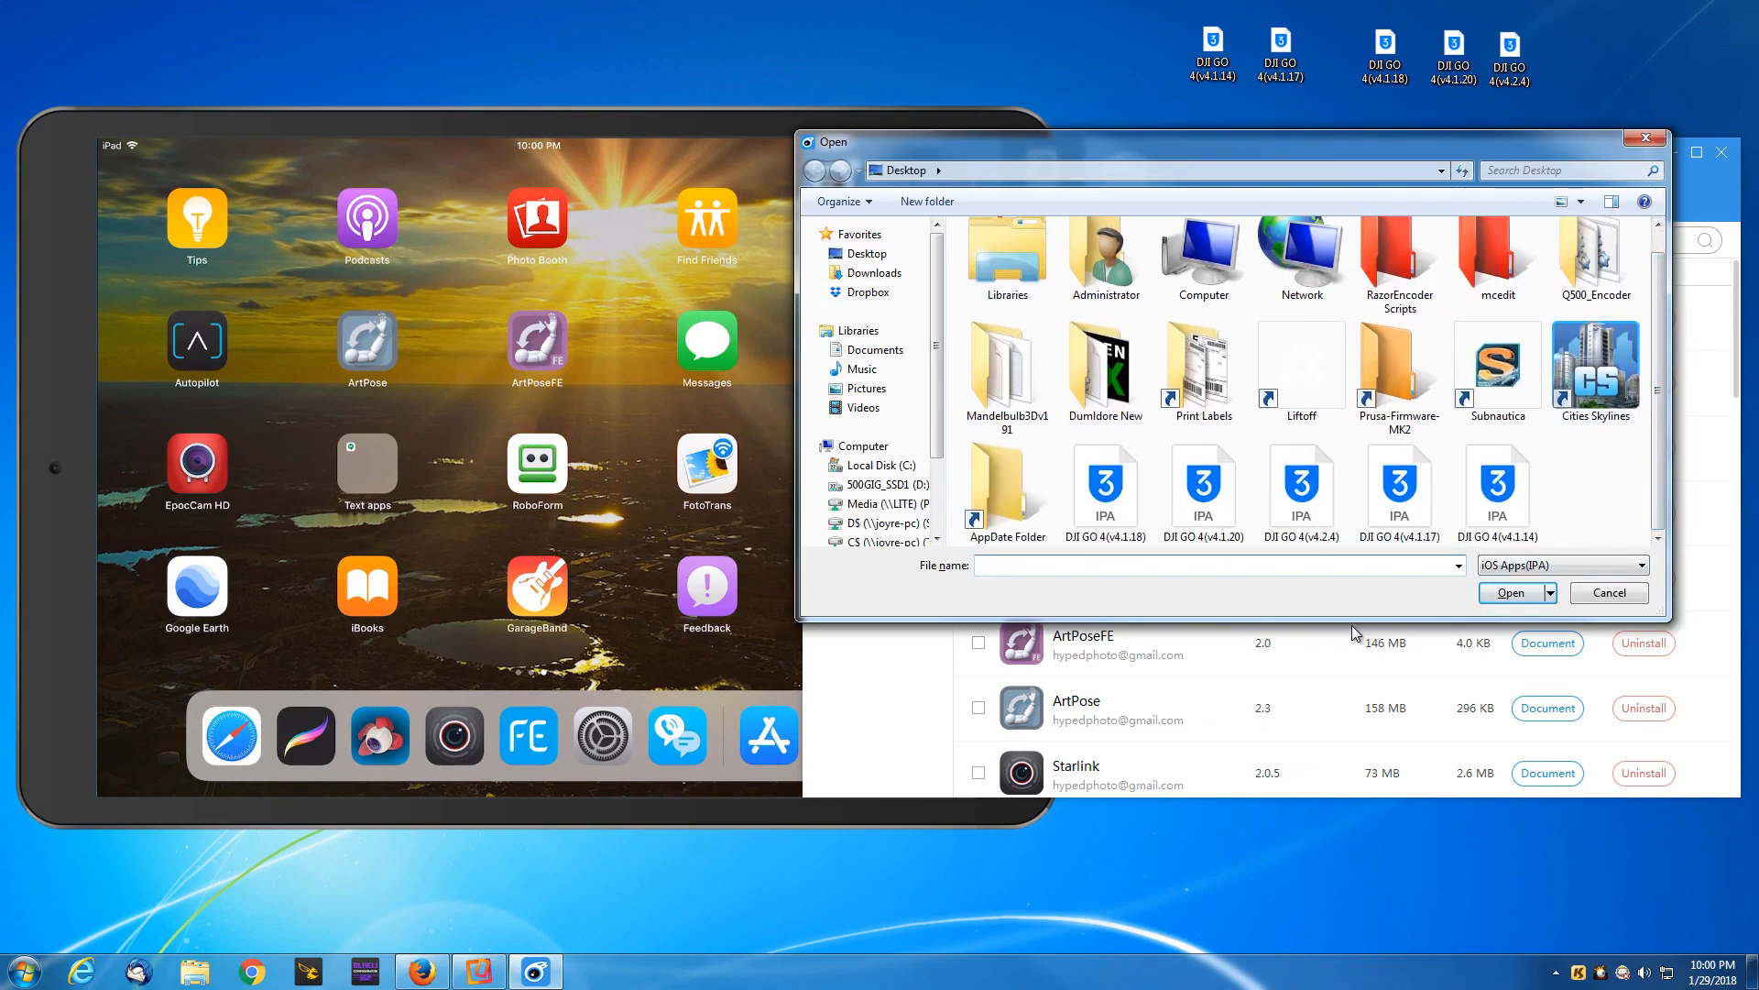
click(1497, 484)
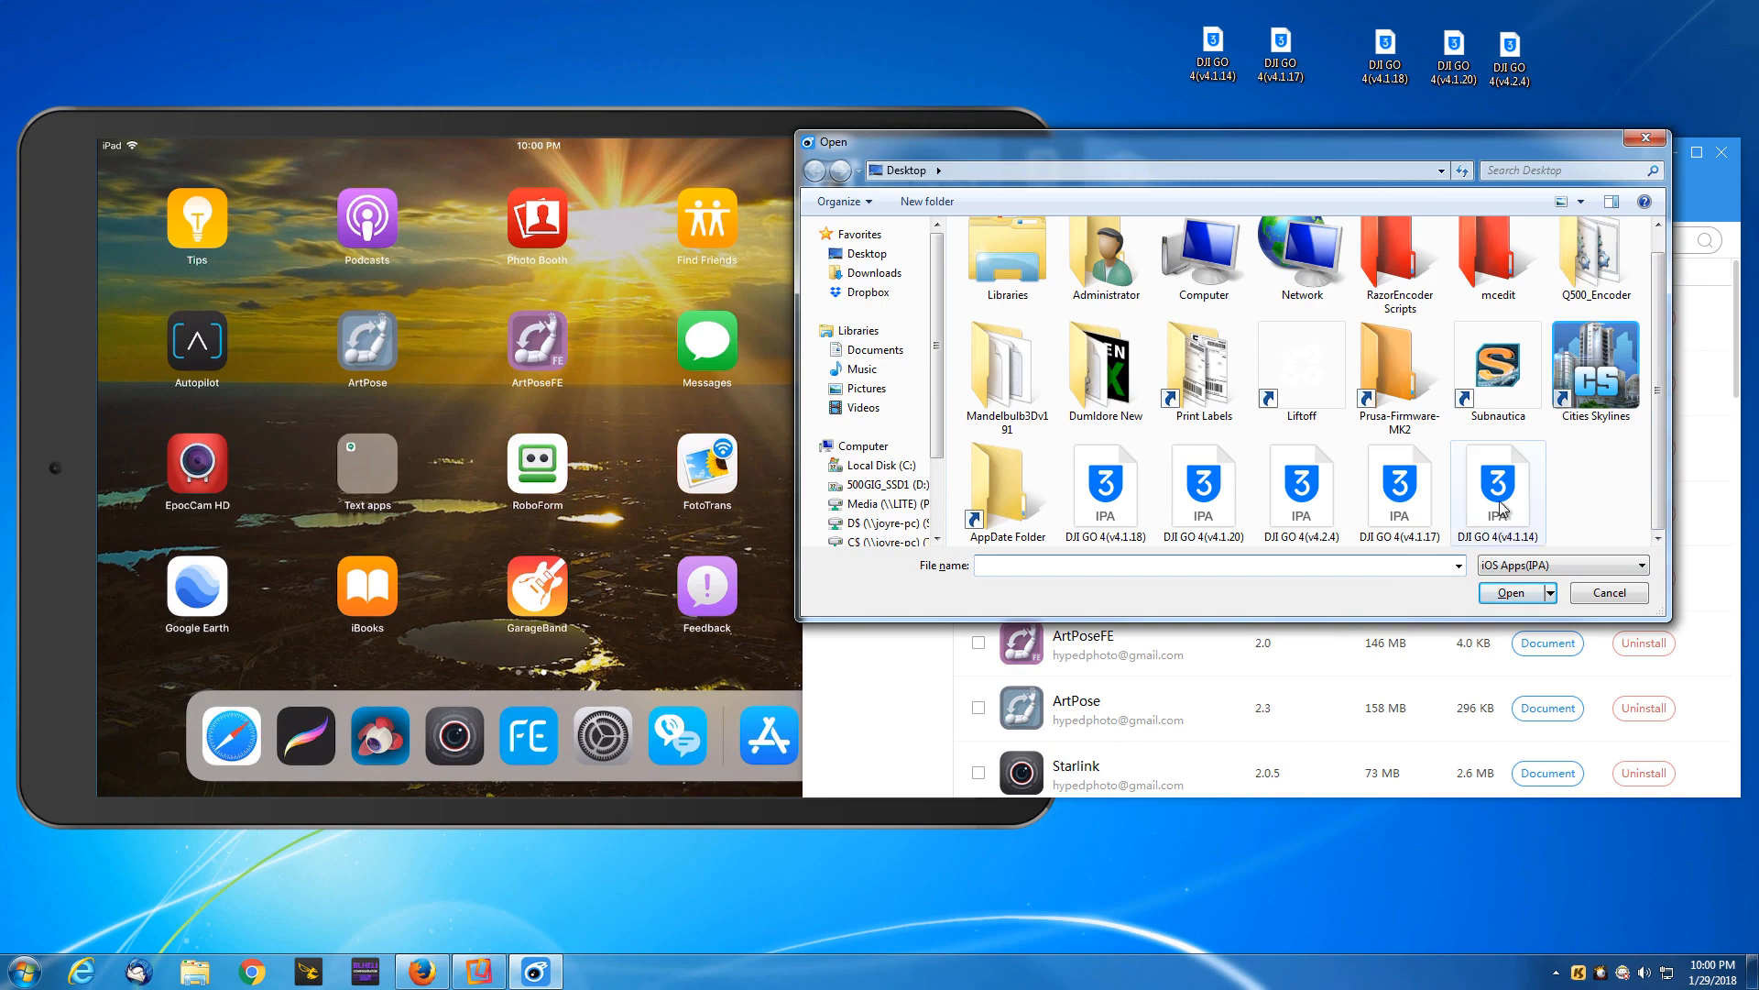
click(1497, 484)
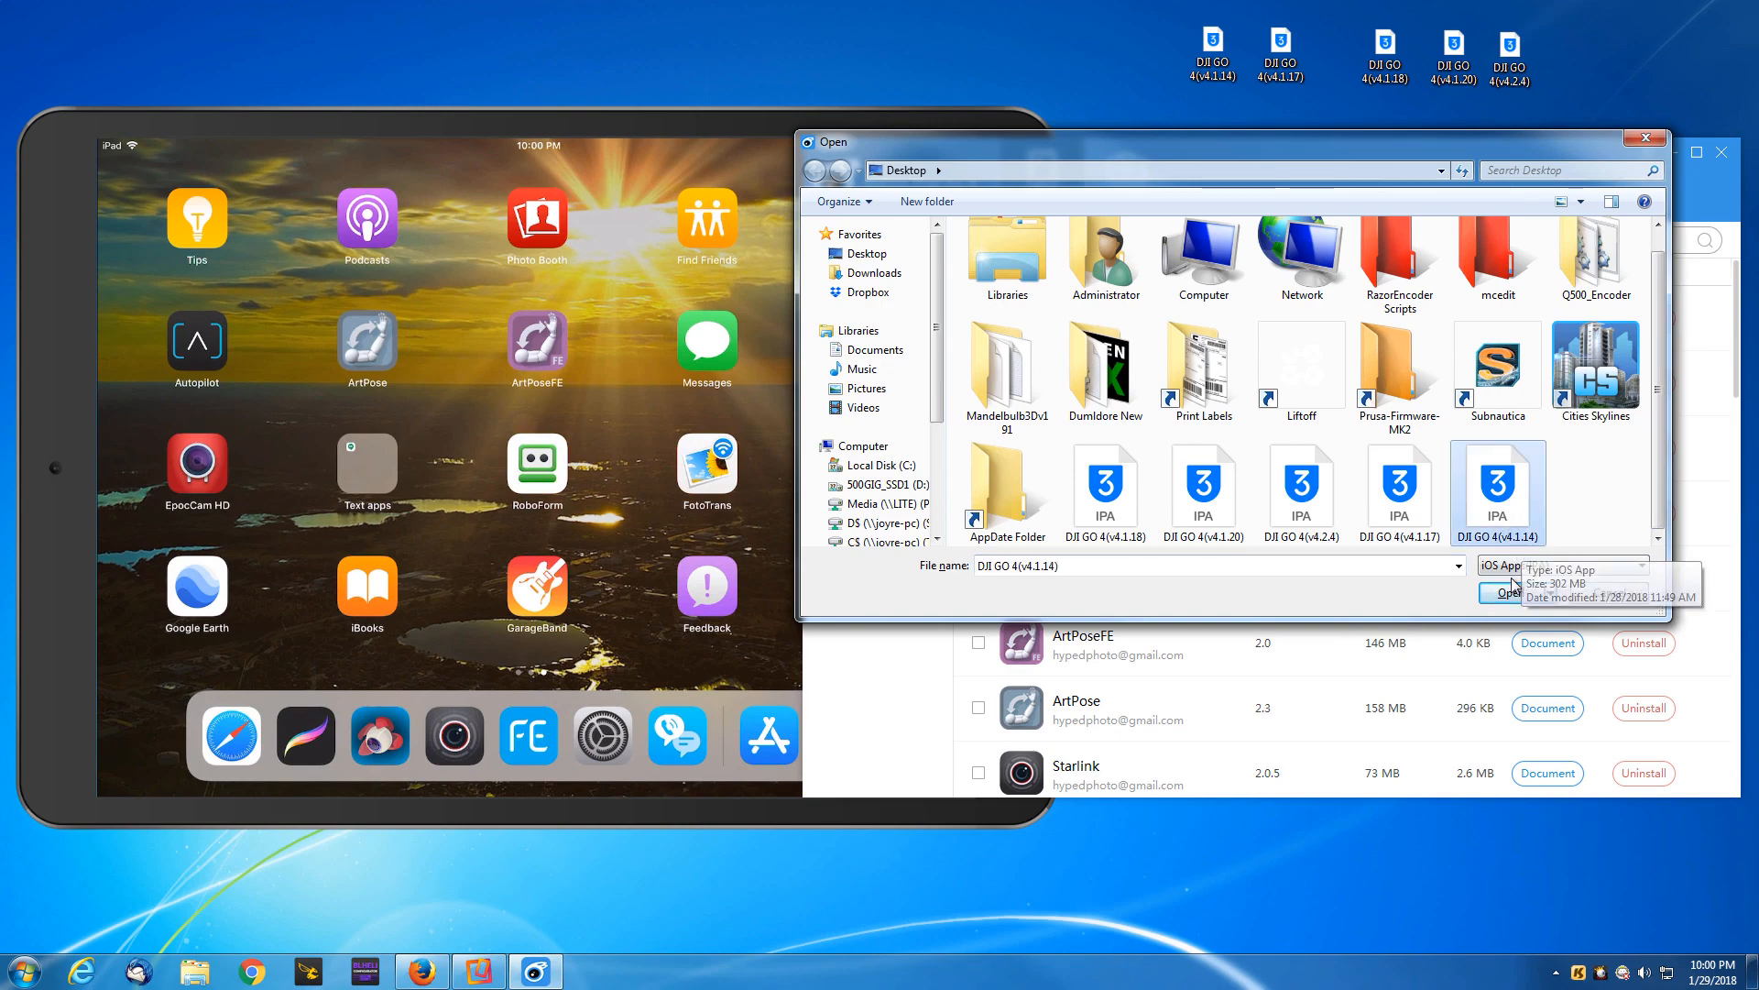
click(1501, 592)
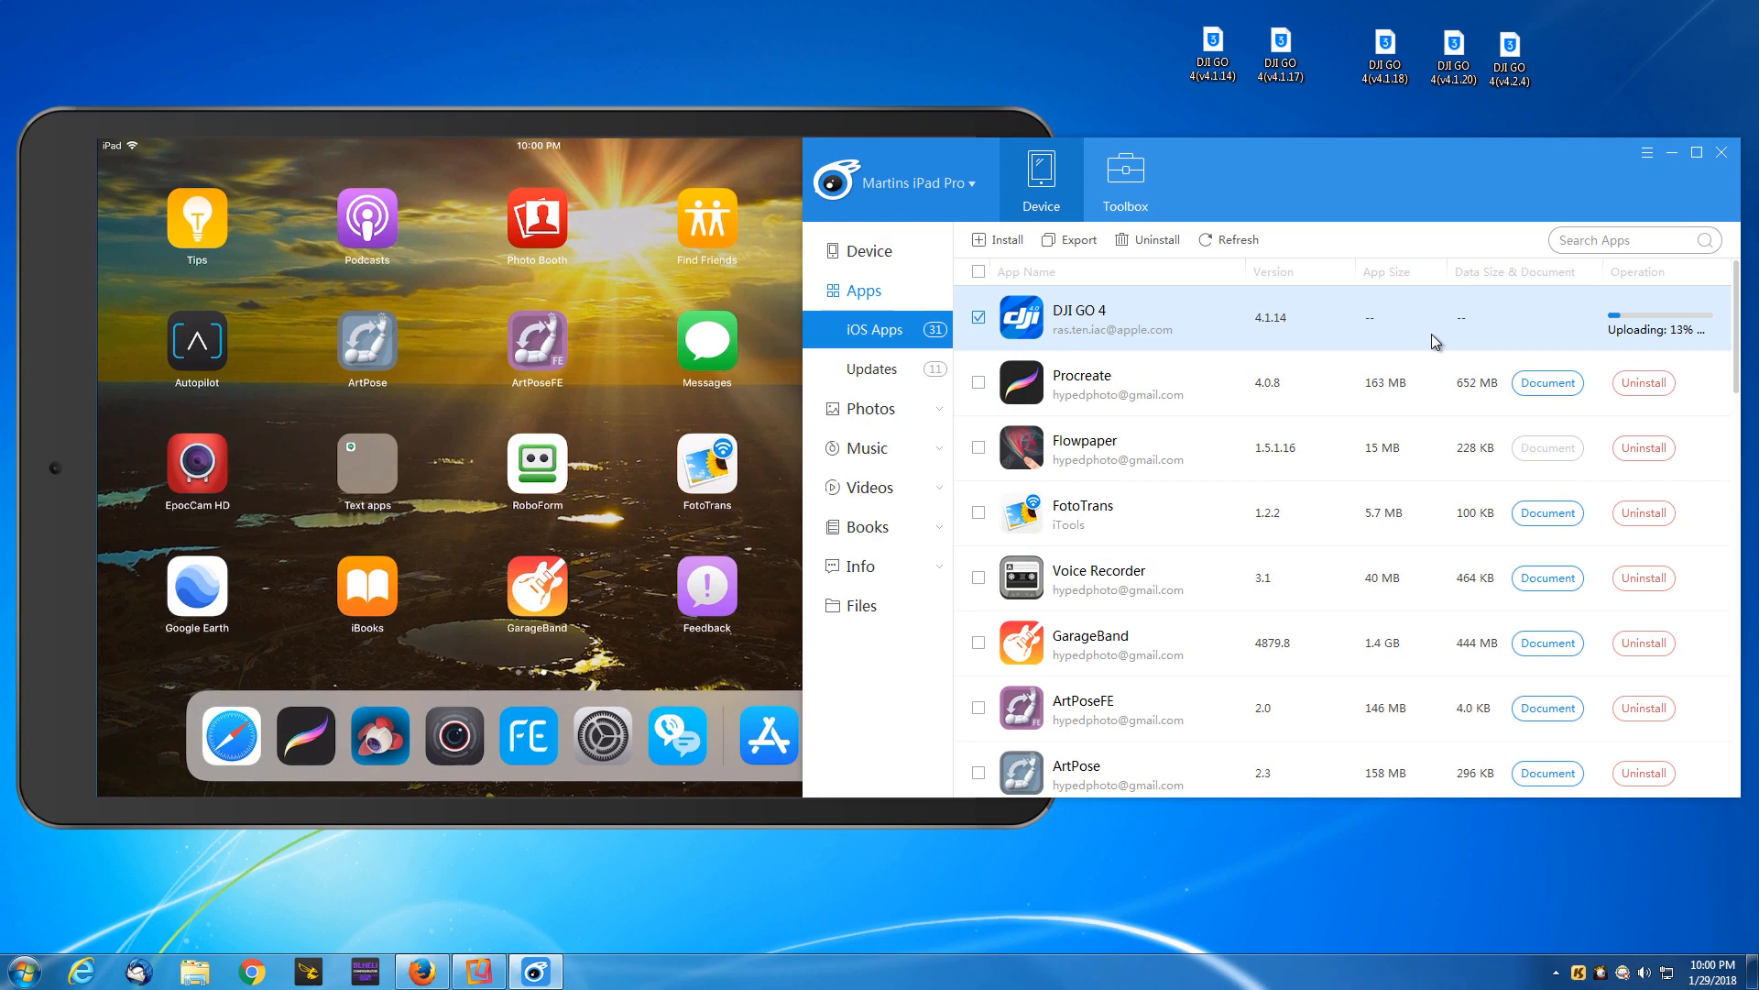
mouse_move(1233, 109)
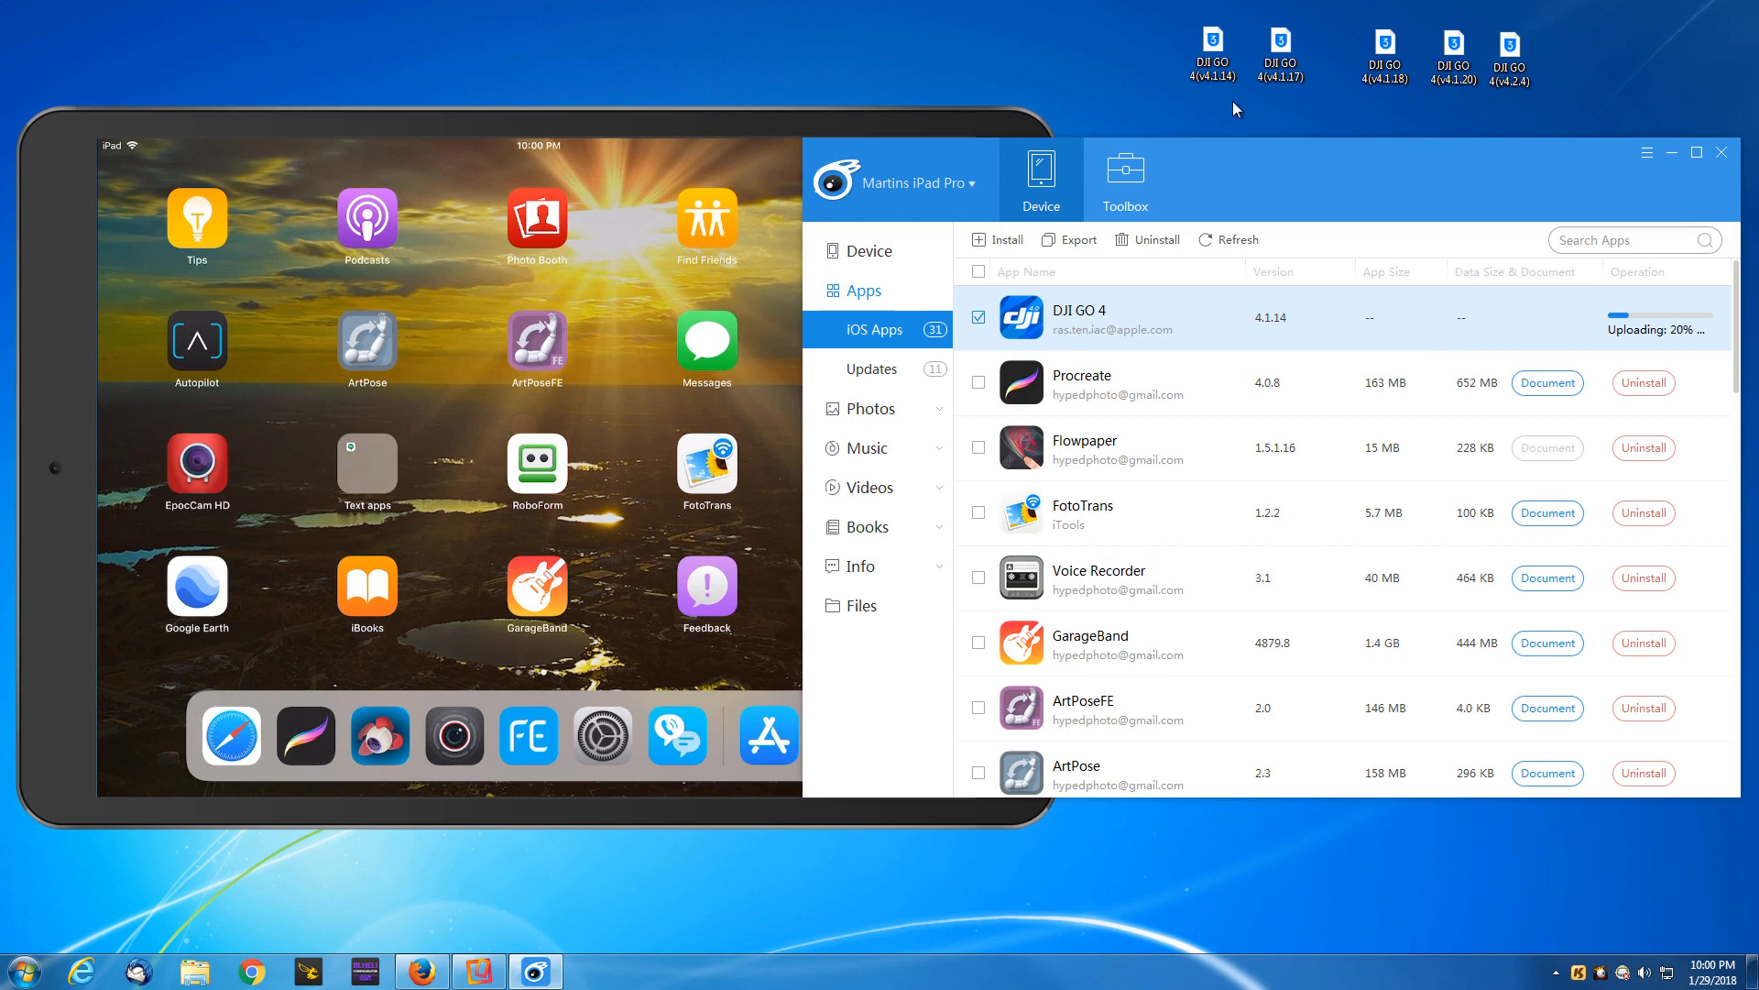
mouse_move(1356, 170)
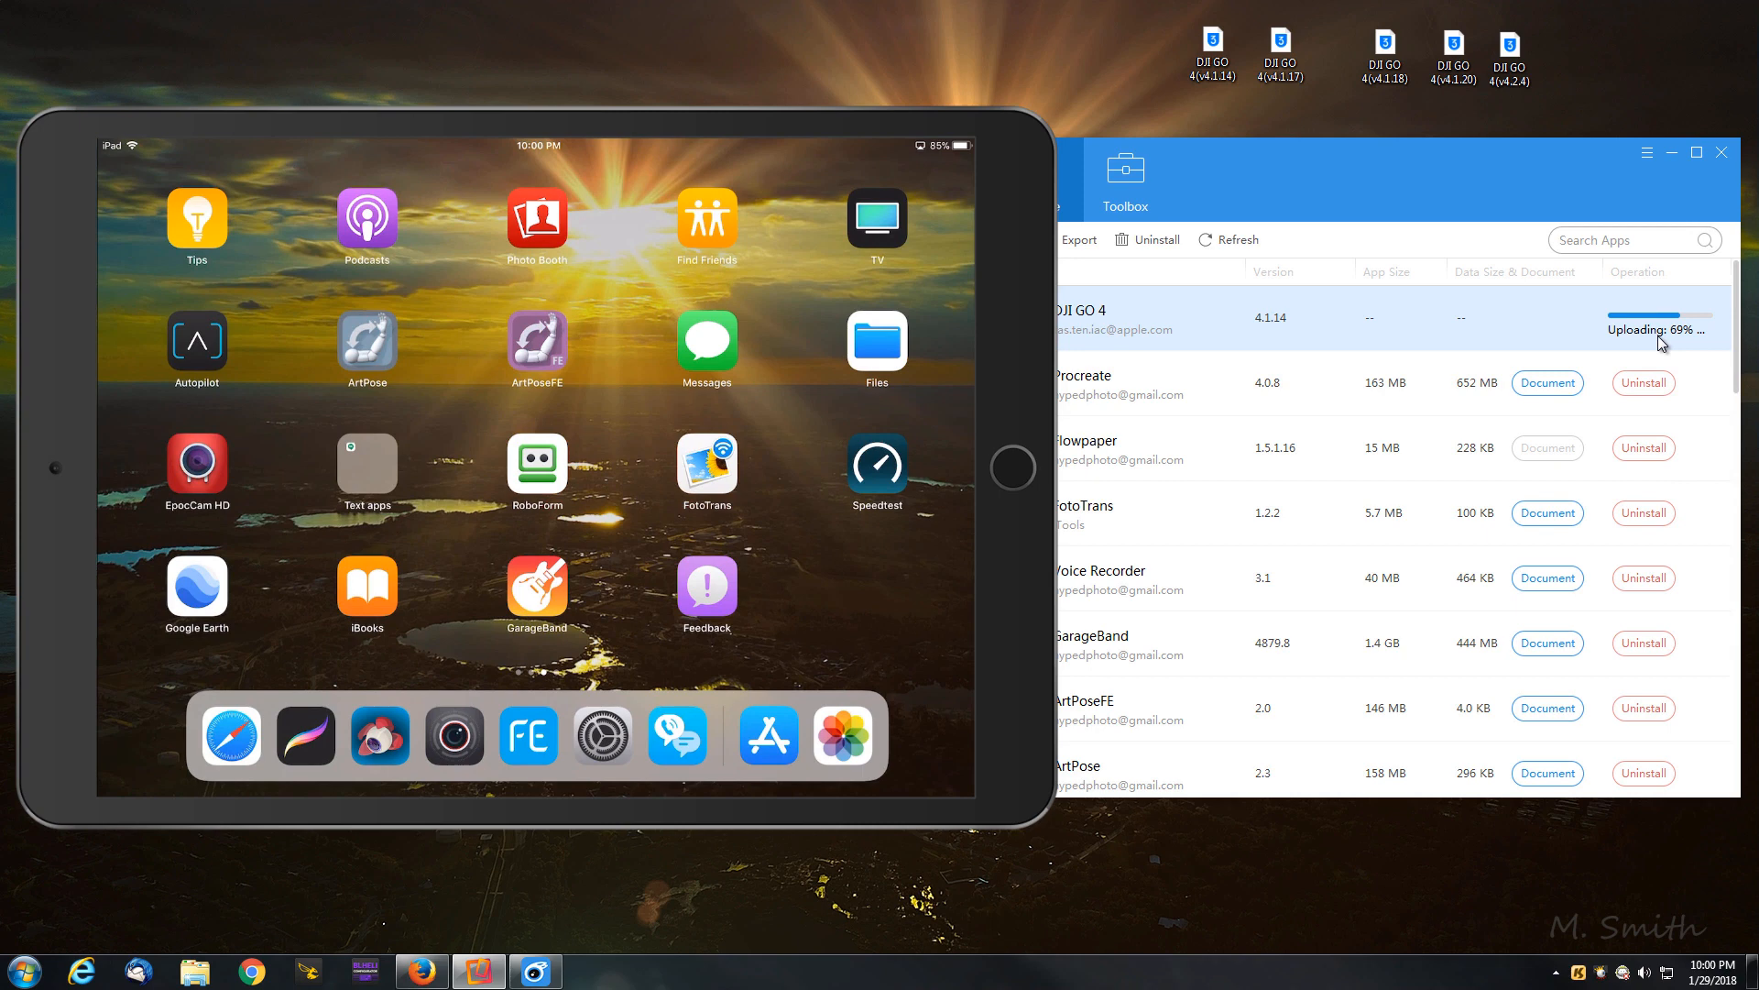
mouse_move(1248, 90)
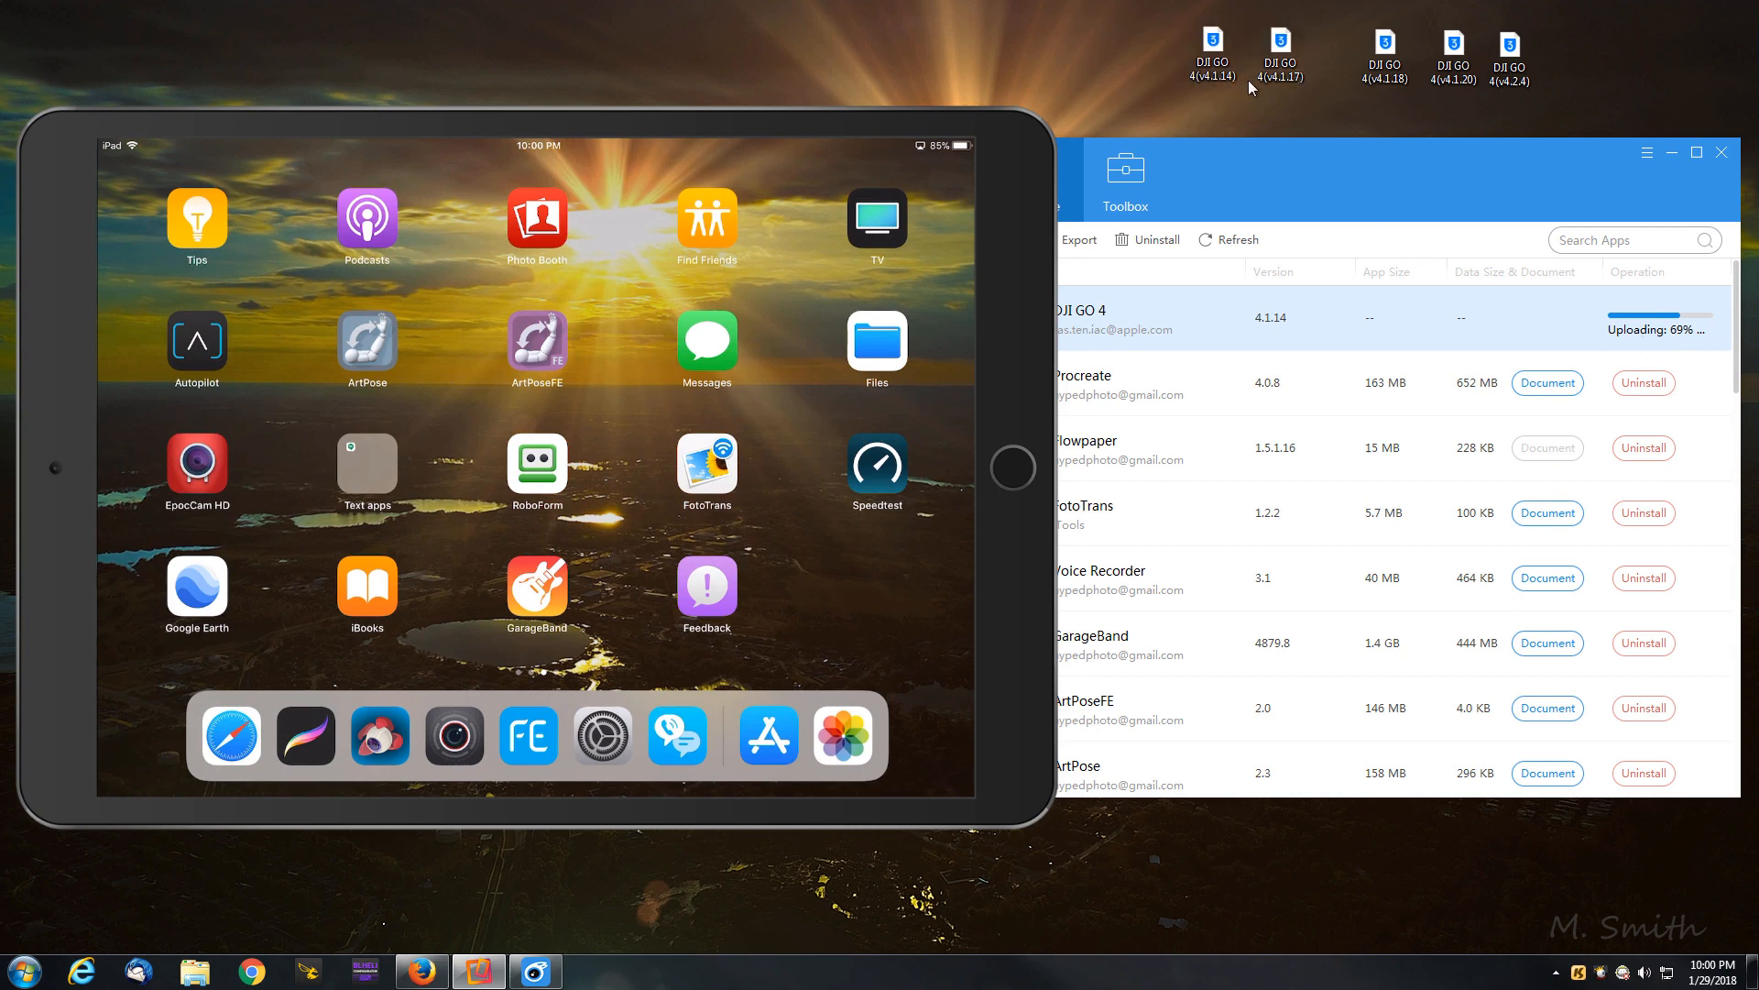
mouse_move(1543, 328)
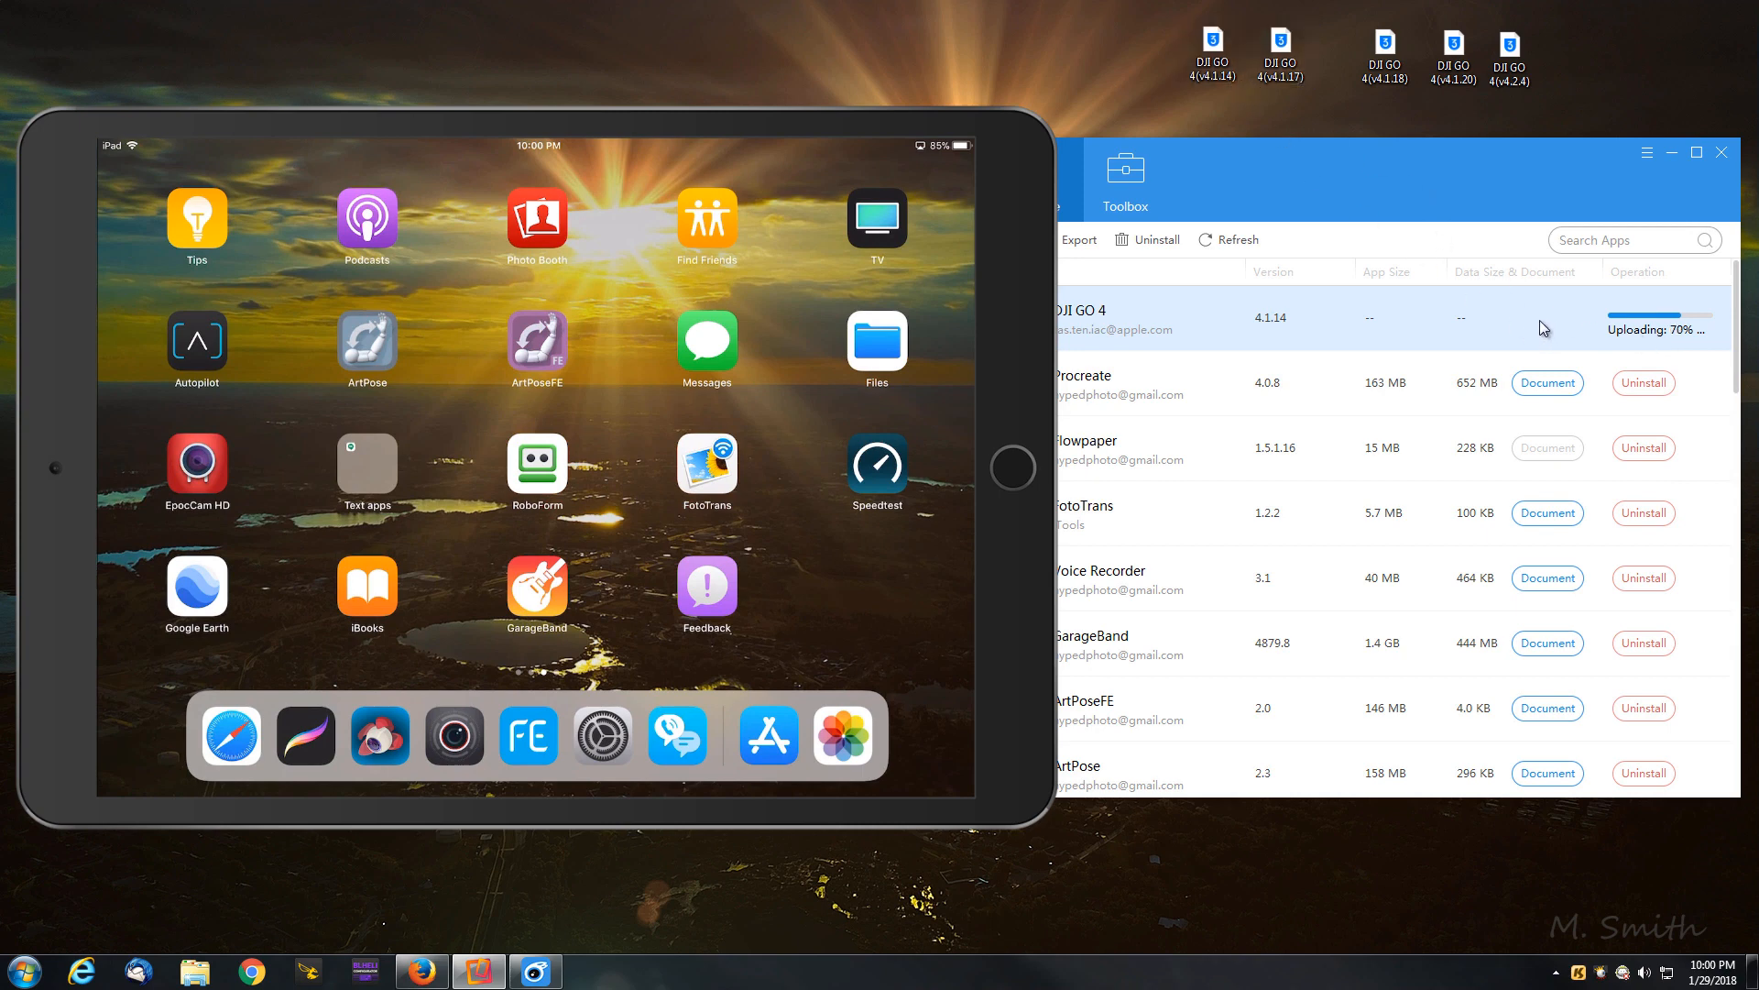
mouse_move(1650, 343)
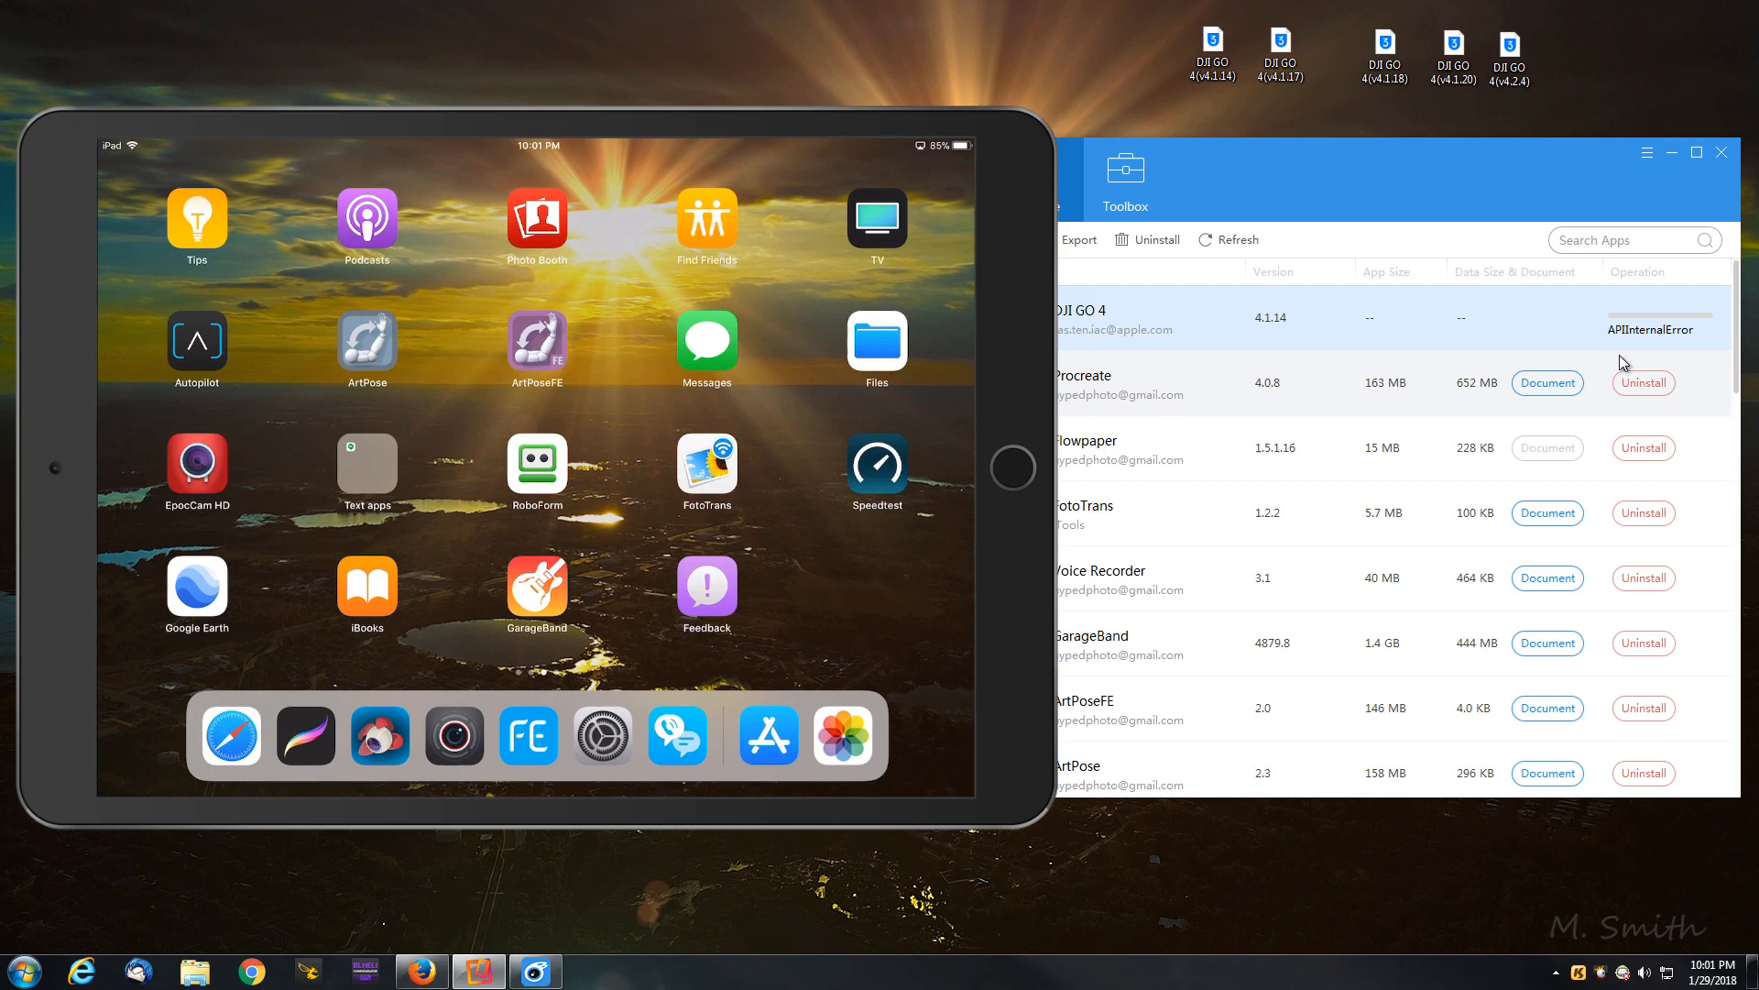
mouse_move(1673, 348)
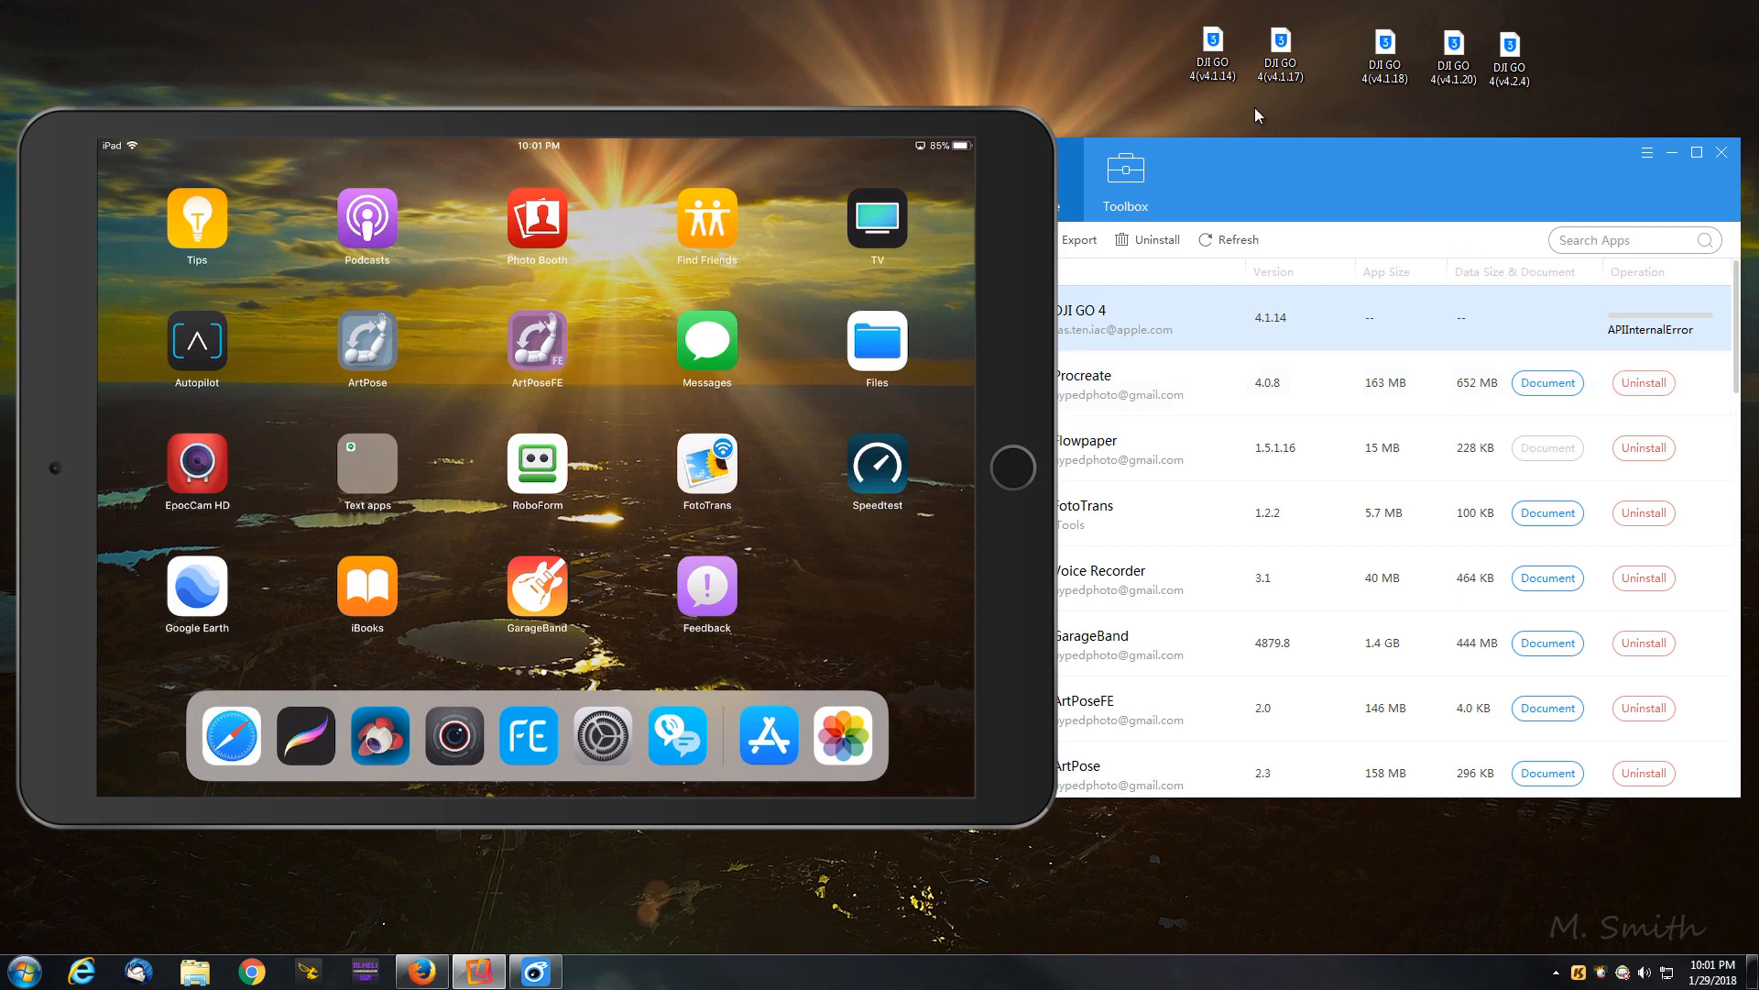
Step: Let the DJI GO 4 v4.1.14 upload run until it fails with APIInternalError
click(1212, 53)
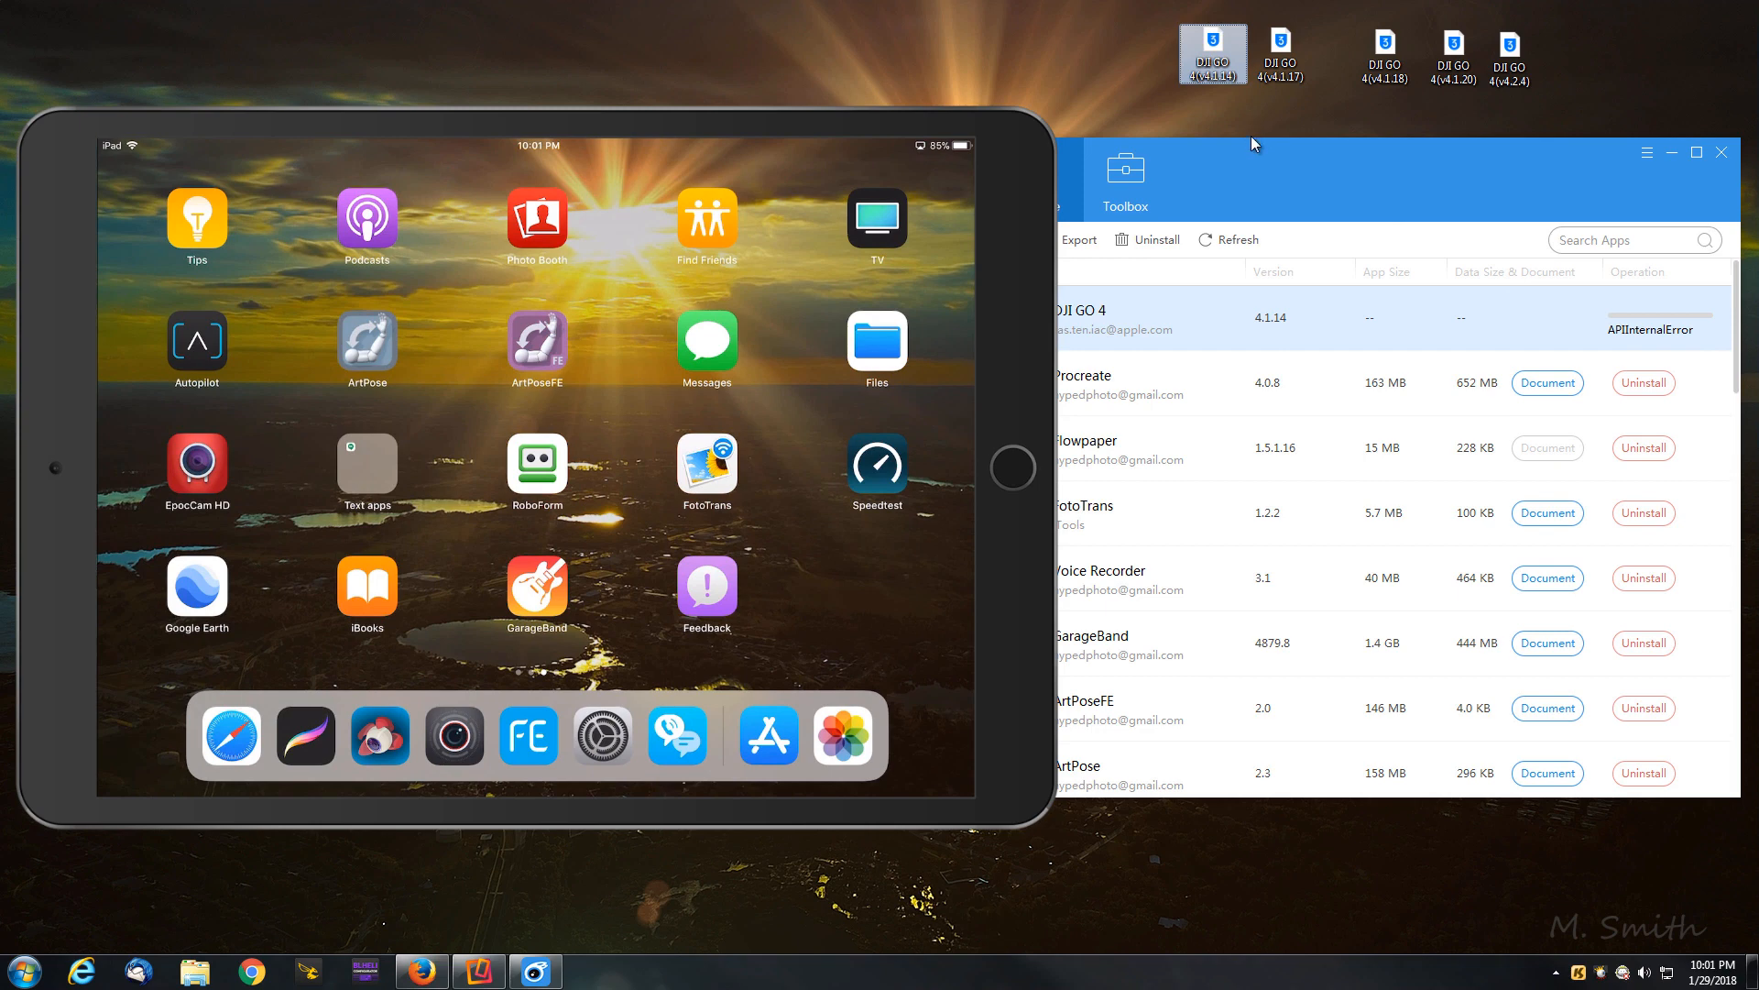
mouse_move(1263, 149)
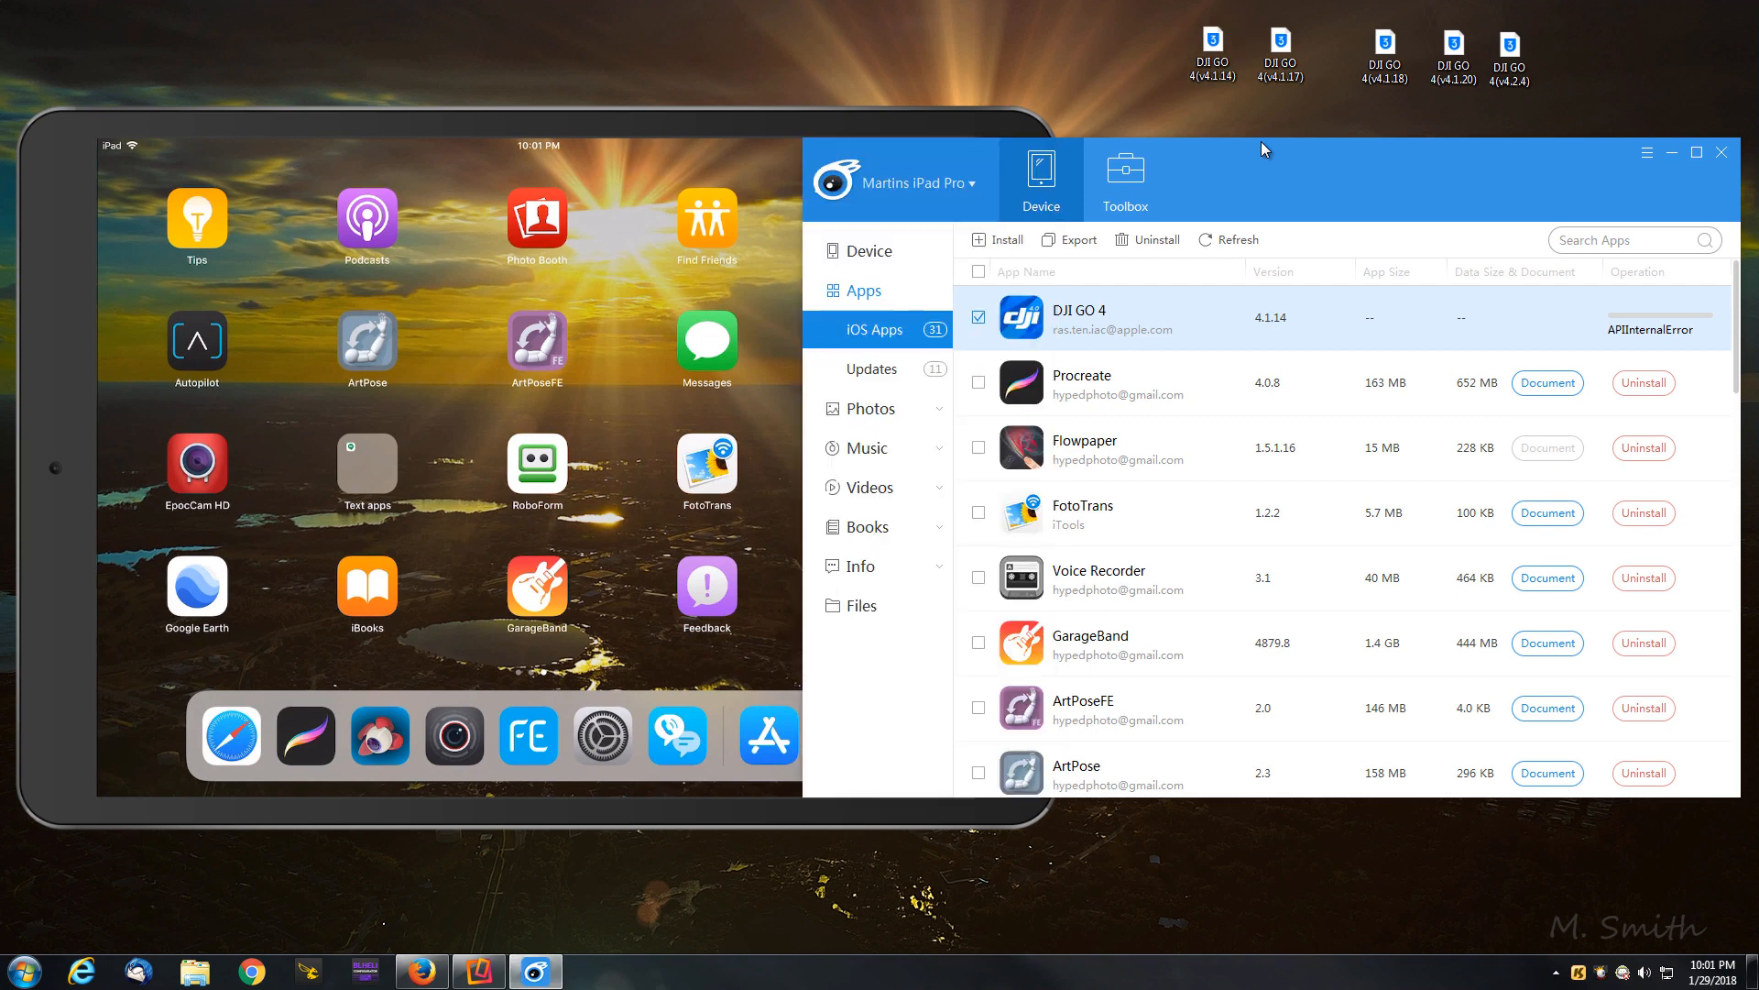
mouse_move(1083, 329)
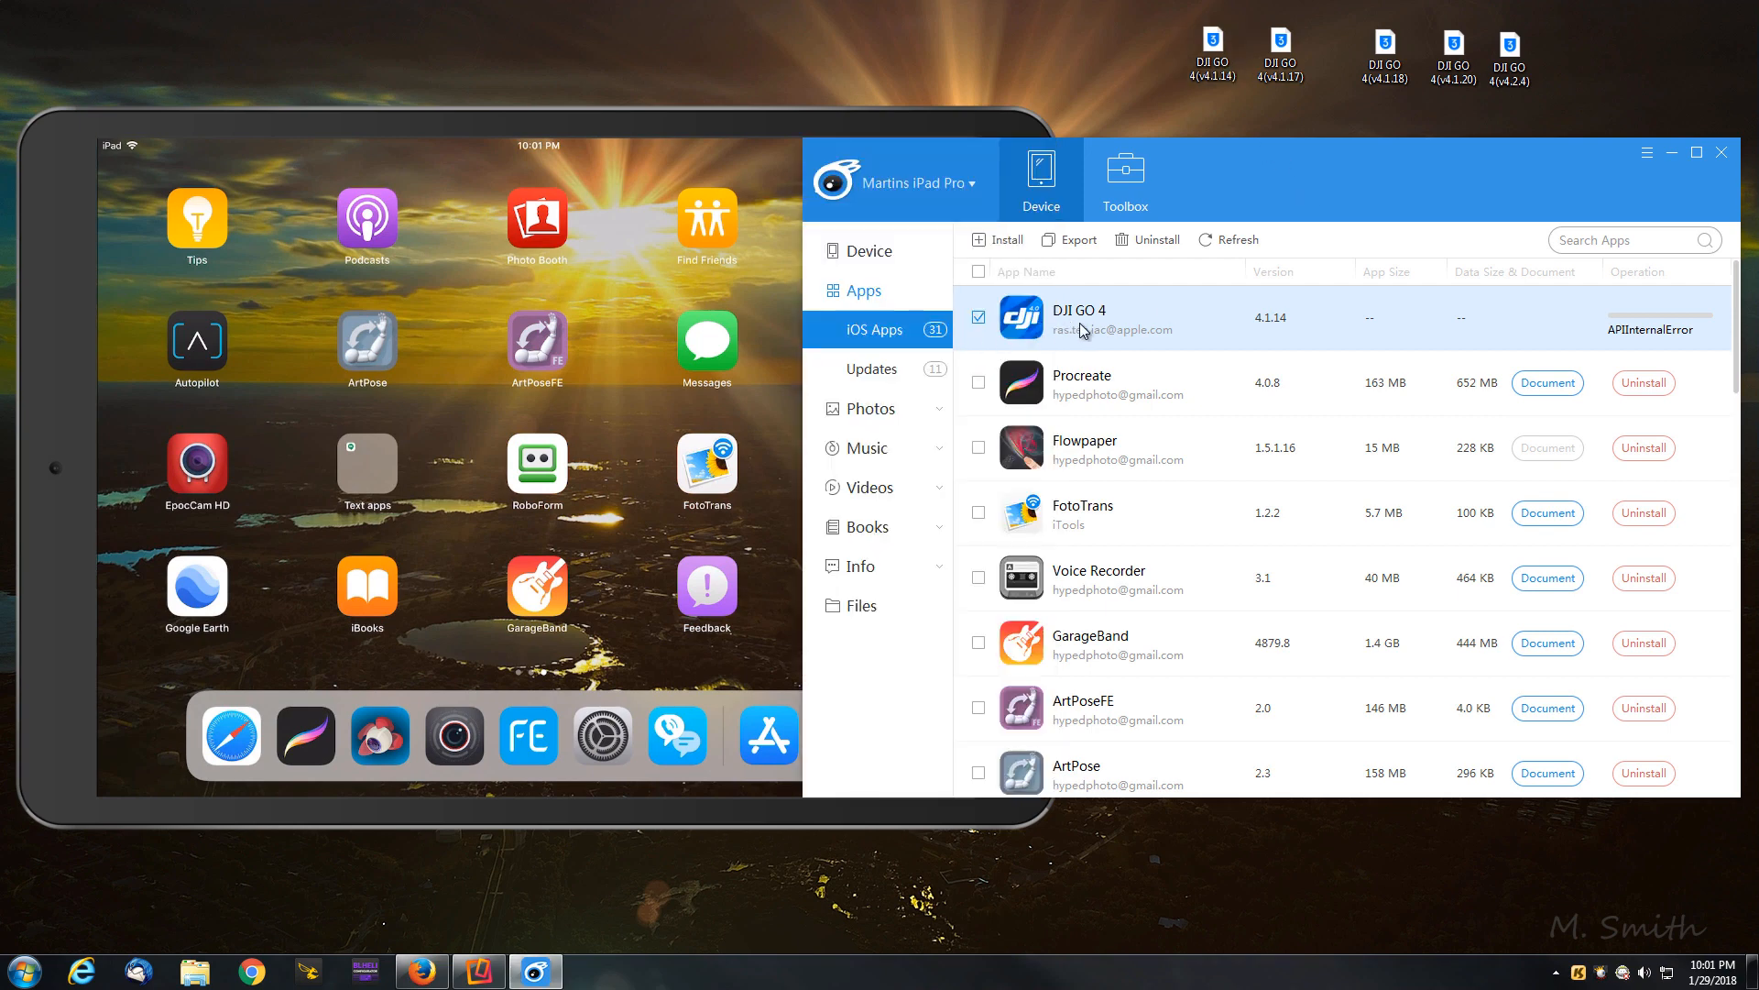
mouse_move(1116, 328)
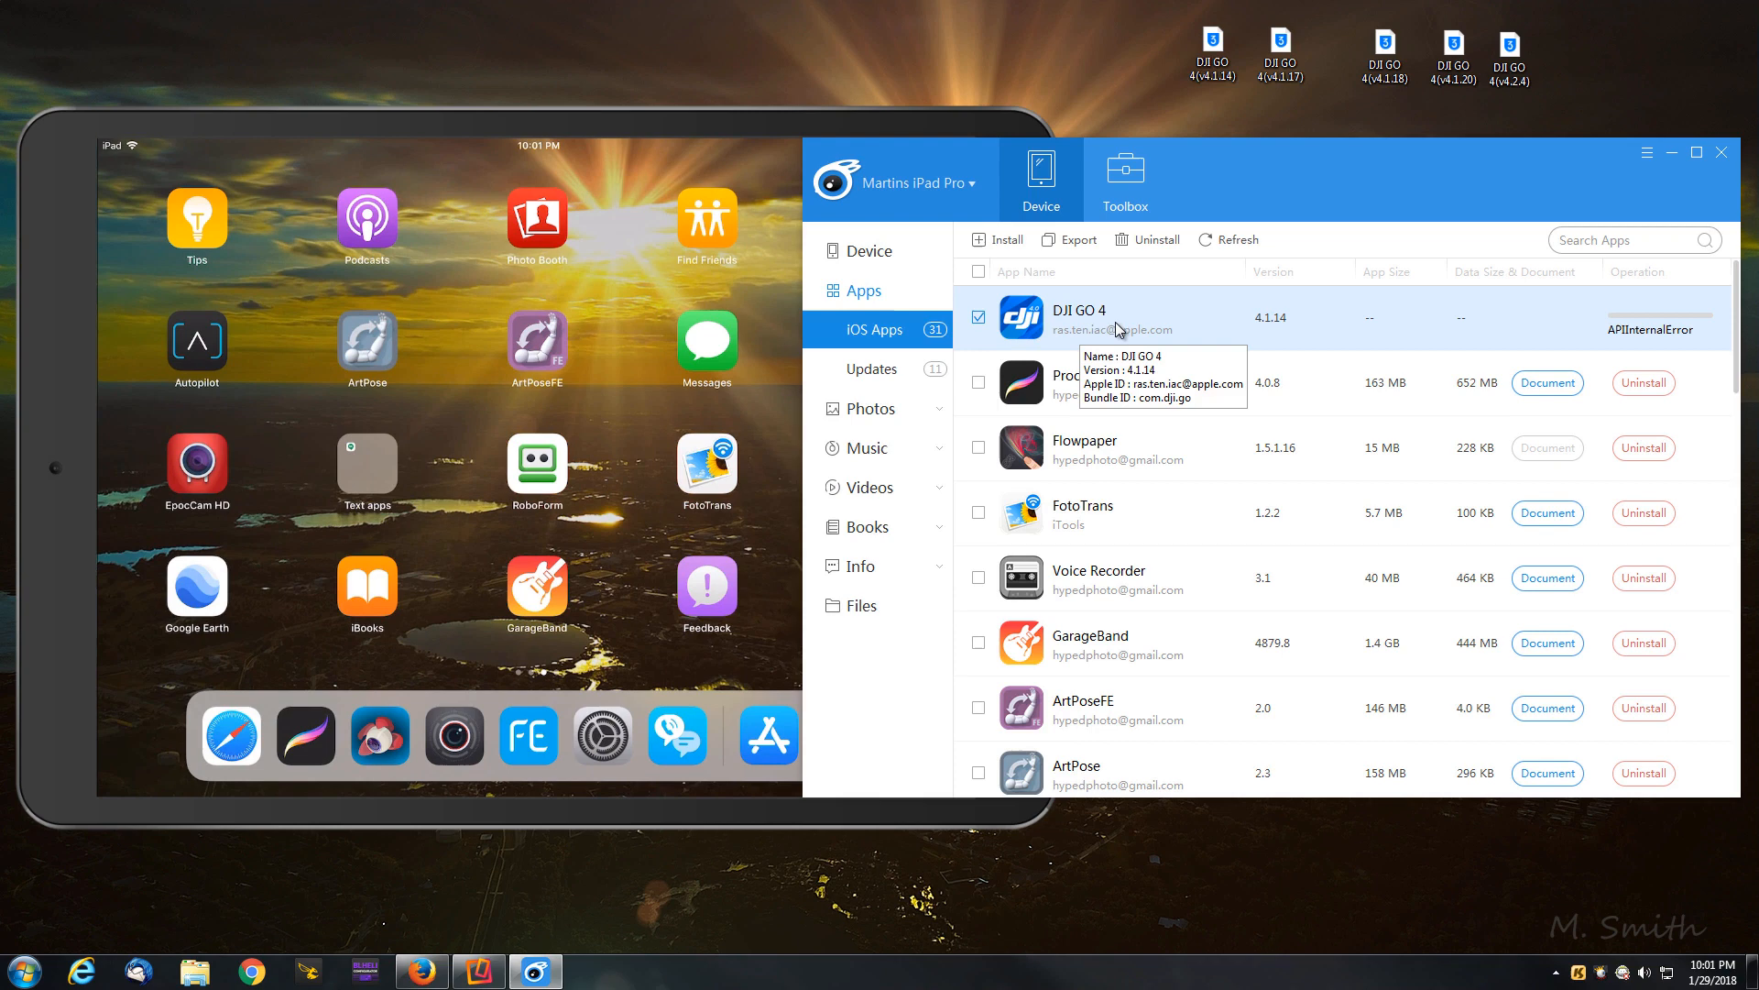
mouse_move(1230, 438)
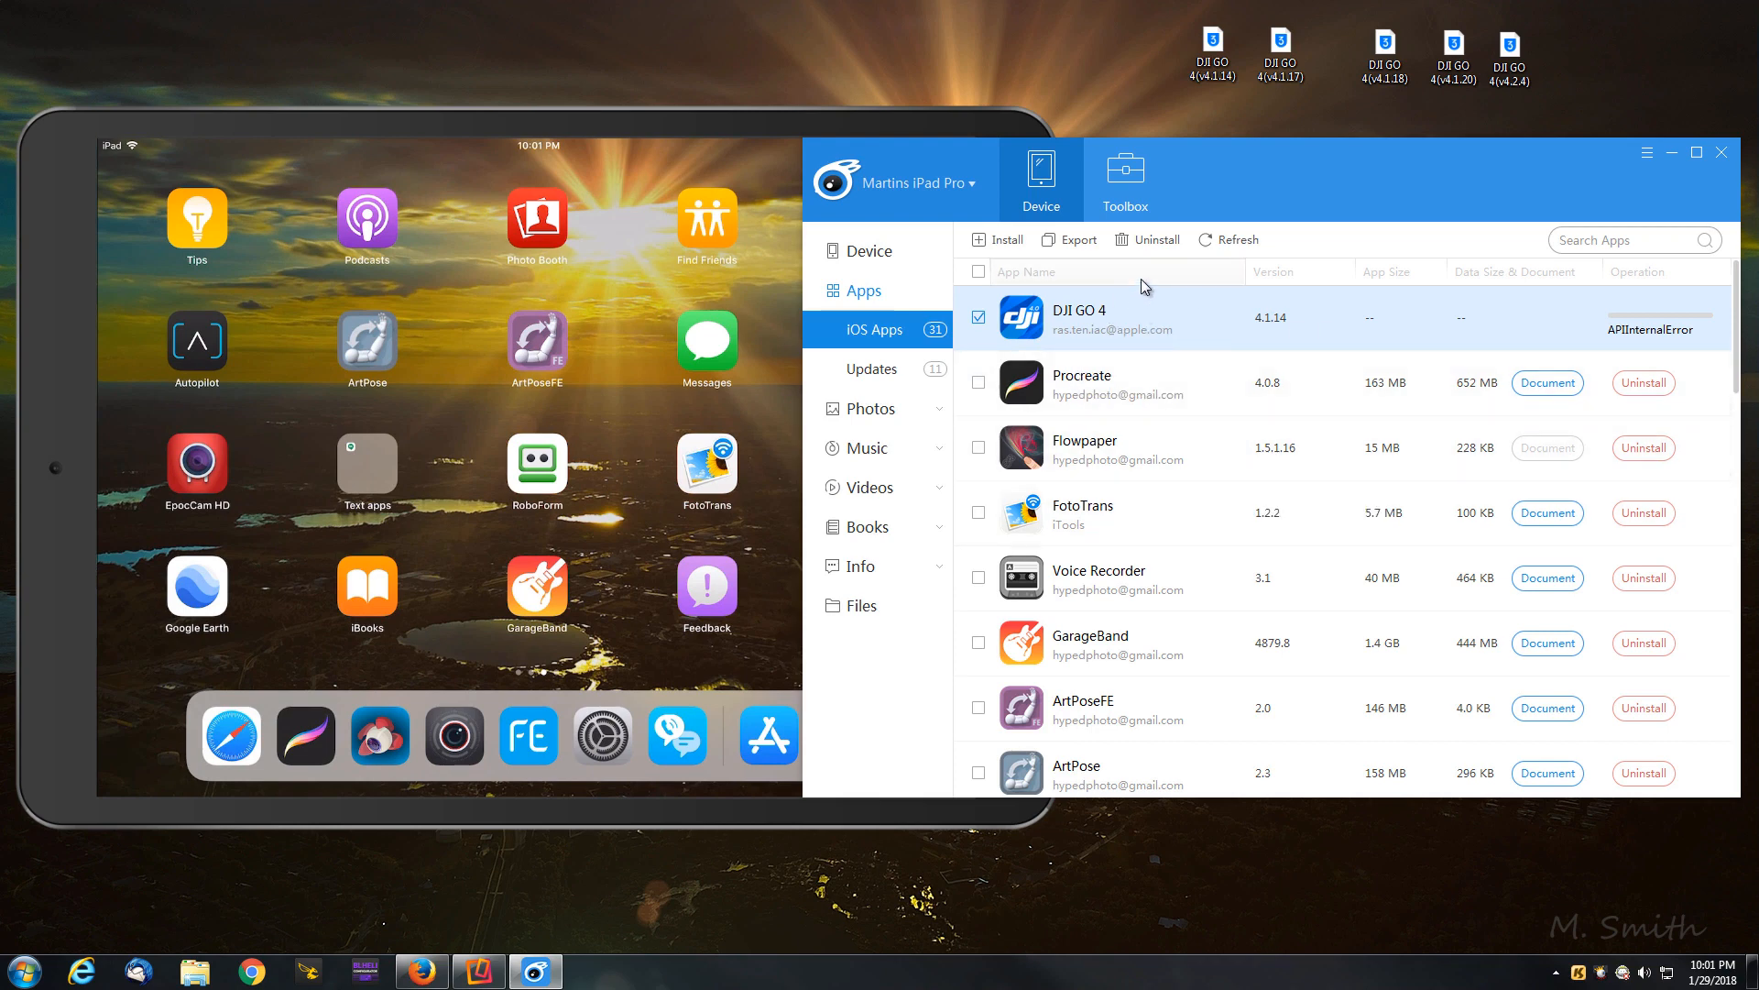
Step: Uninstall the failed DJI GO 4 entry, leaving 30 apps on the iPad
click(1153, 238)
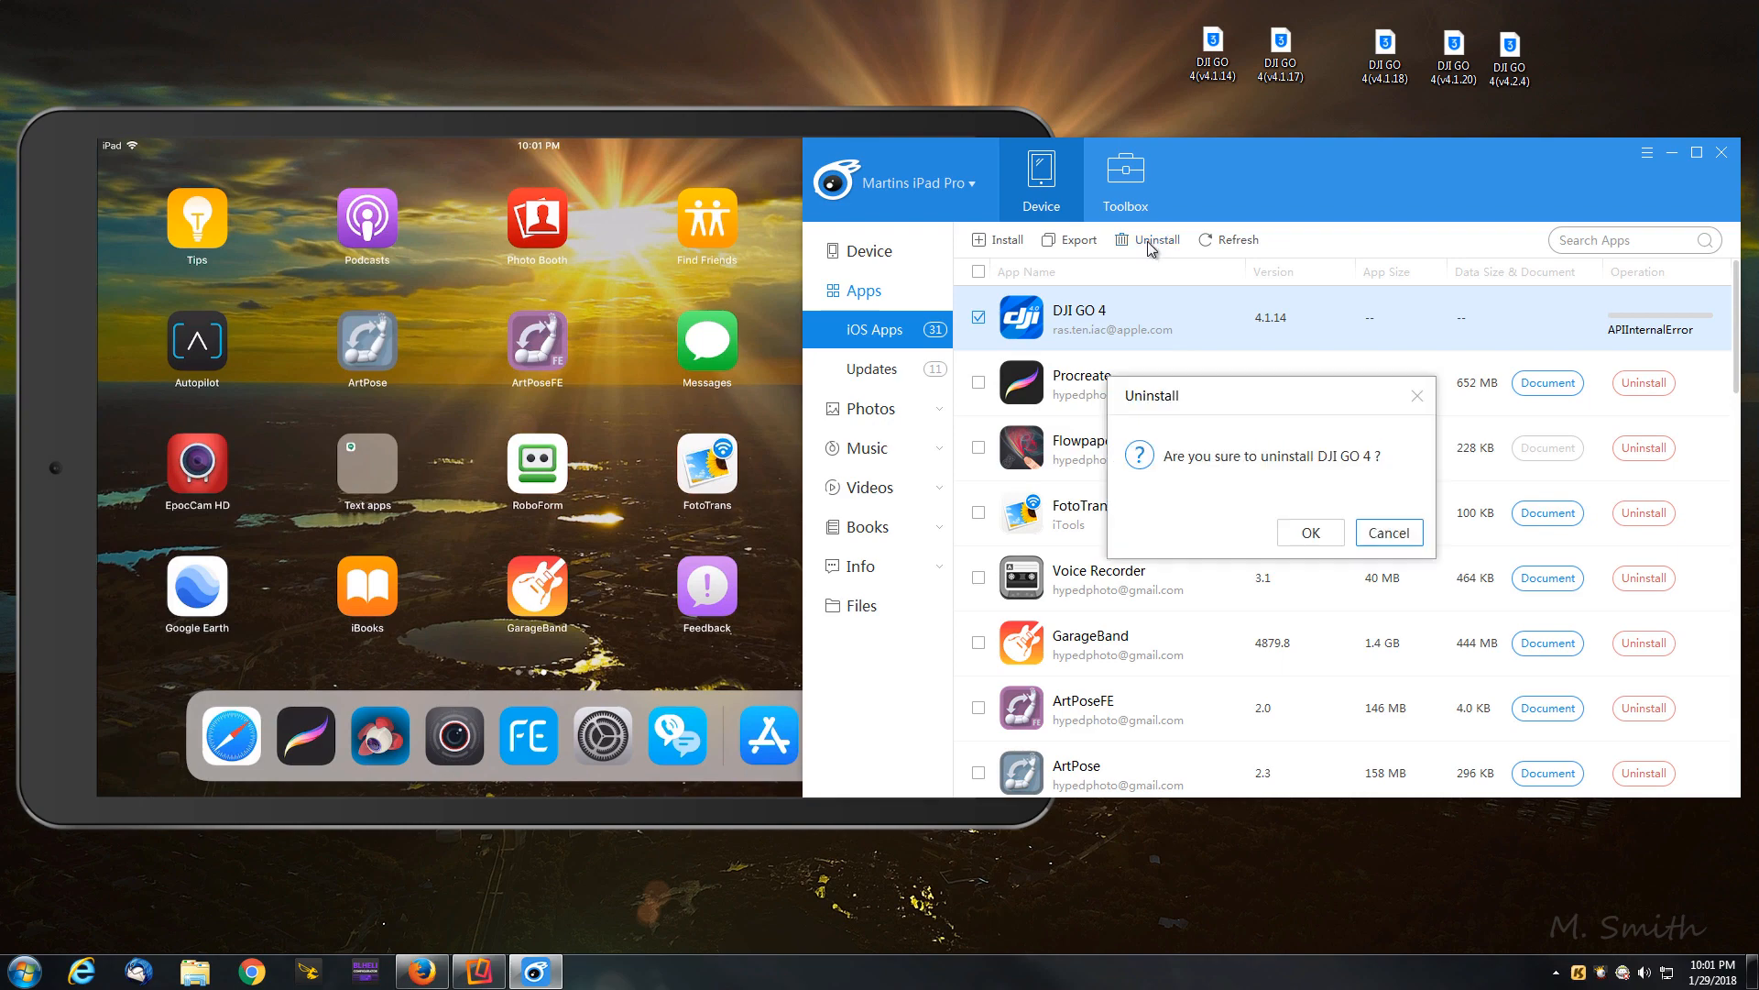
click(1309, 532)
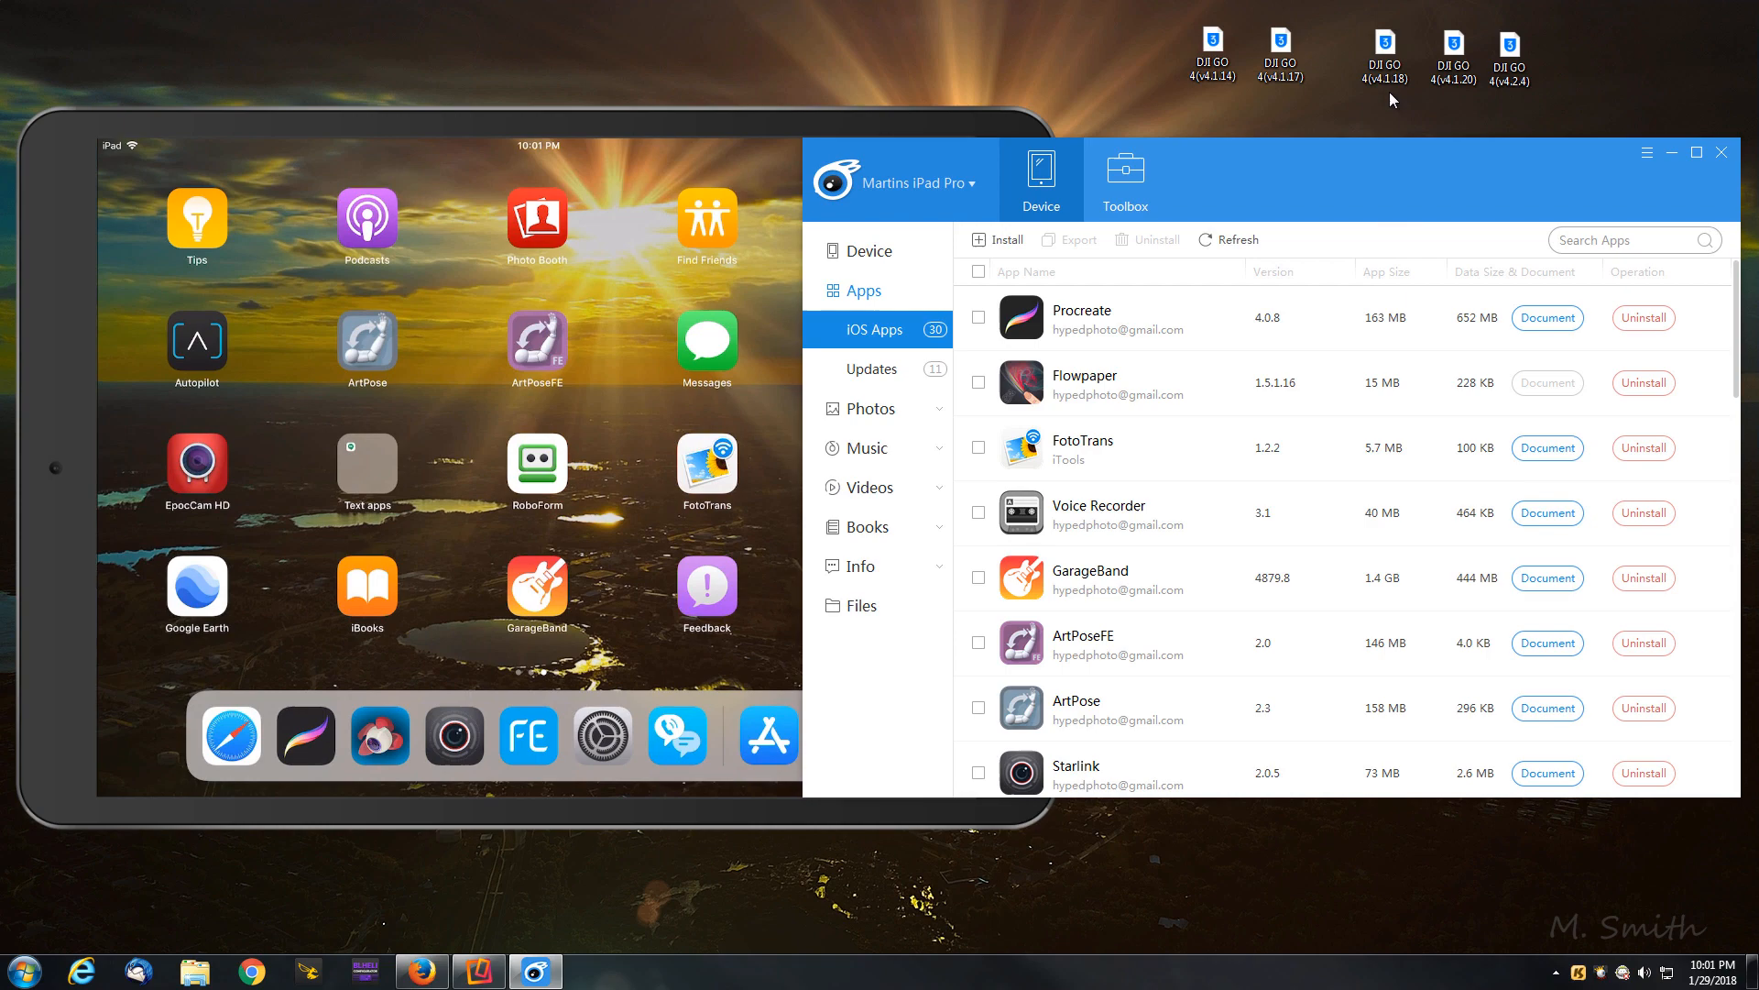
mouse_move(1327, 200)
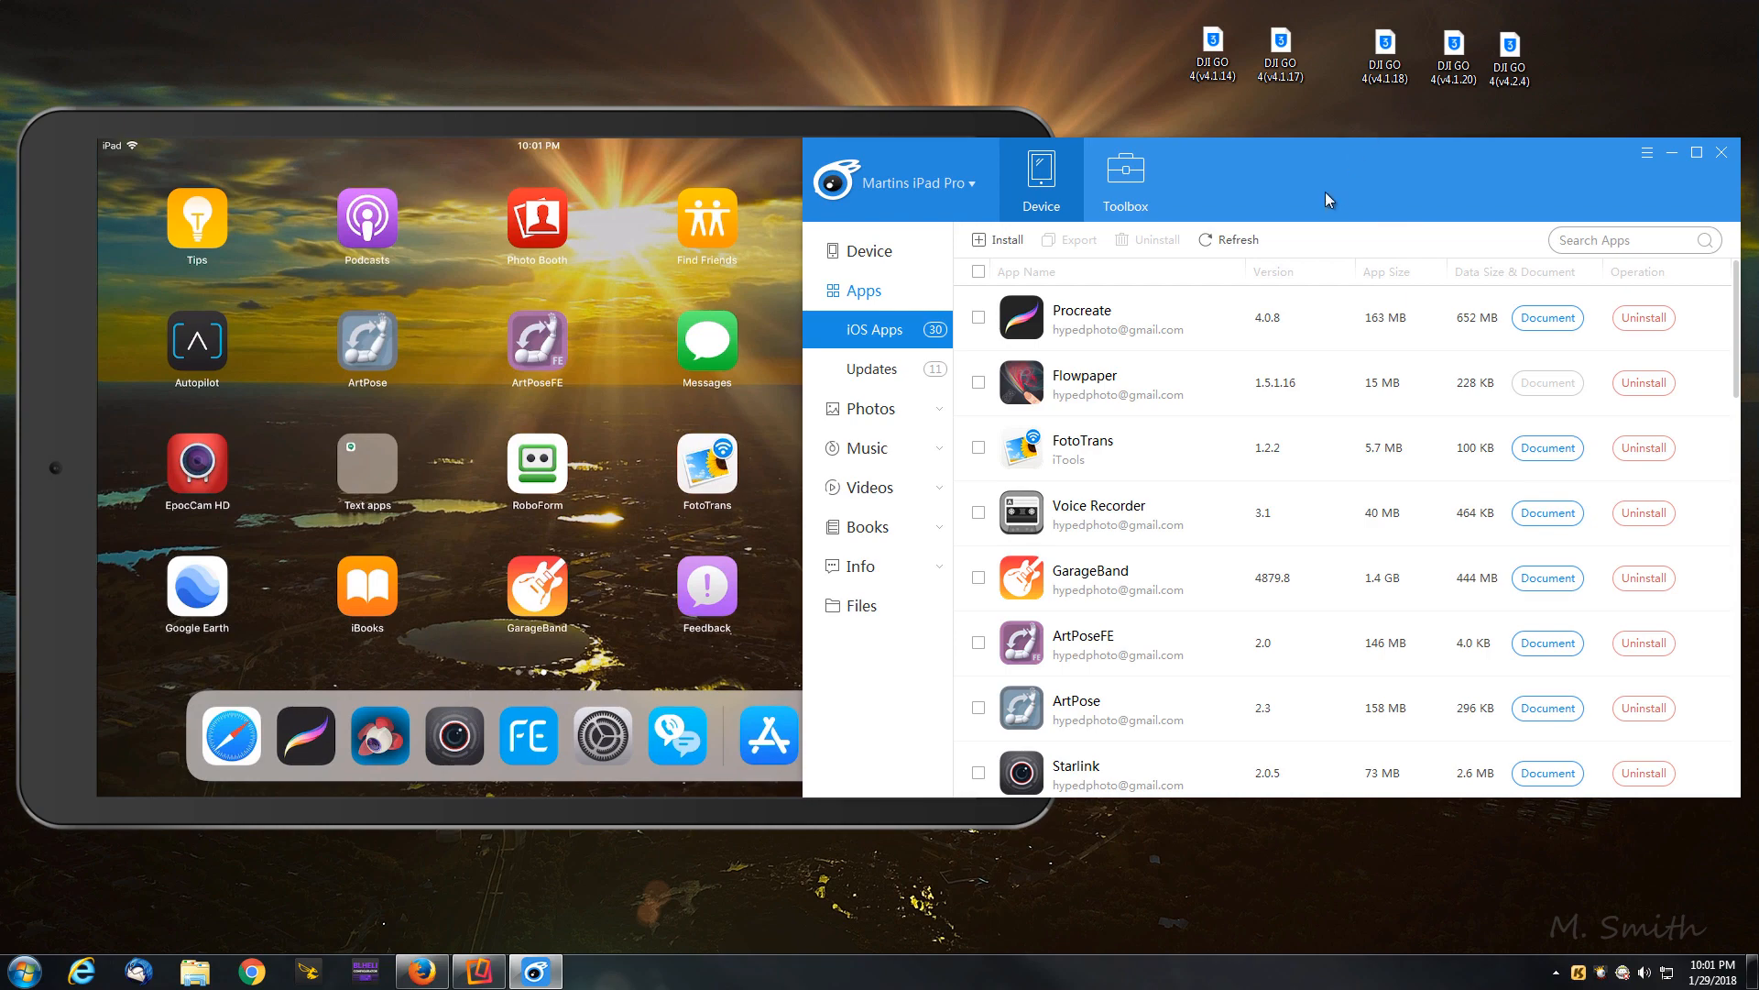
Step: Install the DJI GO 4 (v4.1.18) IPA from the Desktop onto the iPad
click(1000, 238)
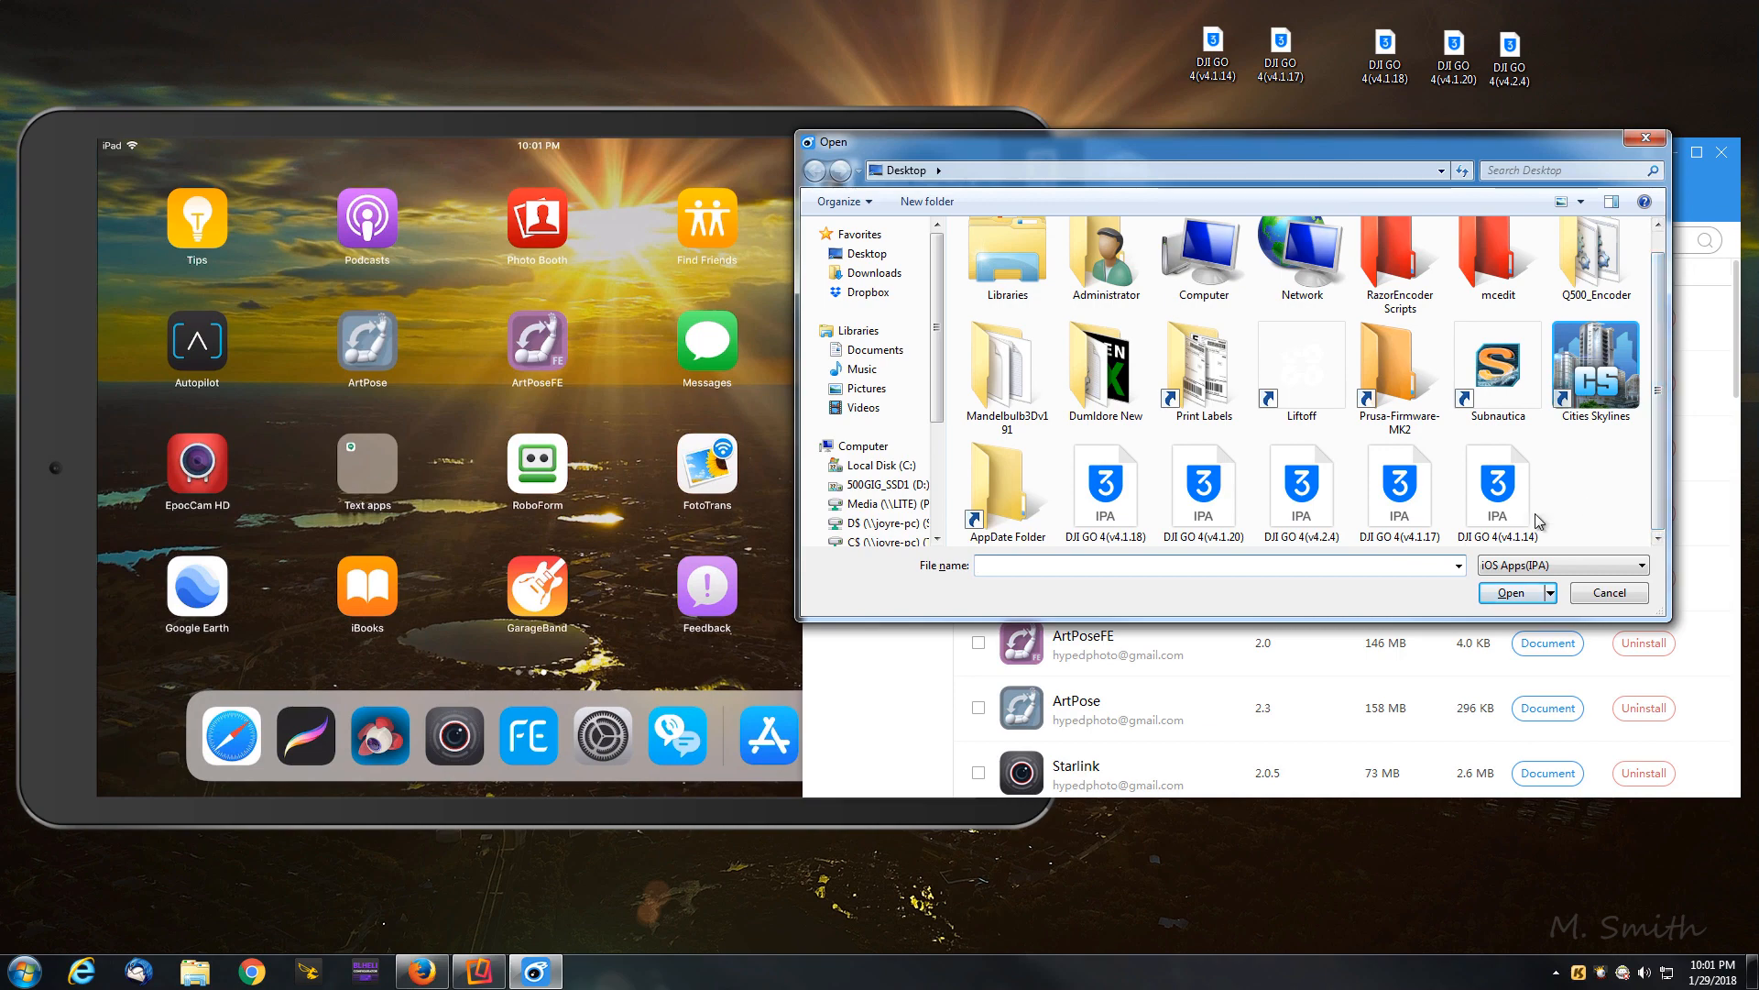
click(1103, 484)
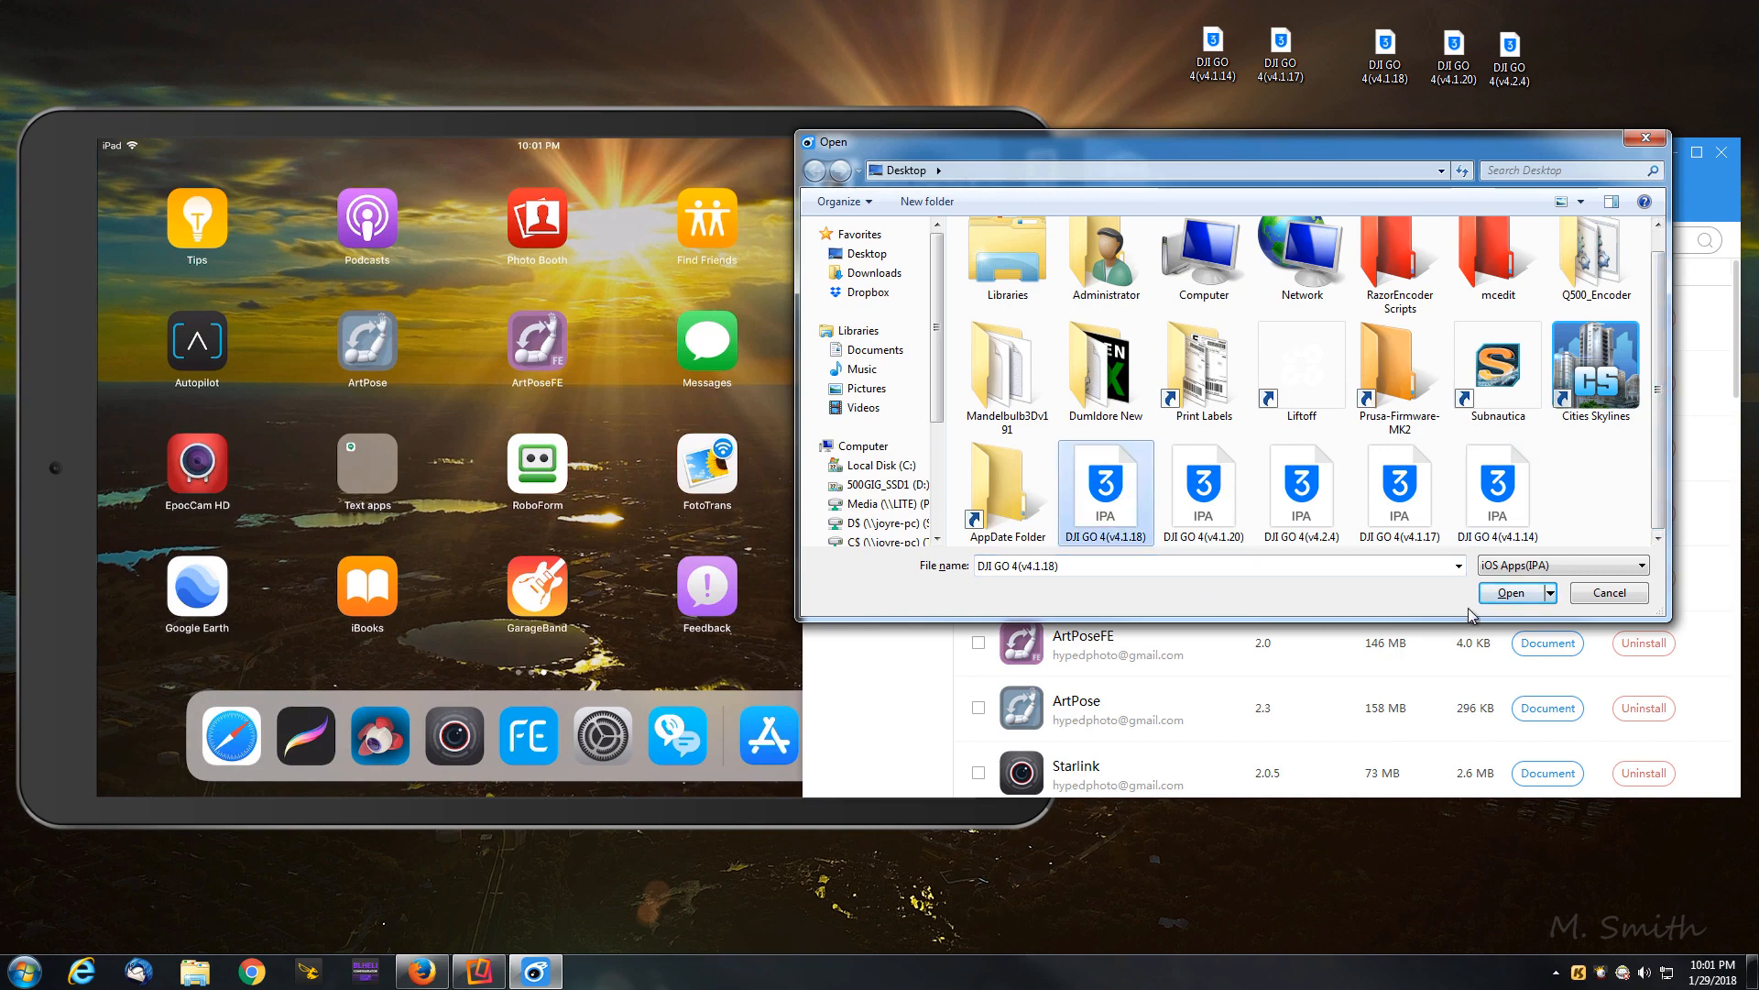
click(1510, 592)
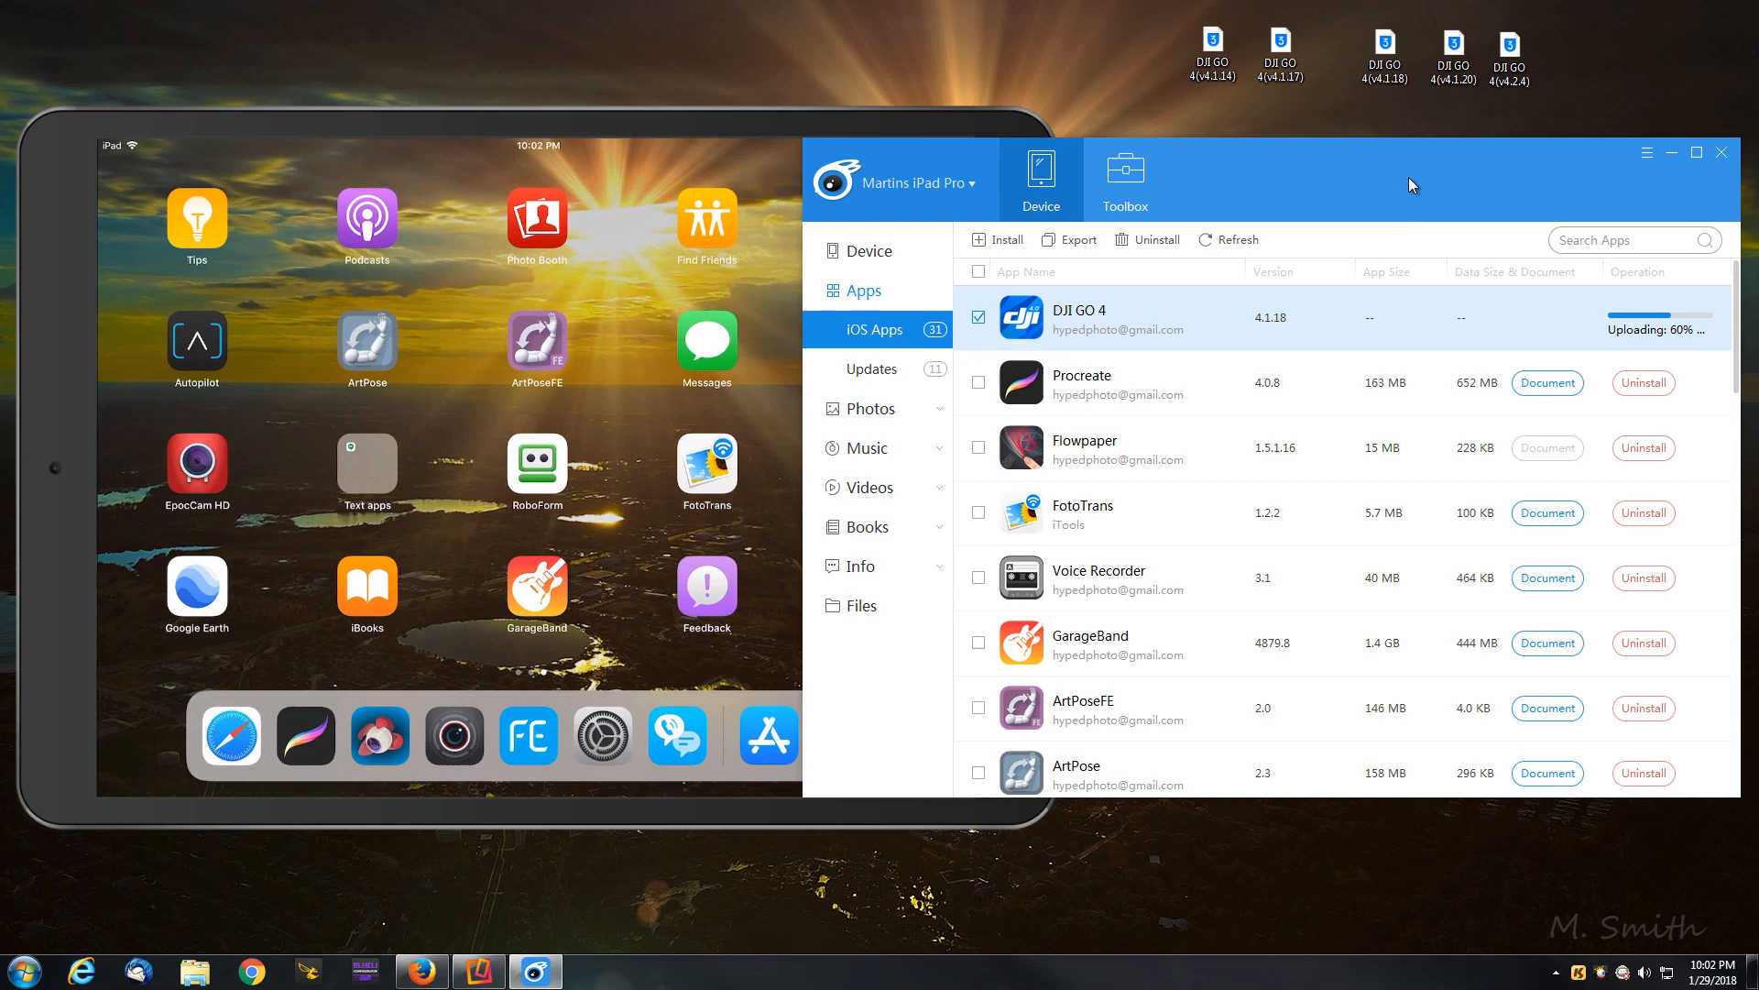
mouse_move(1477, 196)
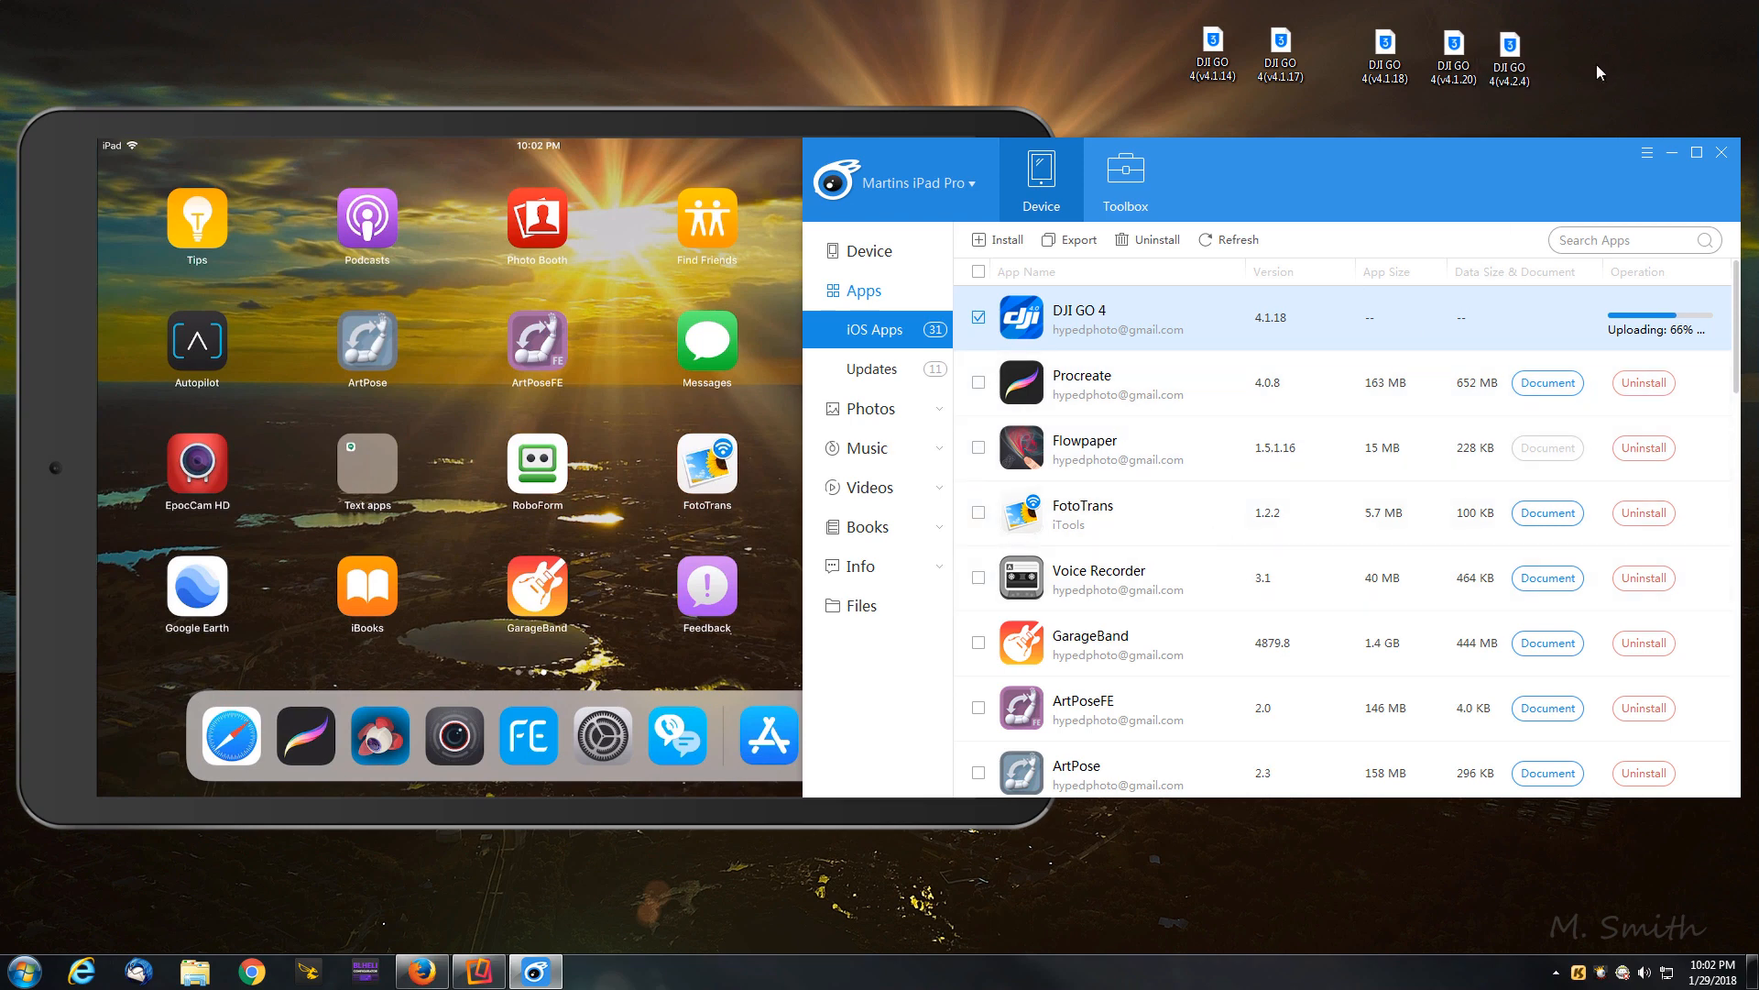
mouse_move(1558, 167)
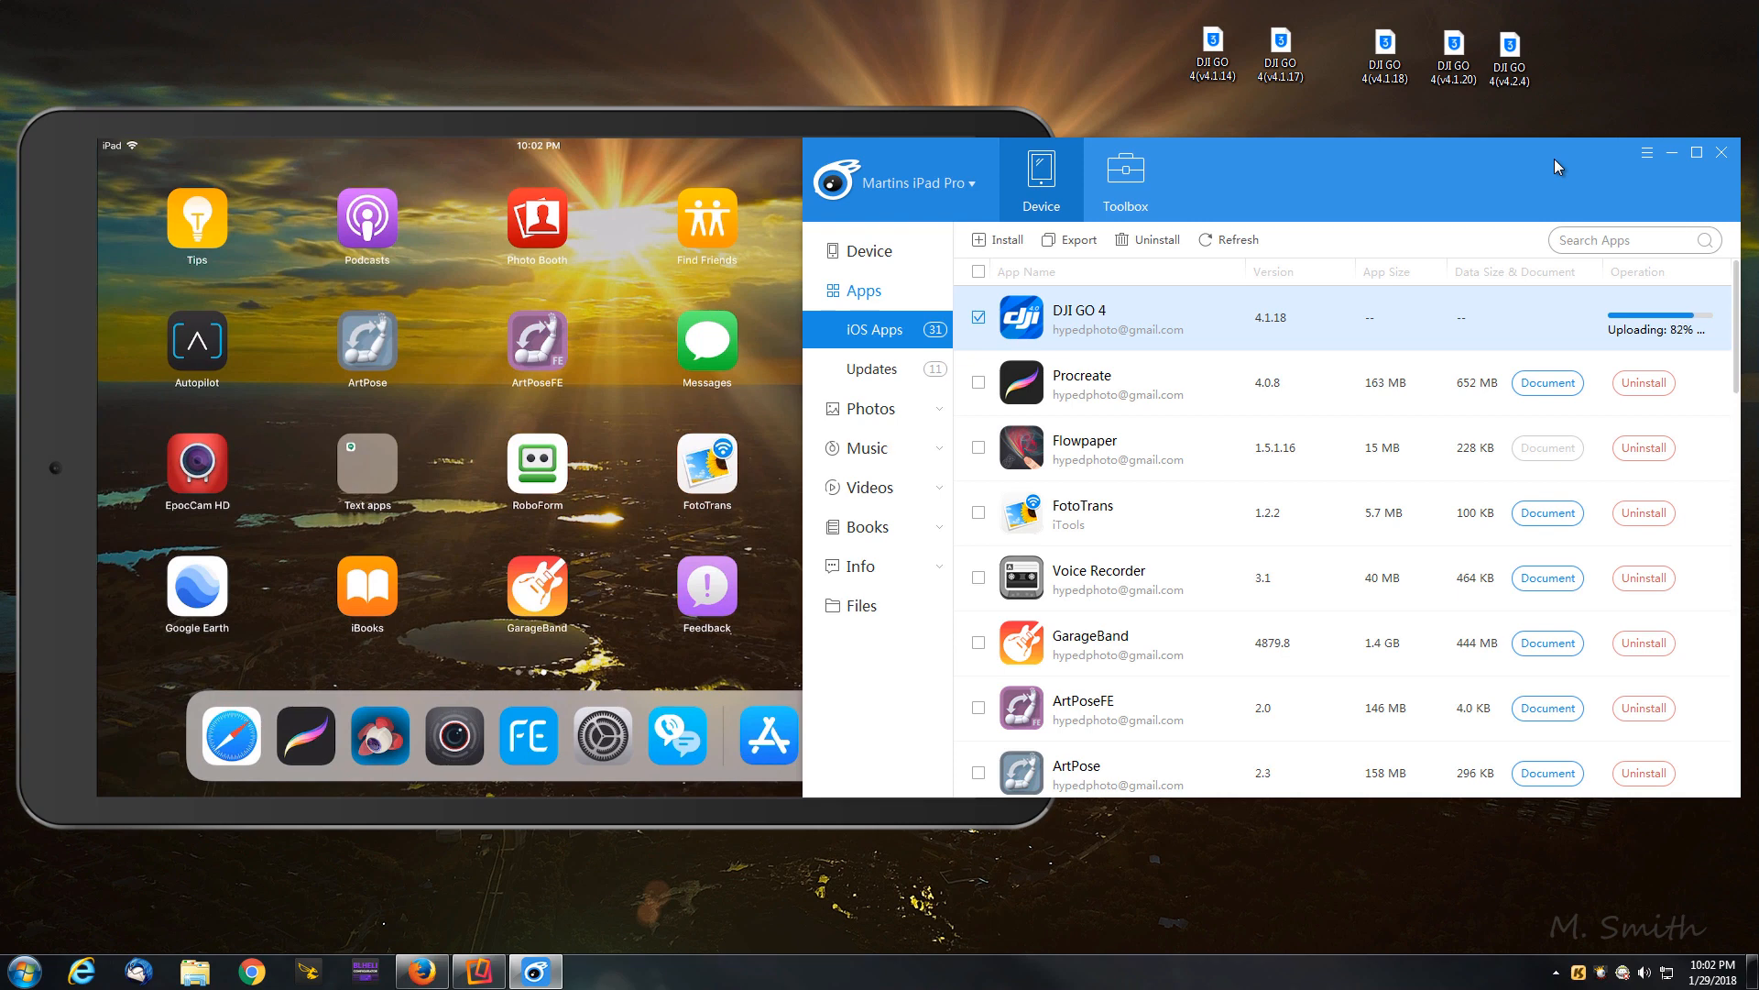
mouse_move(1517, 189)
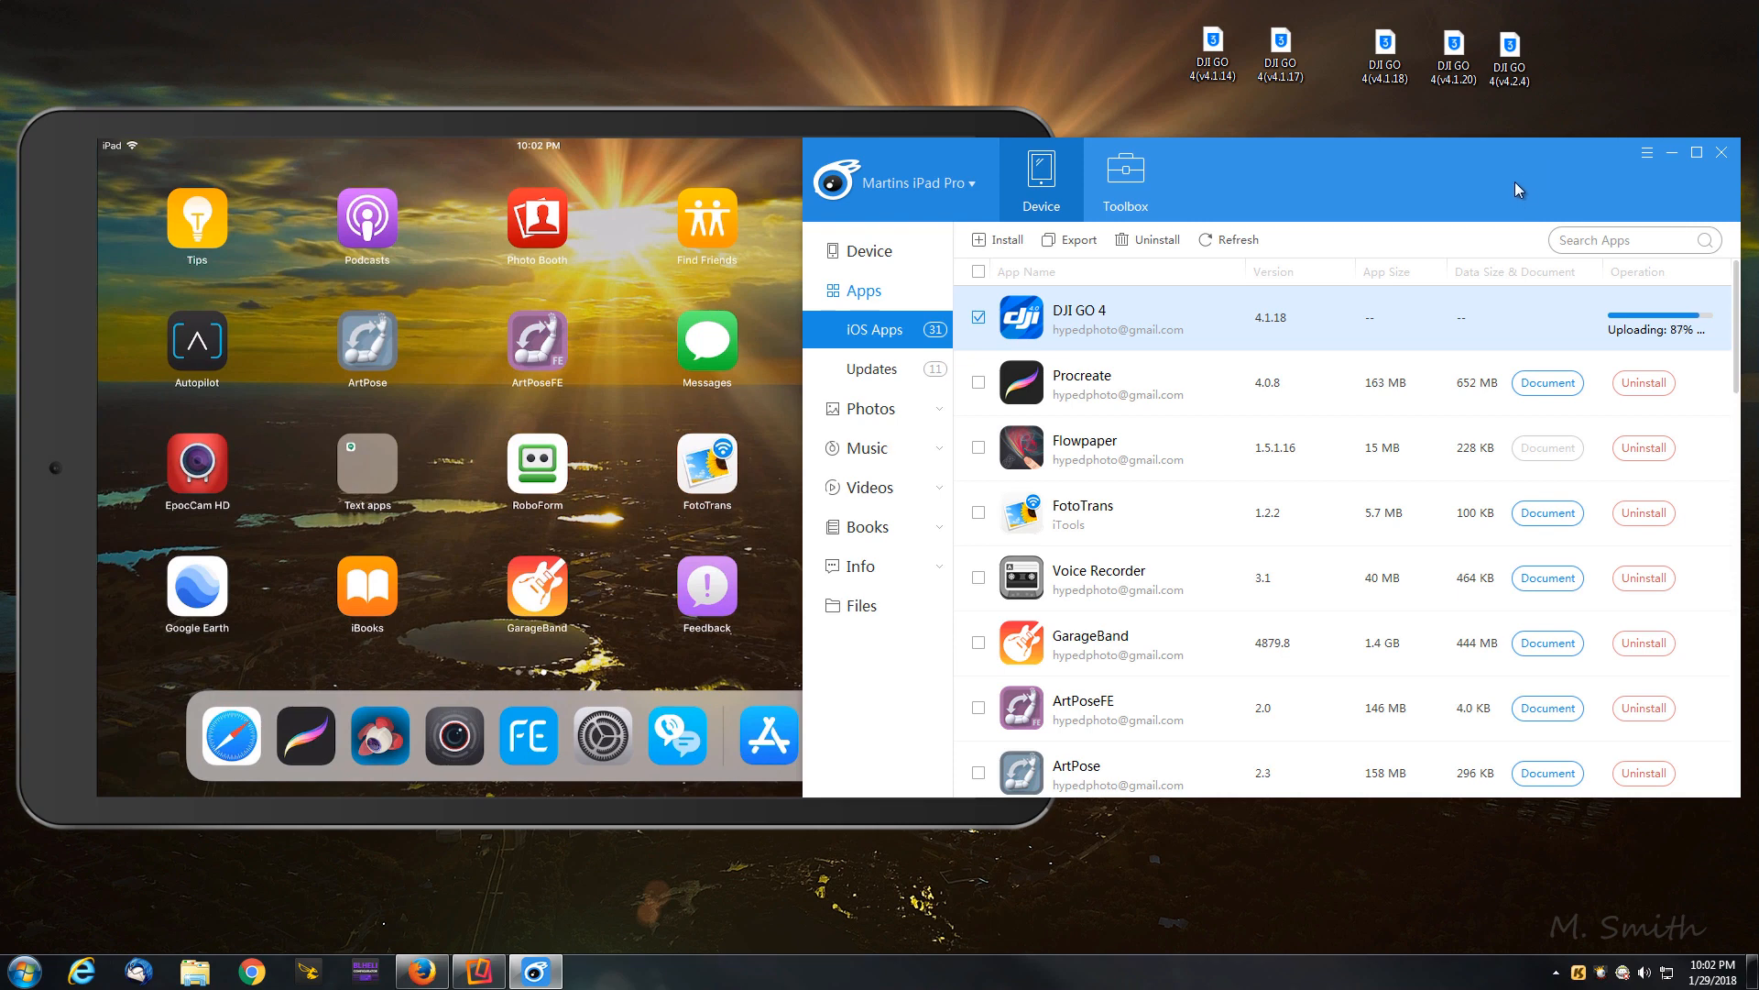
mouse_move(1529, 165)
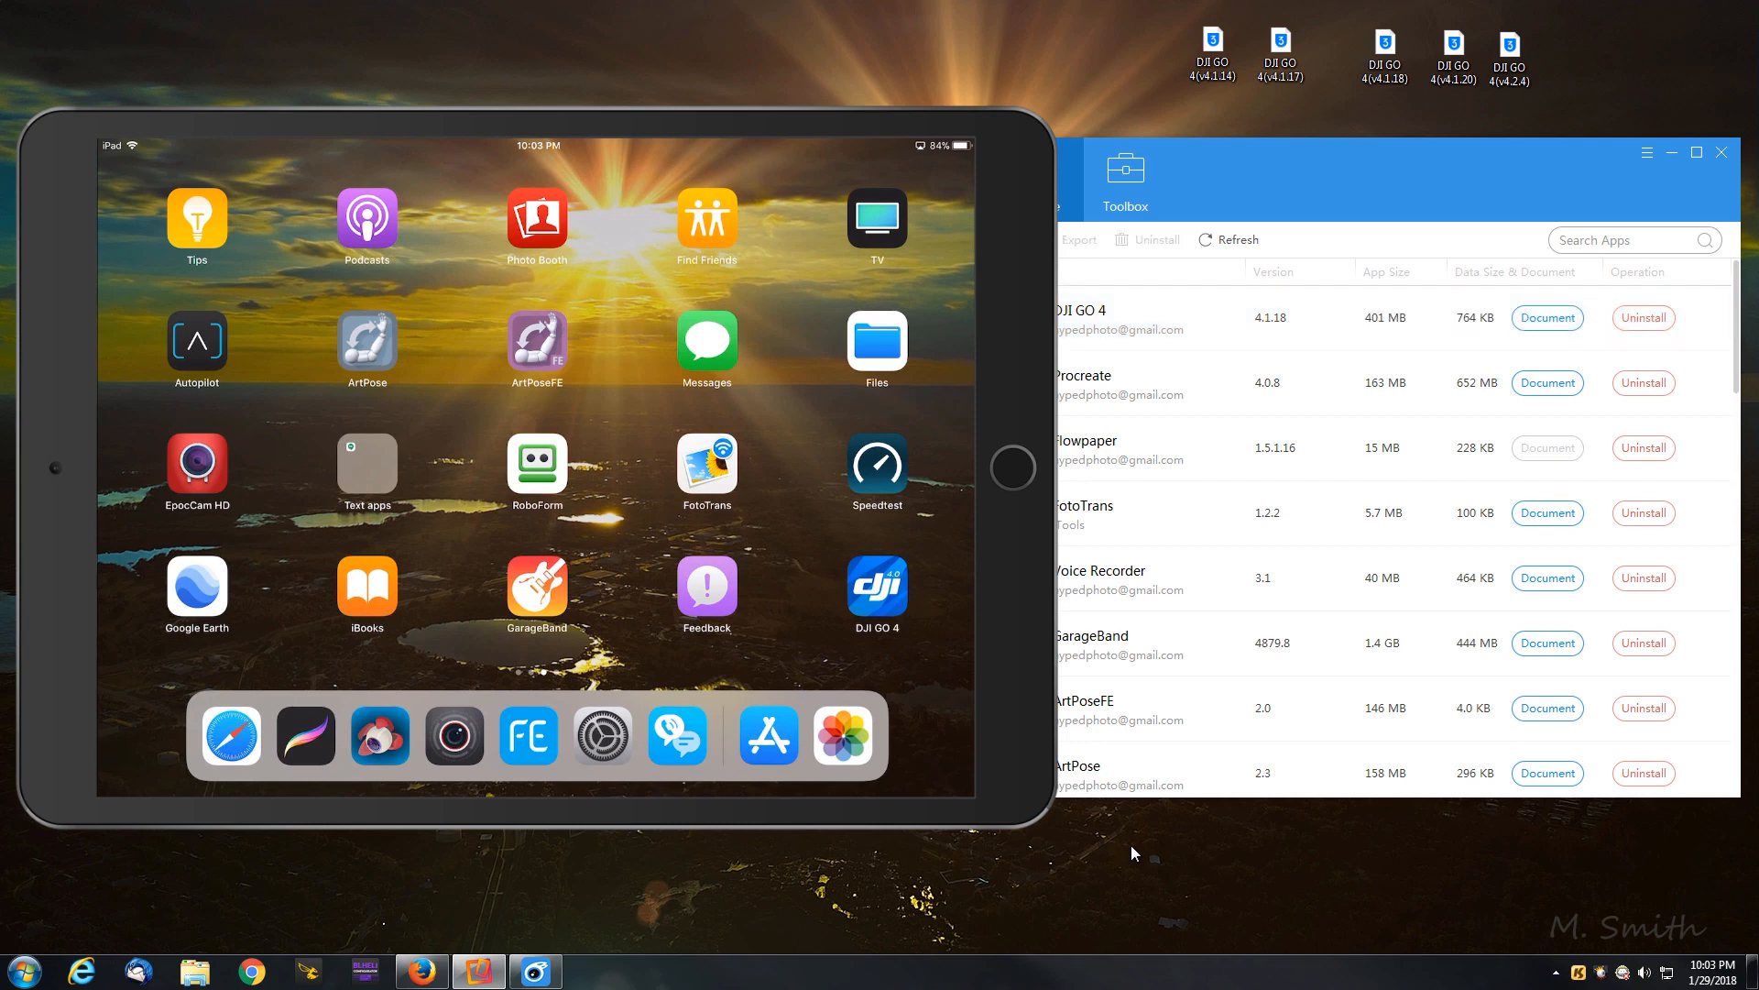
mouse_move(1396, 200)
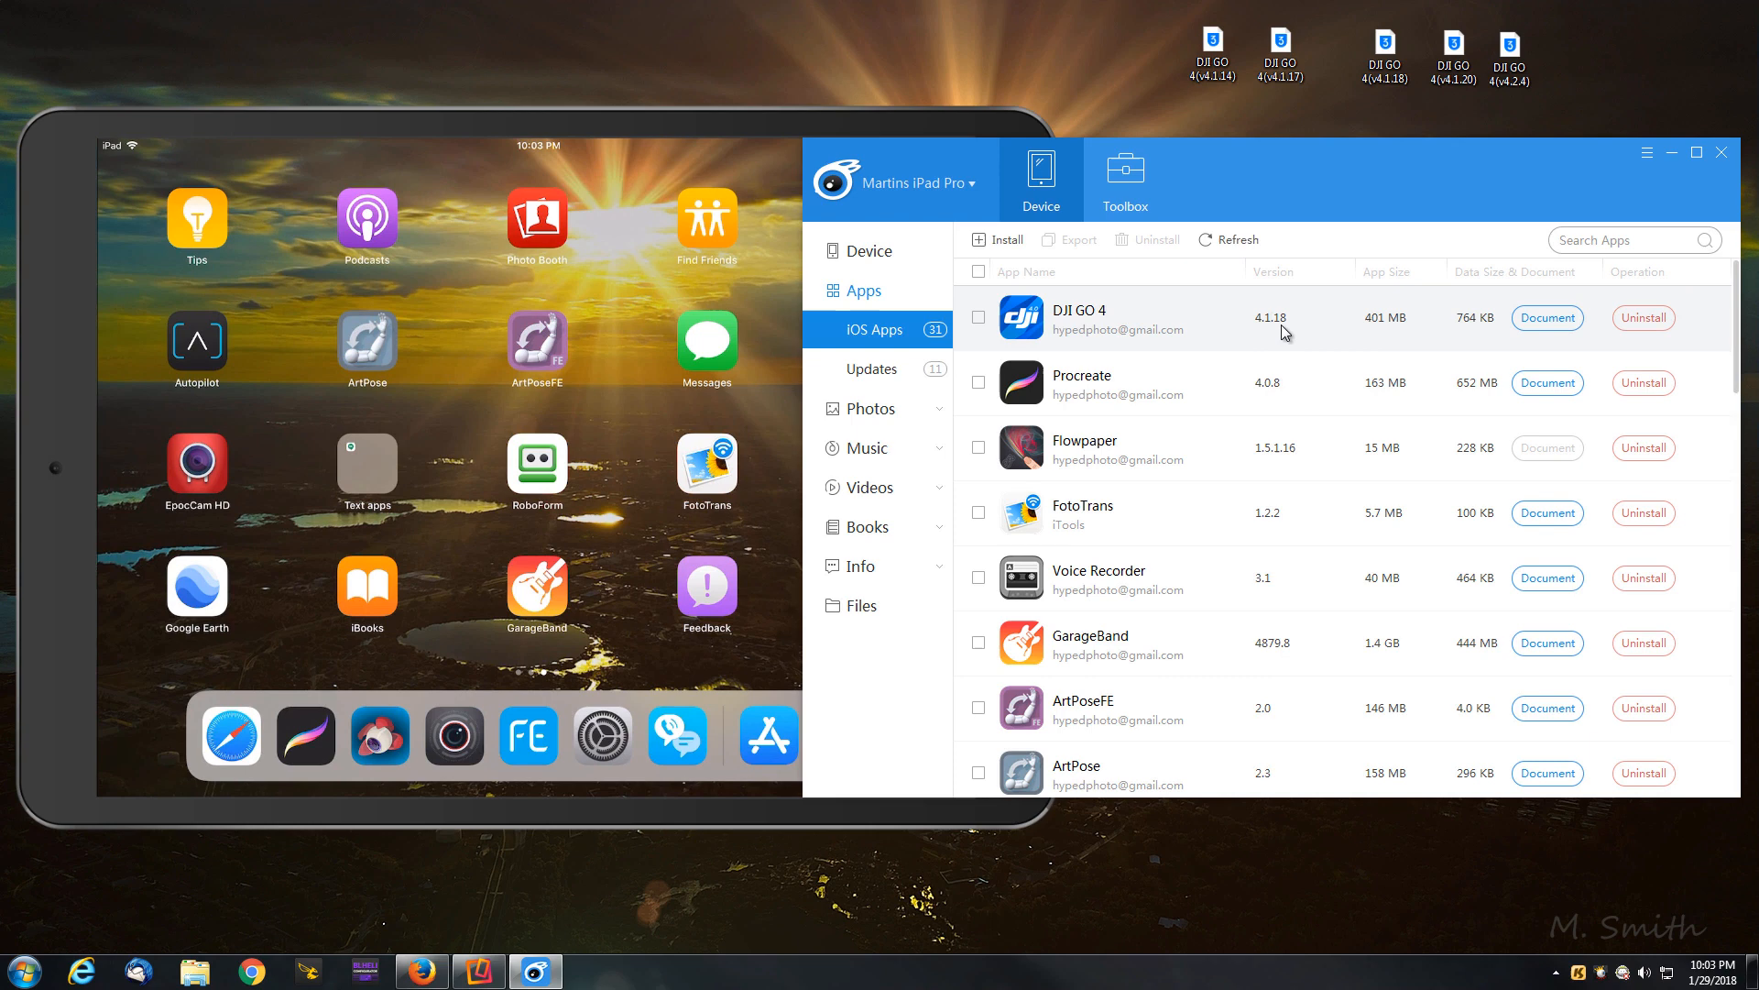
Step: Select DJI GO 4 v4.1.18 in the app list and uninstall it, leaving 30 apps
click(1386, 56)
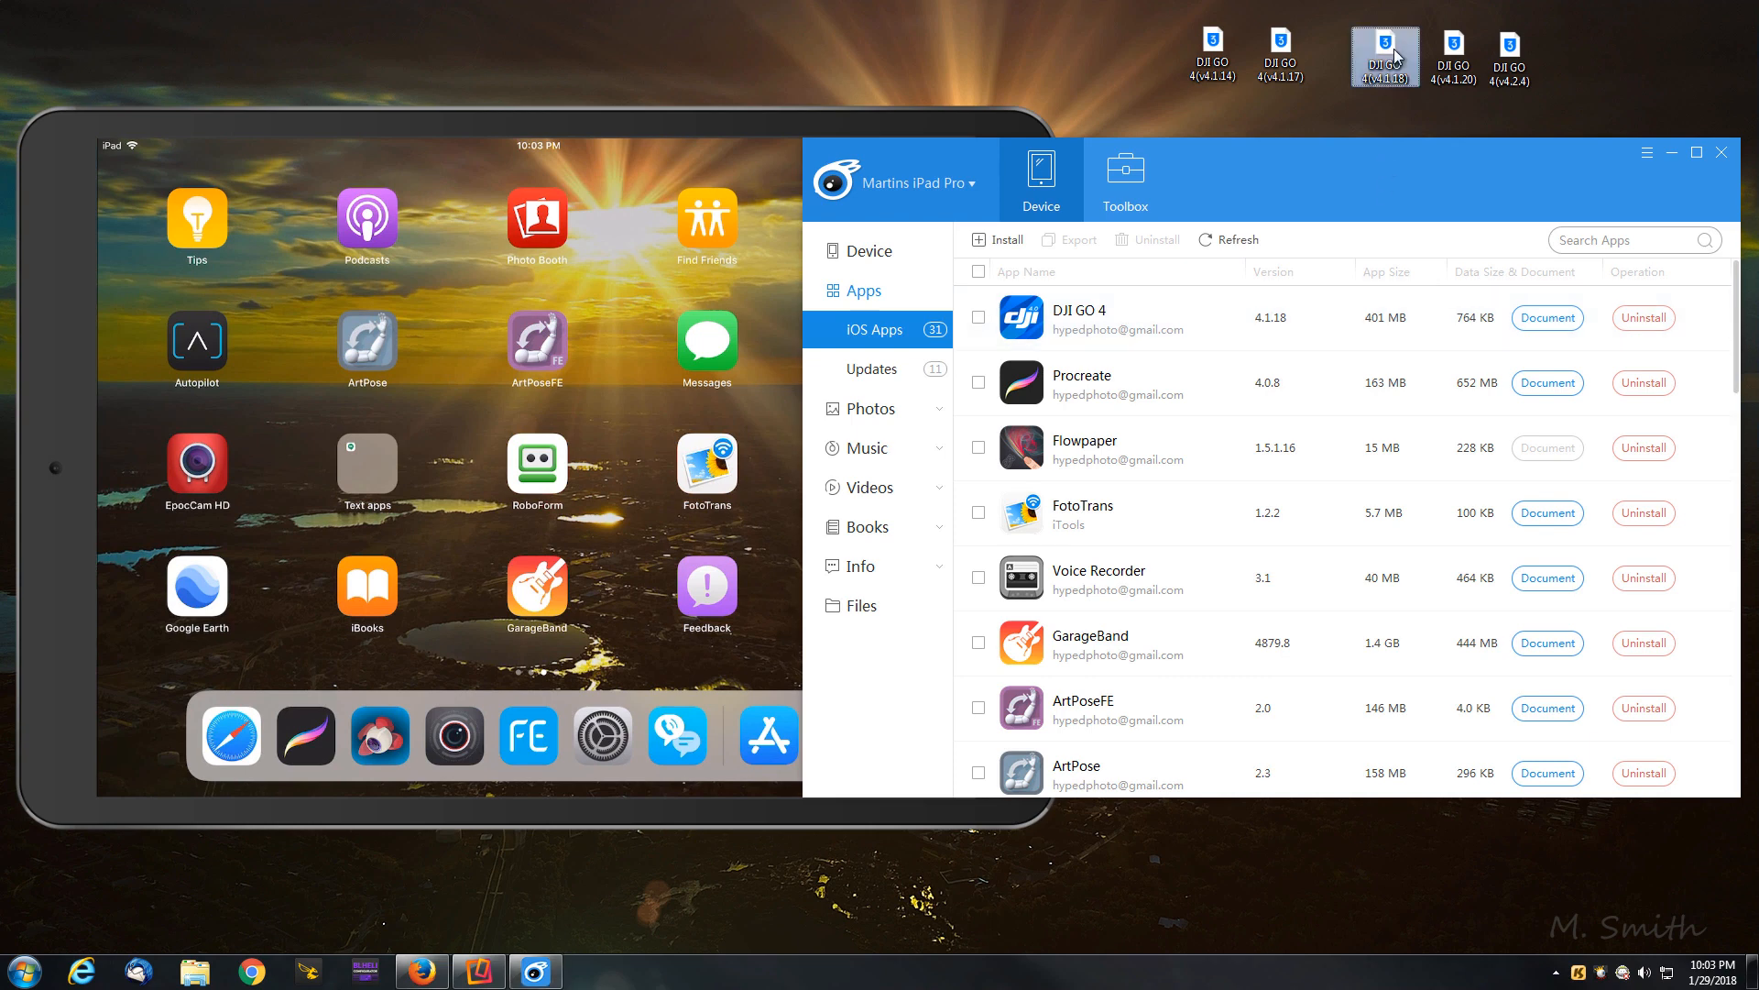
click(1508, 56)
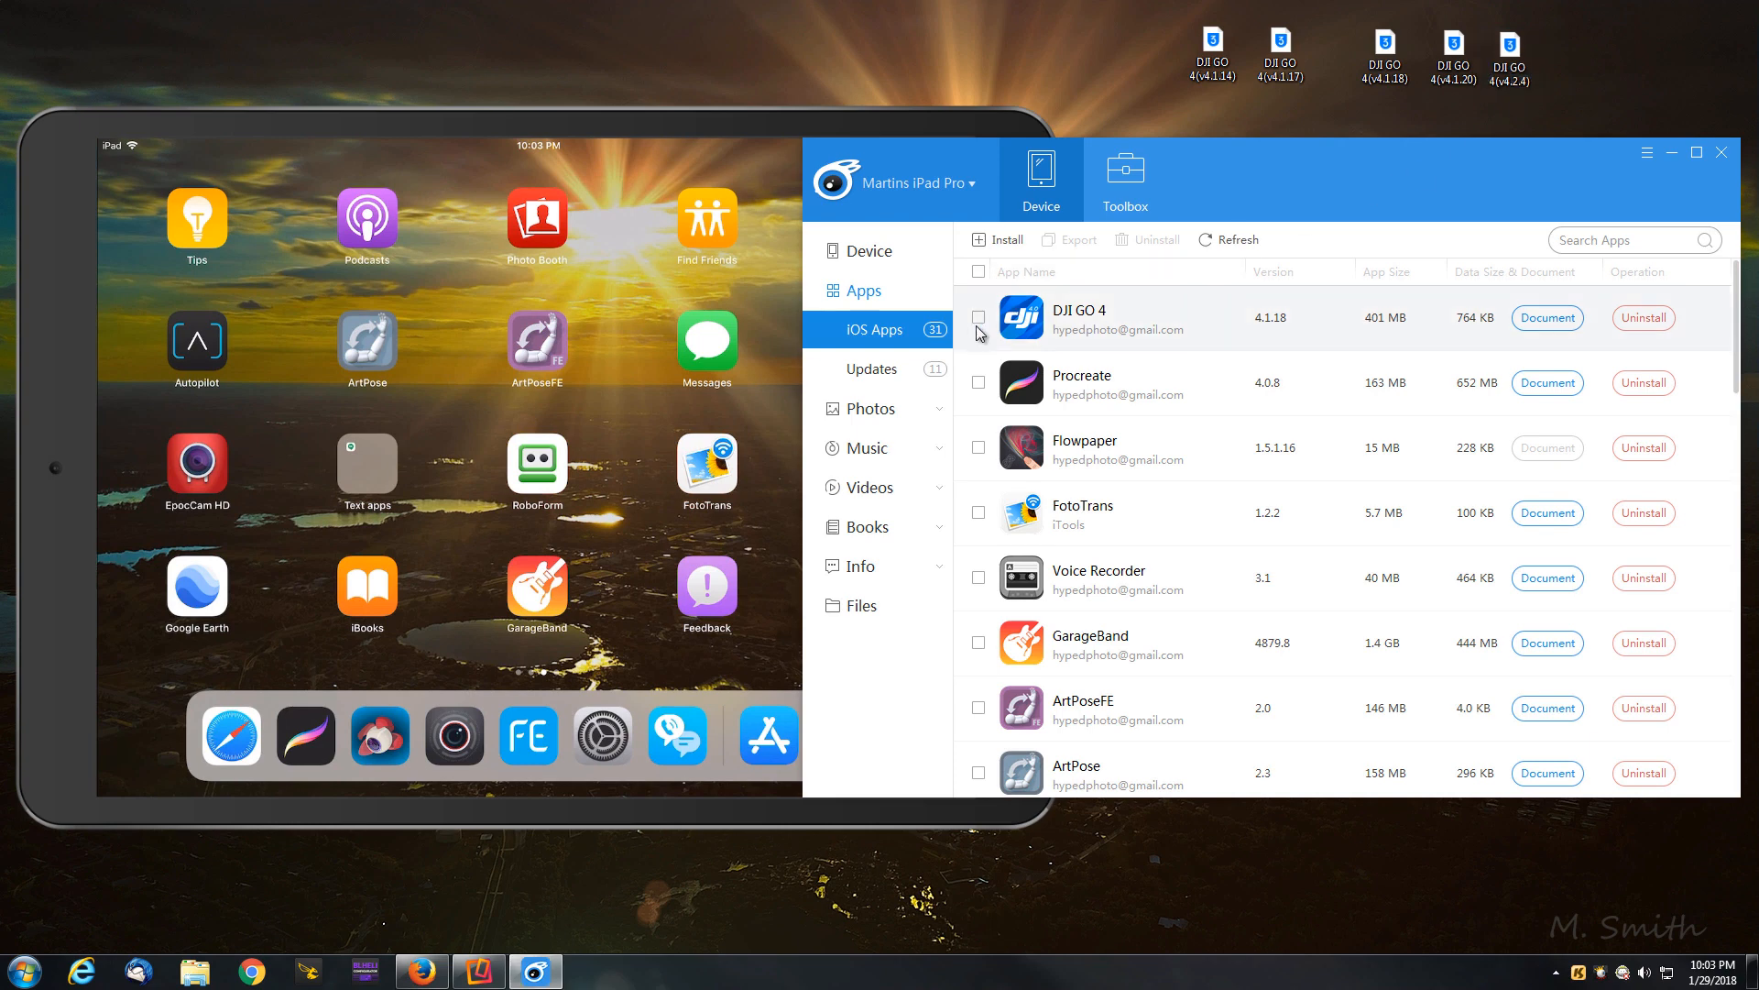
click(979, 318)
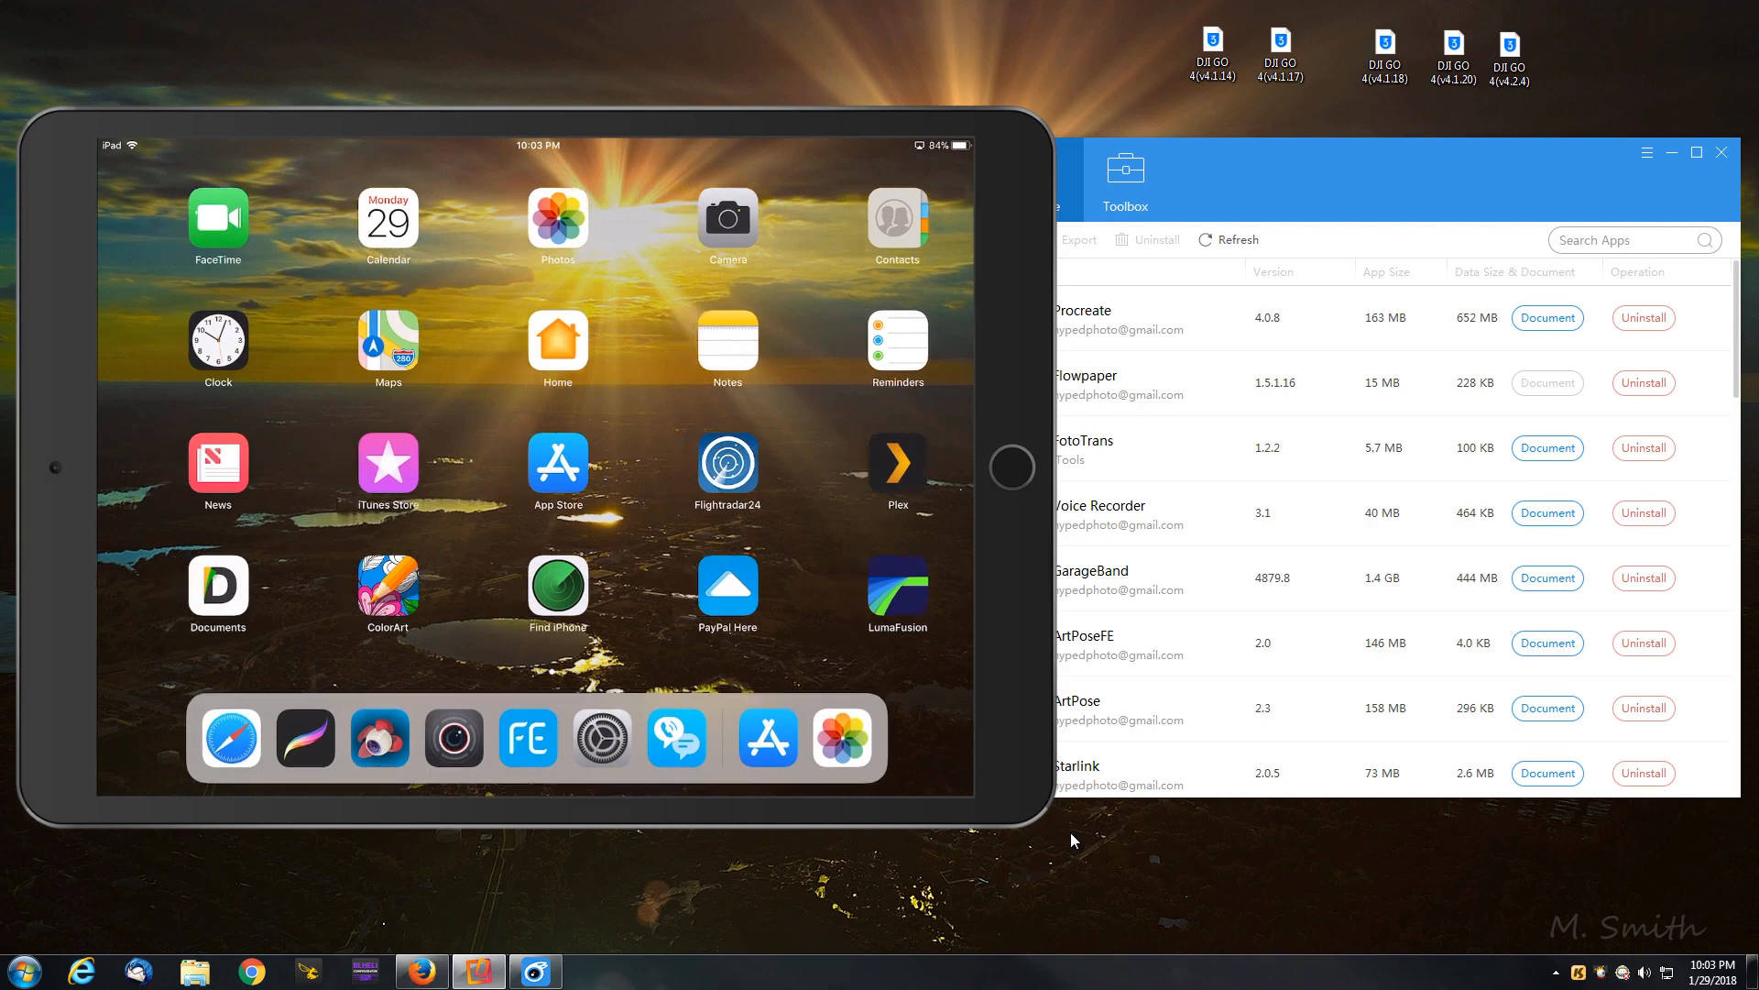
scroll(left, 3)
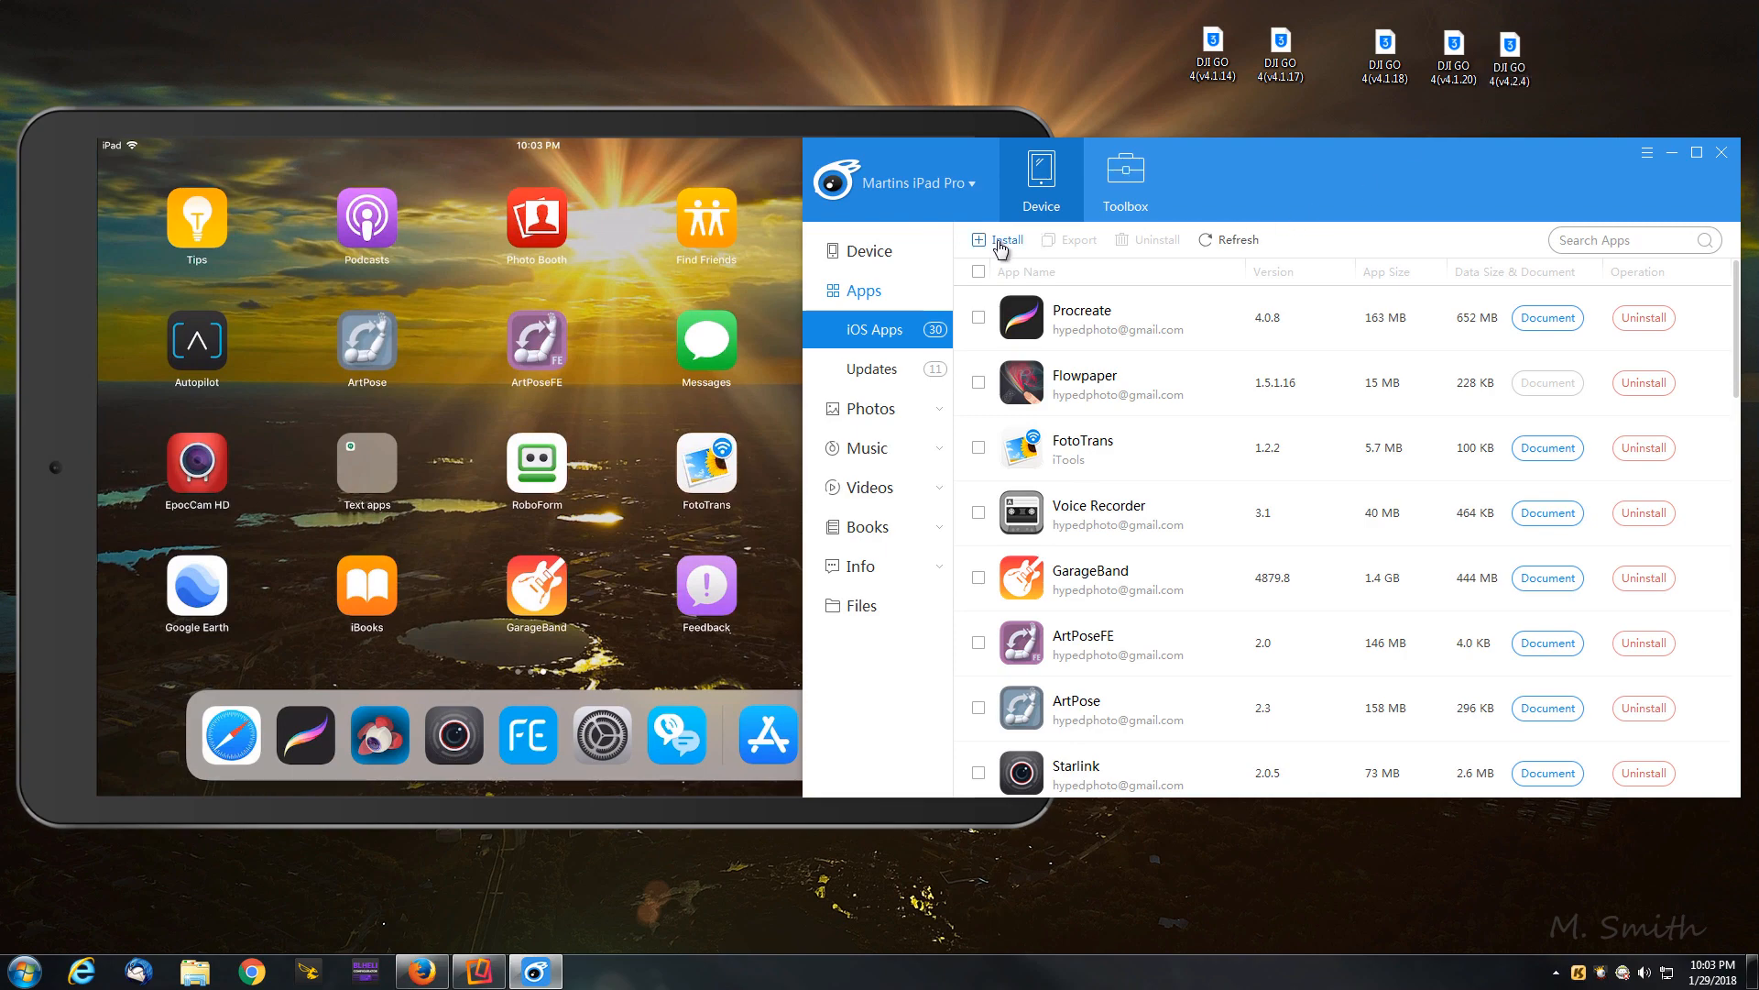
Step: Install the DJI GO 4 (v4.2.4) IPA from the Desktop onto the iPad
click(1004, 238)
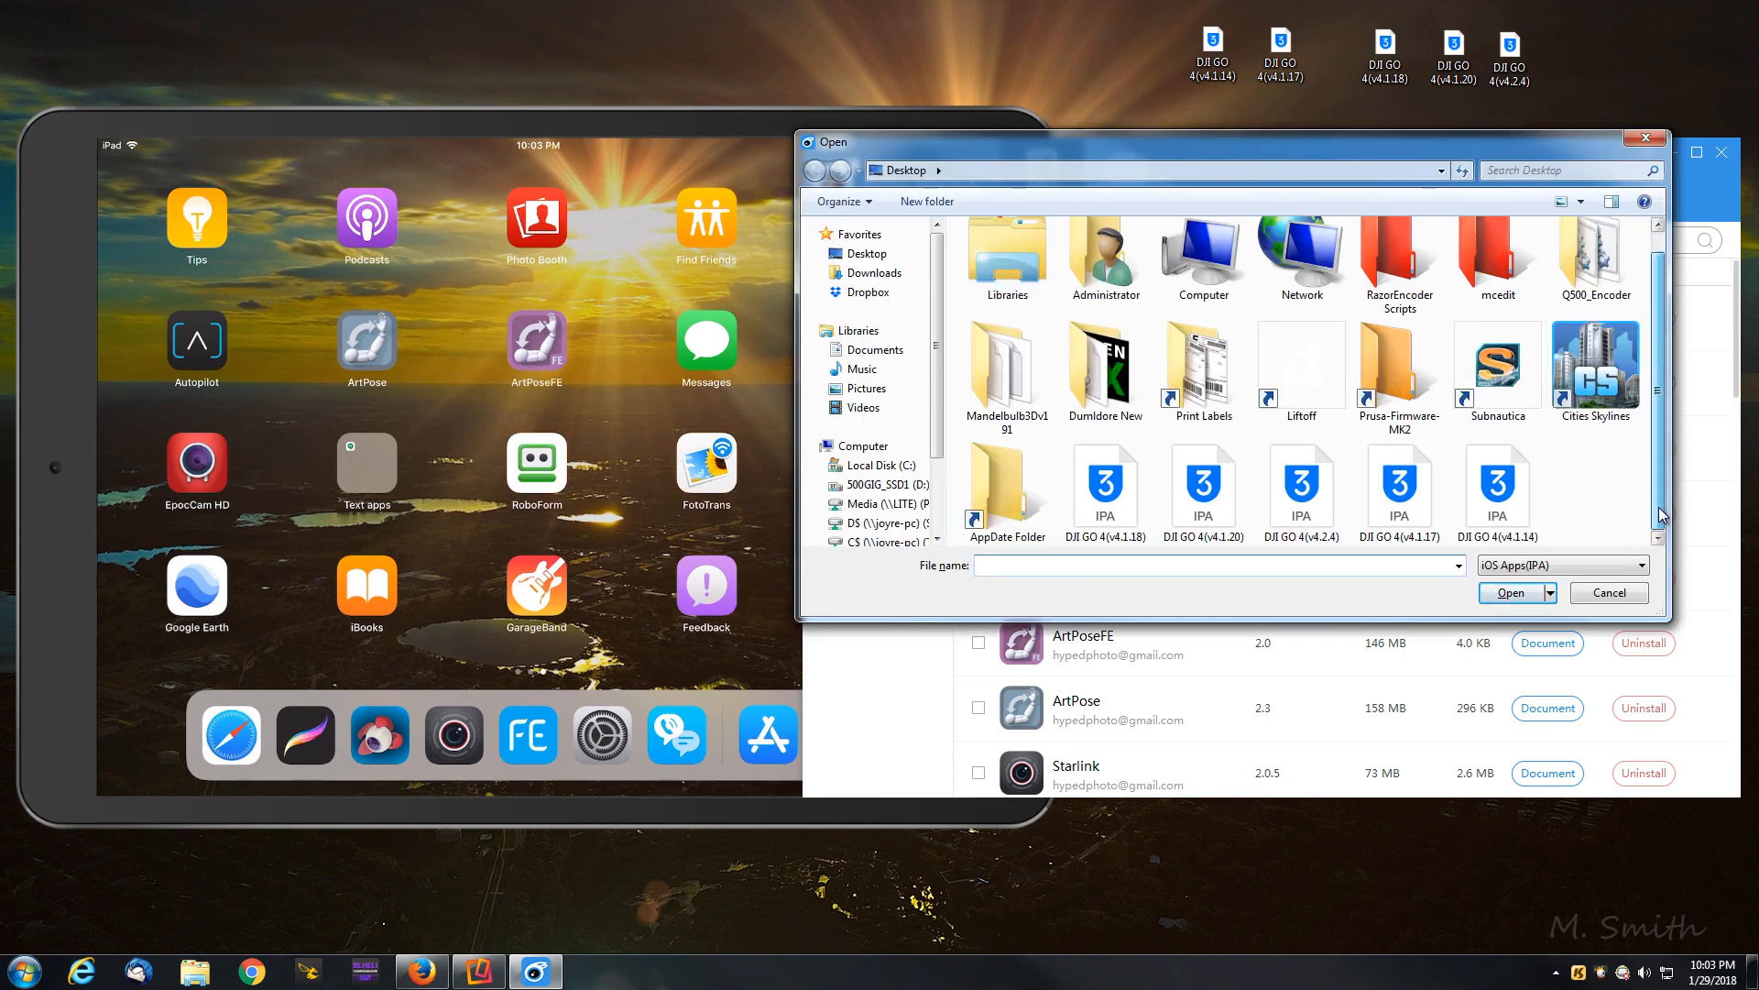
click(1302, 493)
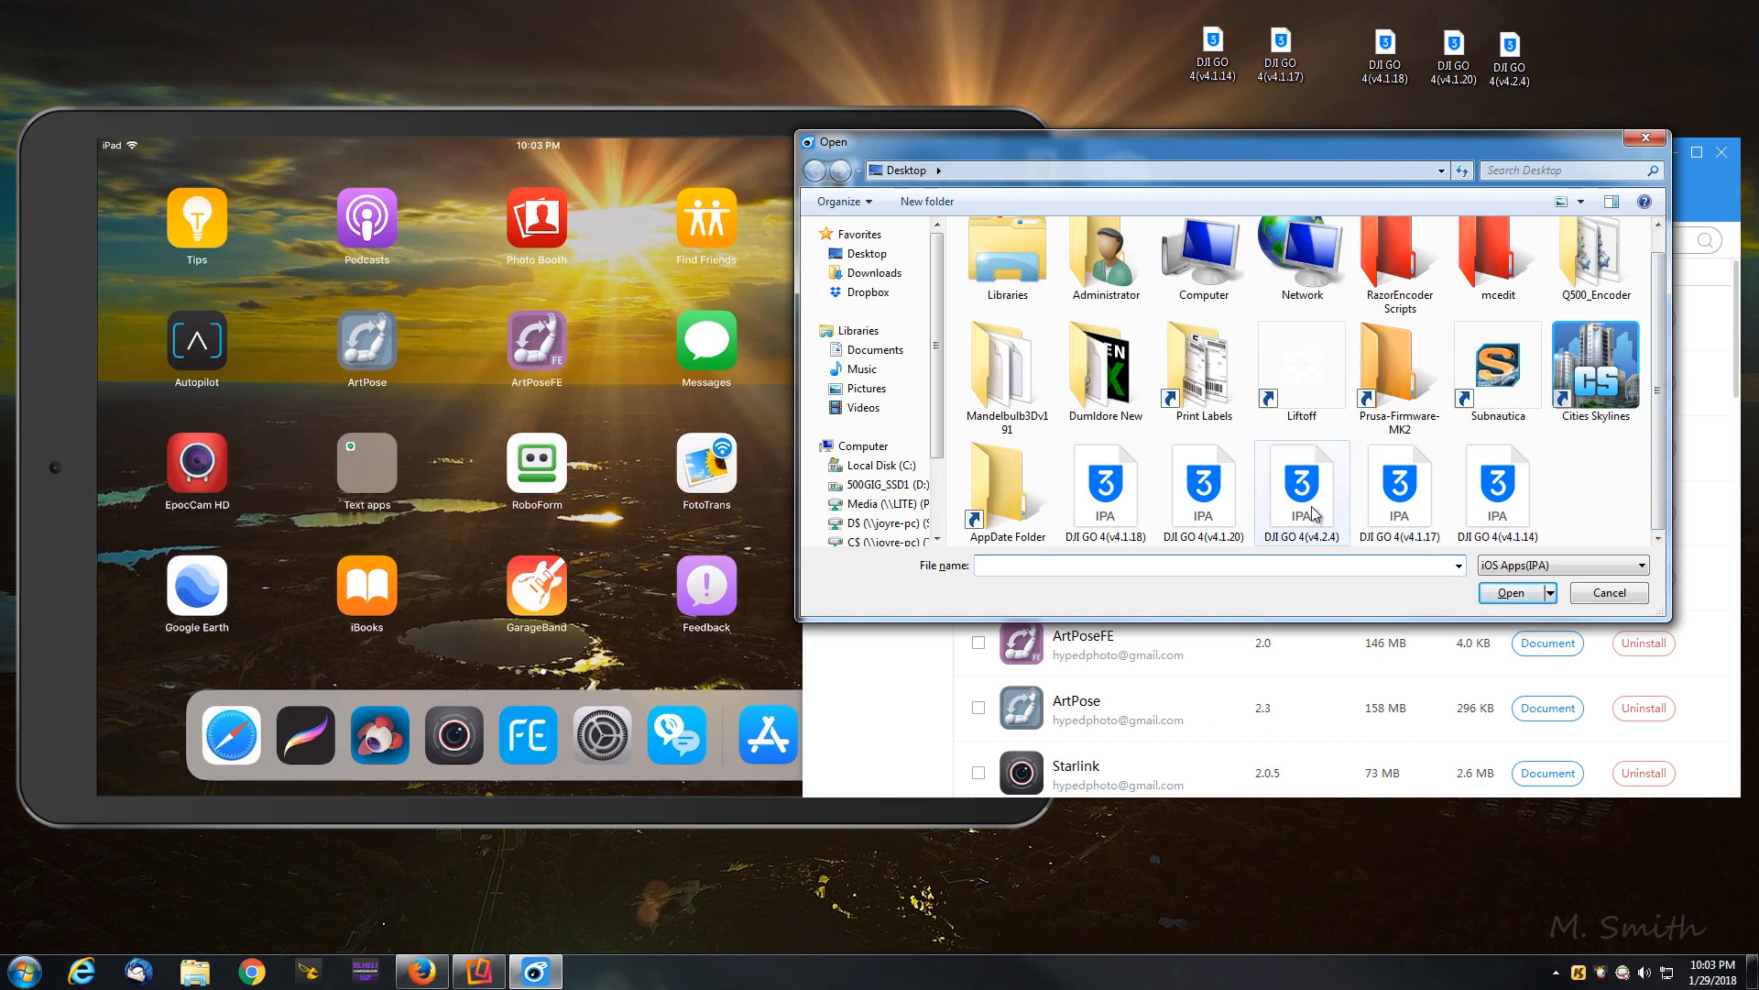
click(1300, 482)
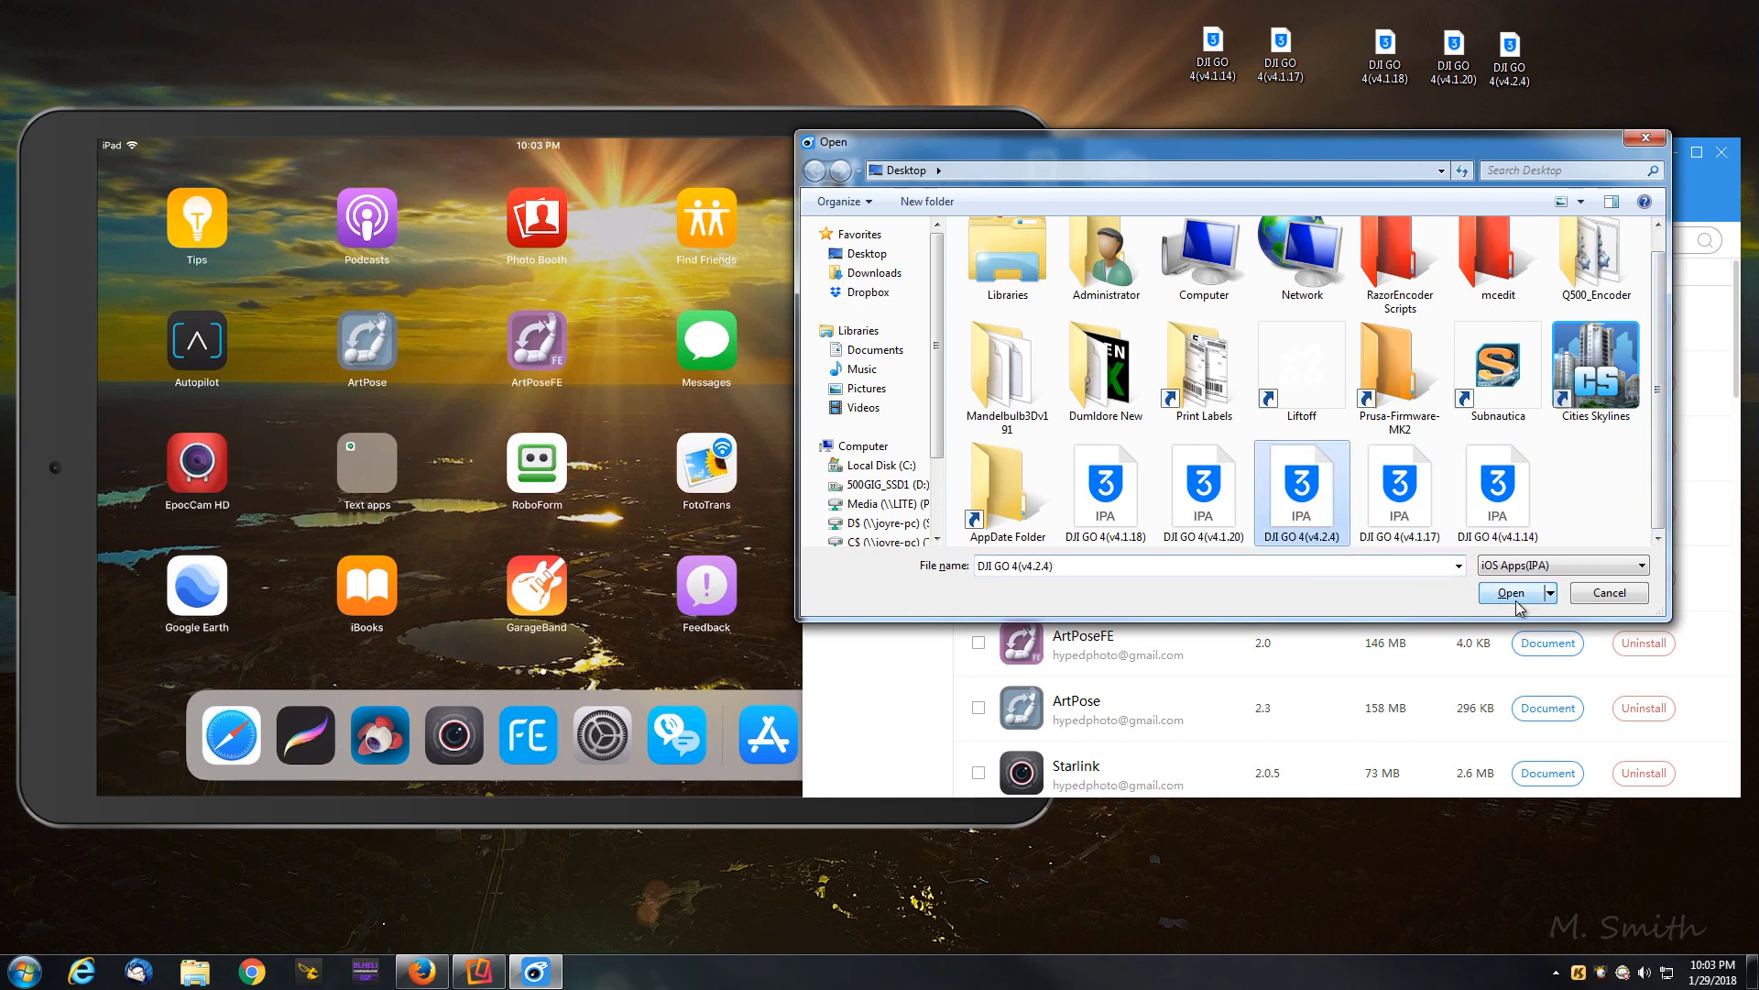
click(1512, 592)
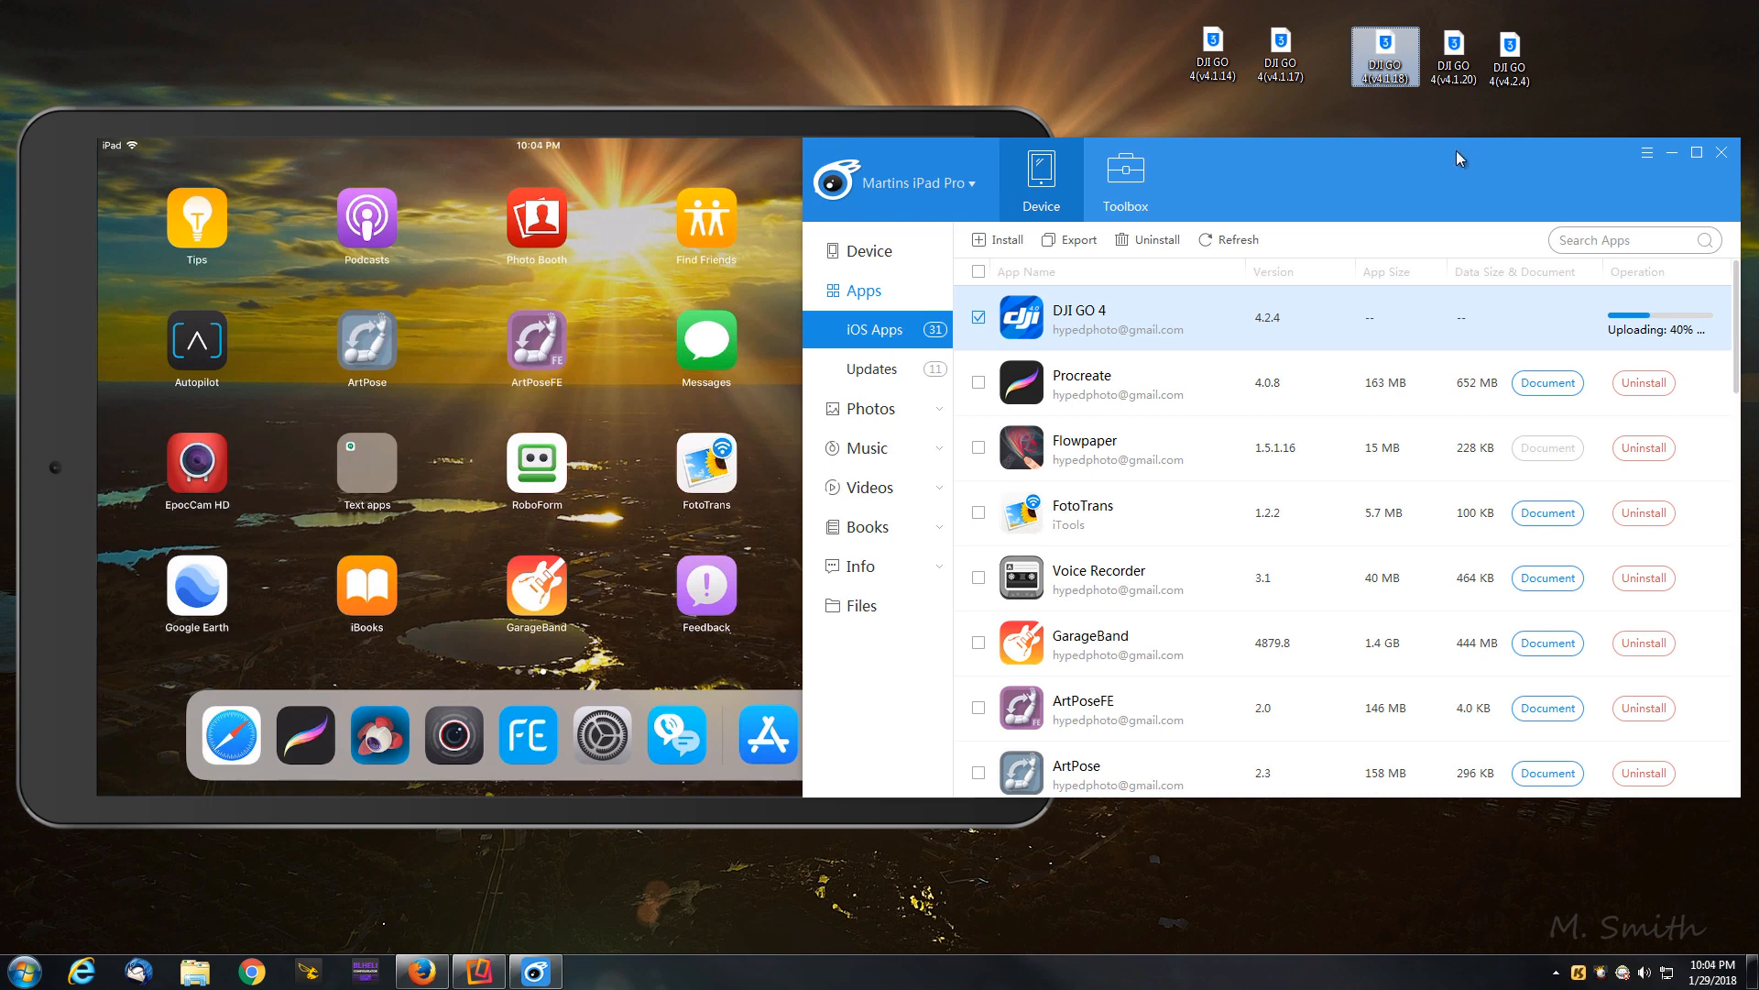
Step: Wait while DJI GO 4 v4.2.4 uploads and installs on the iPad
click(1281, 53)
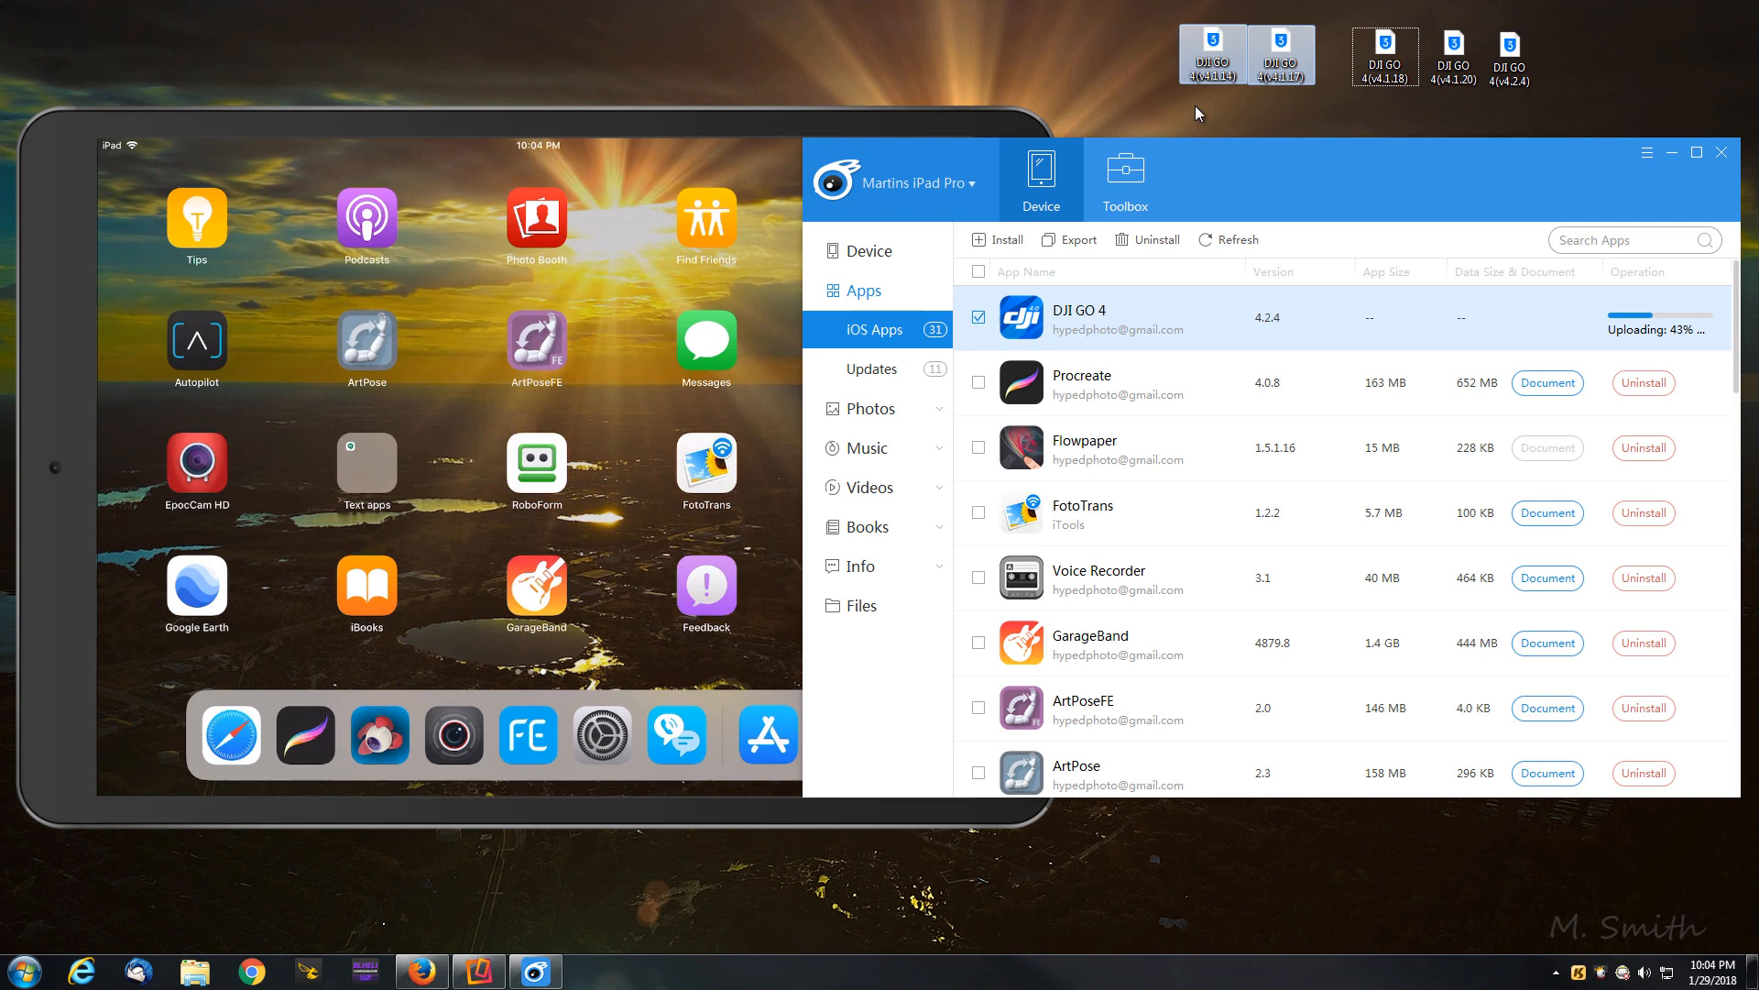
mouse_move(1647, 354)
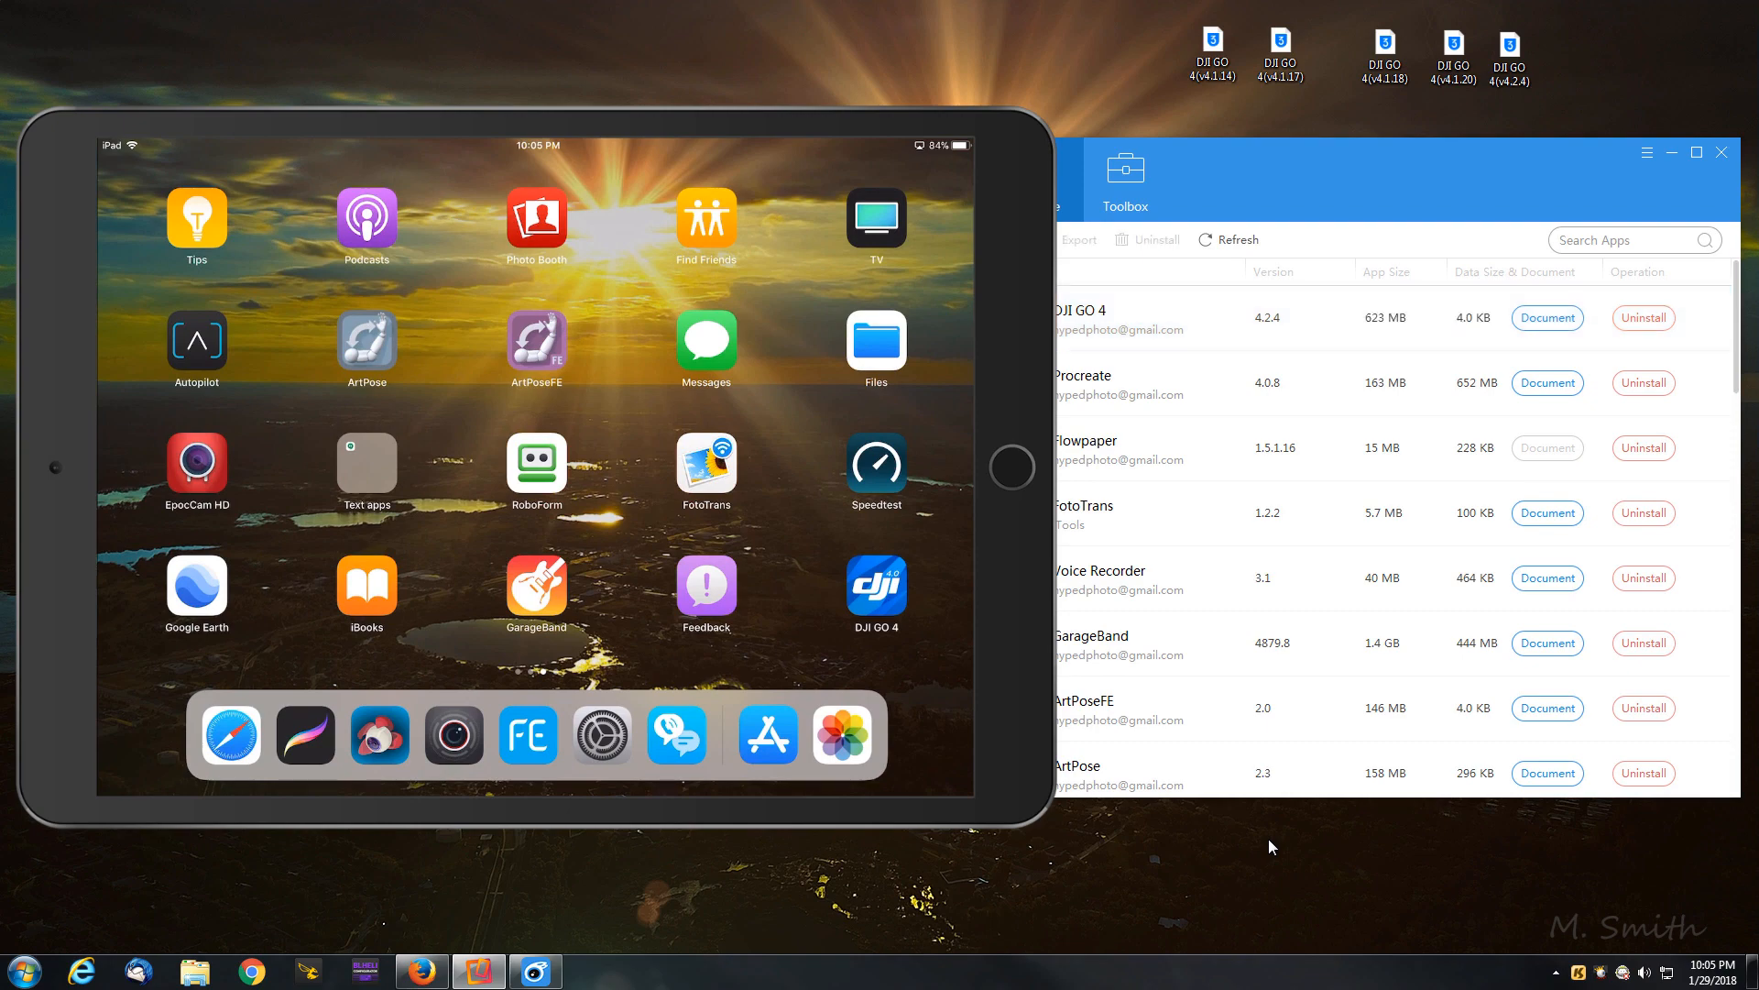
Step: Launch DJI GO 4 v4.2.4, accept its terms of use, and return to the home screen
click(876, 582)
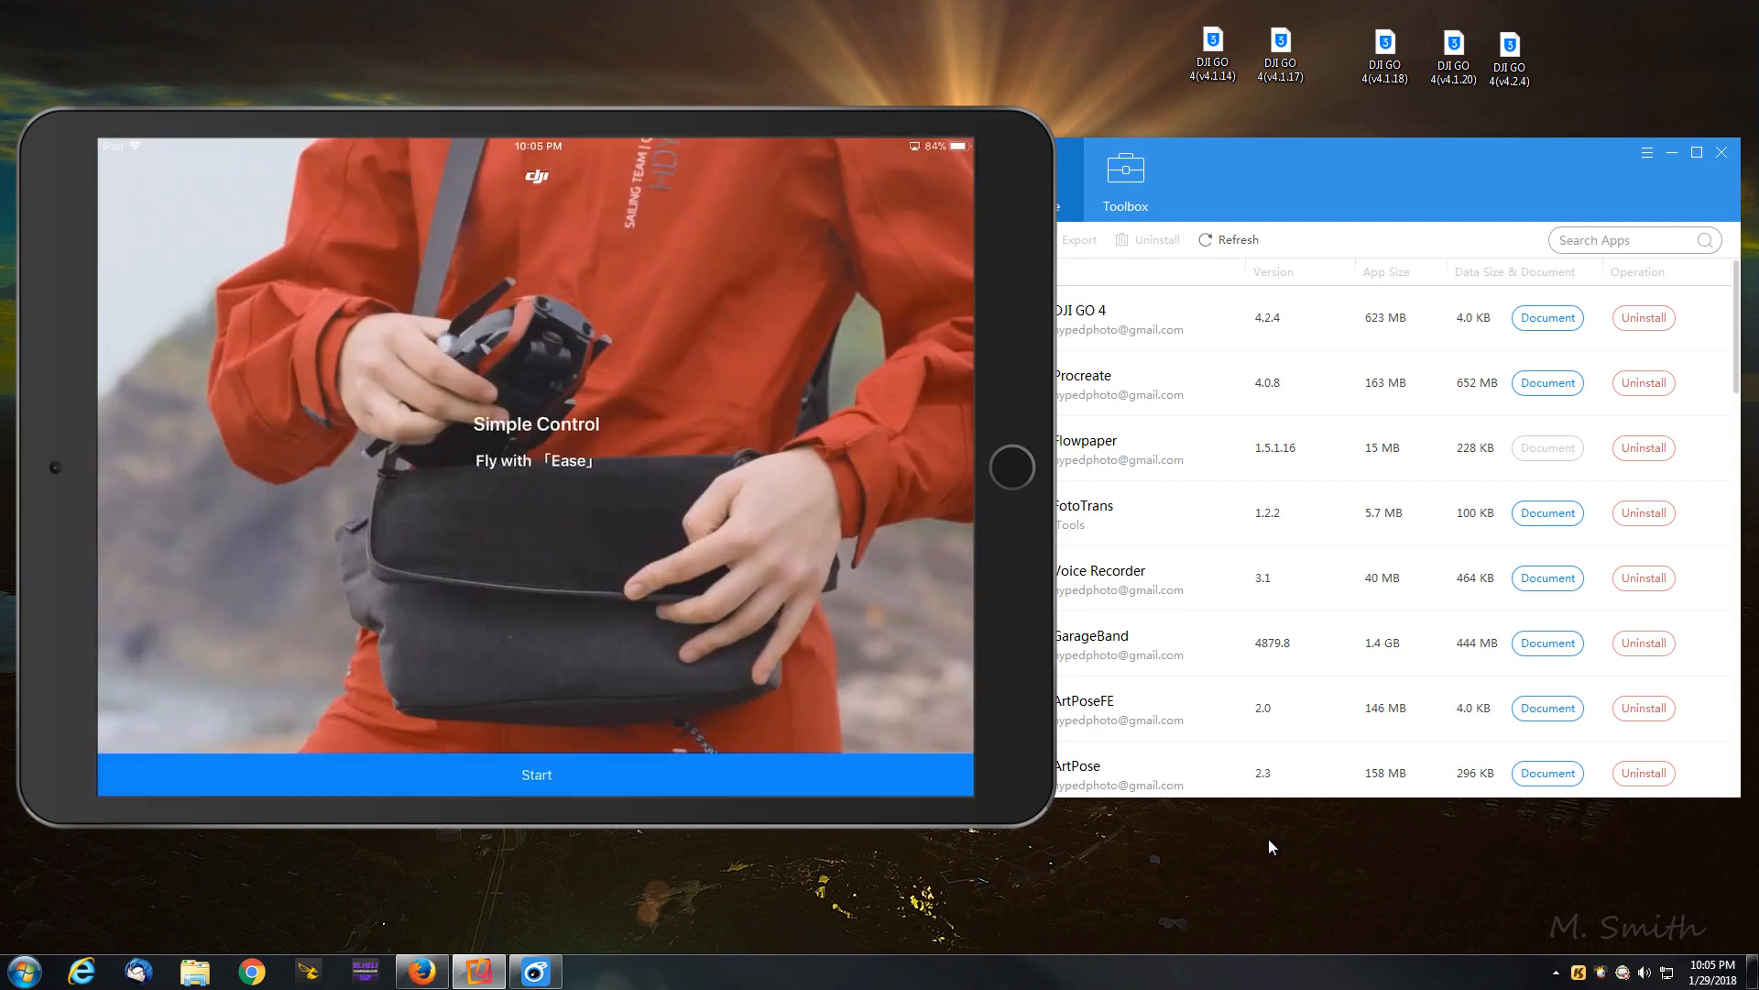
click(537, 774)
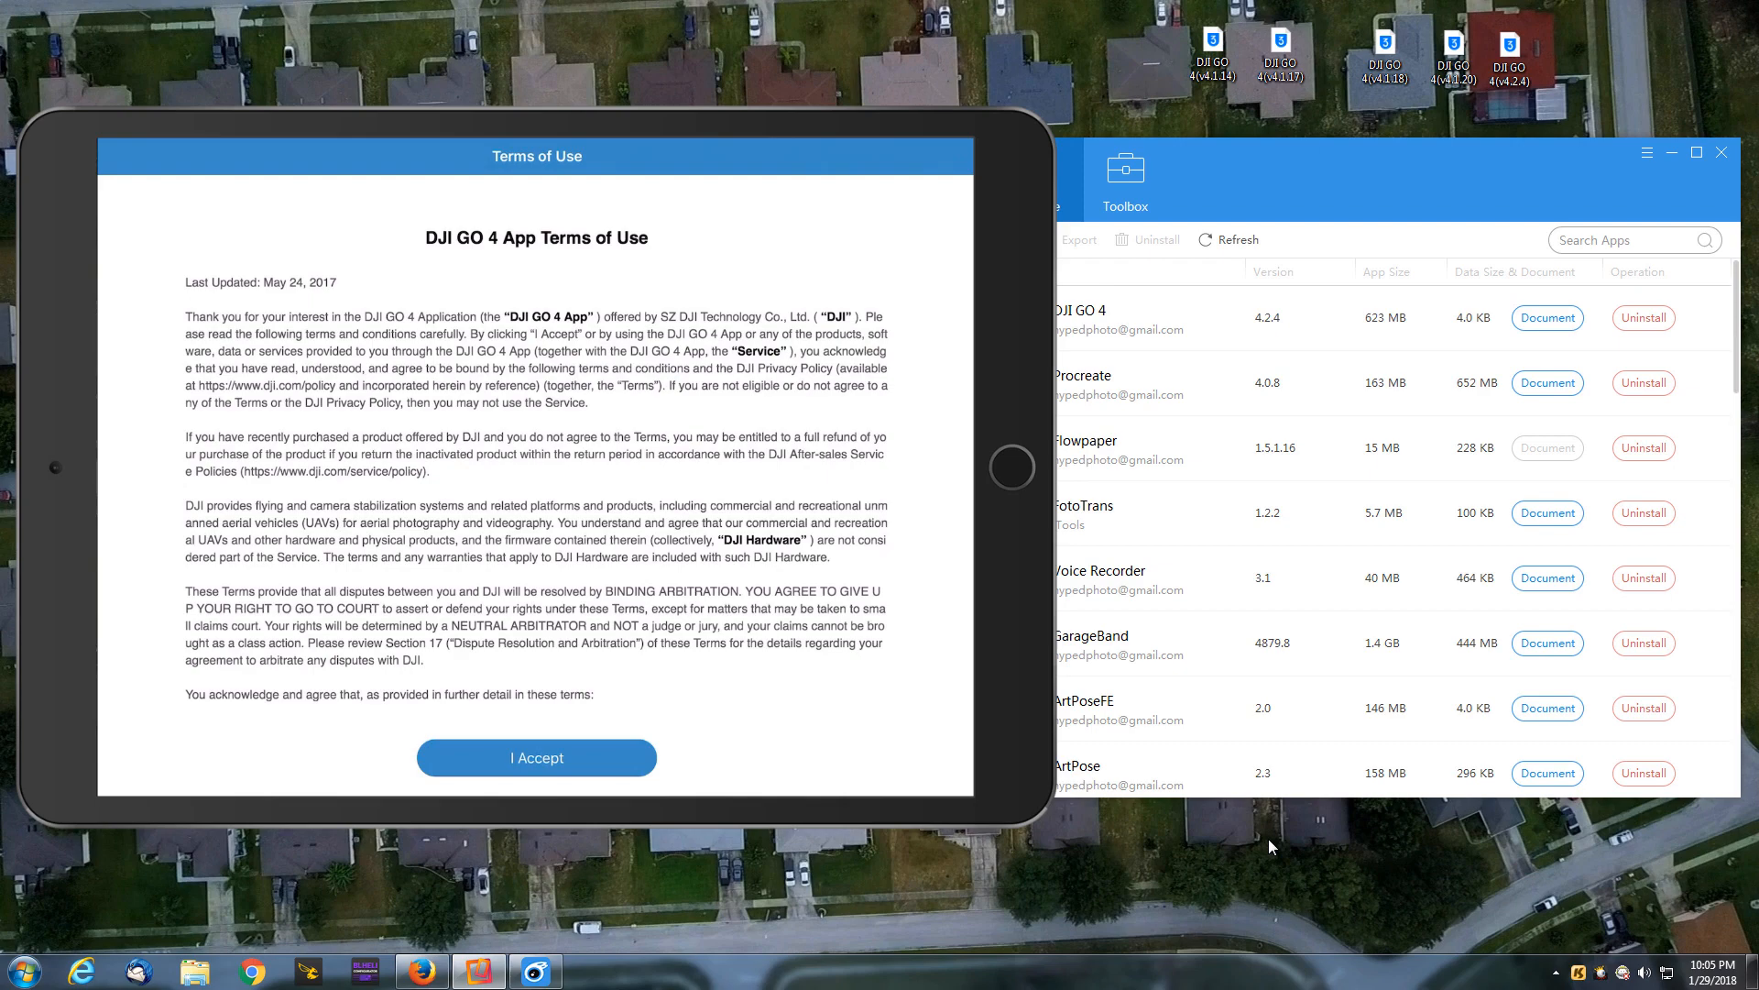
click(537, 757)
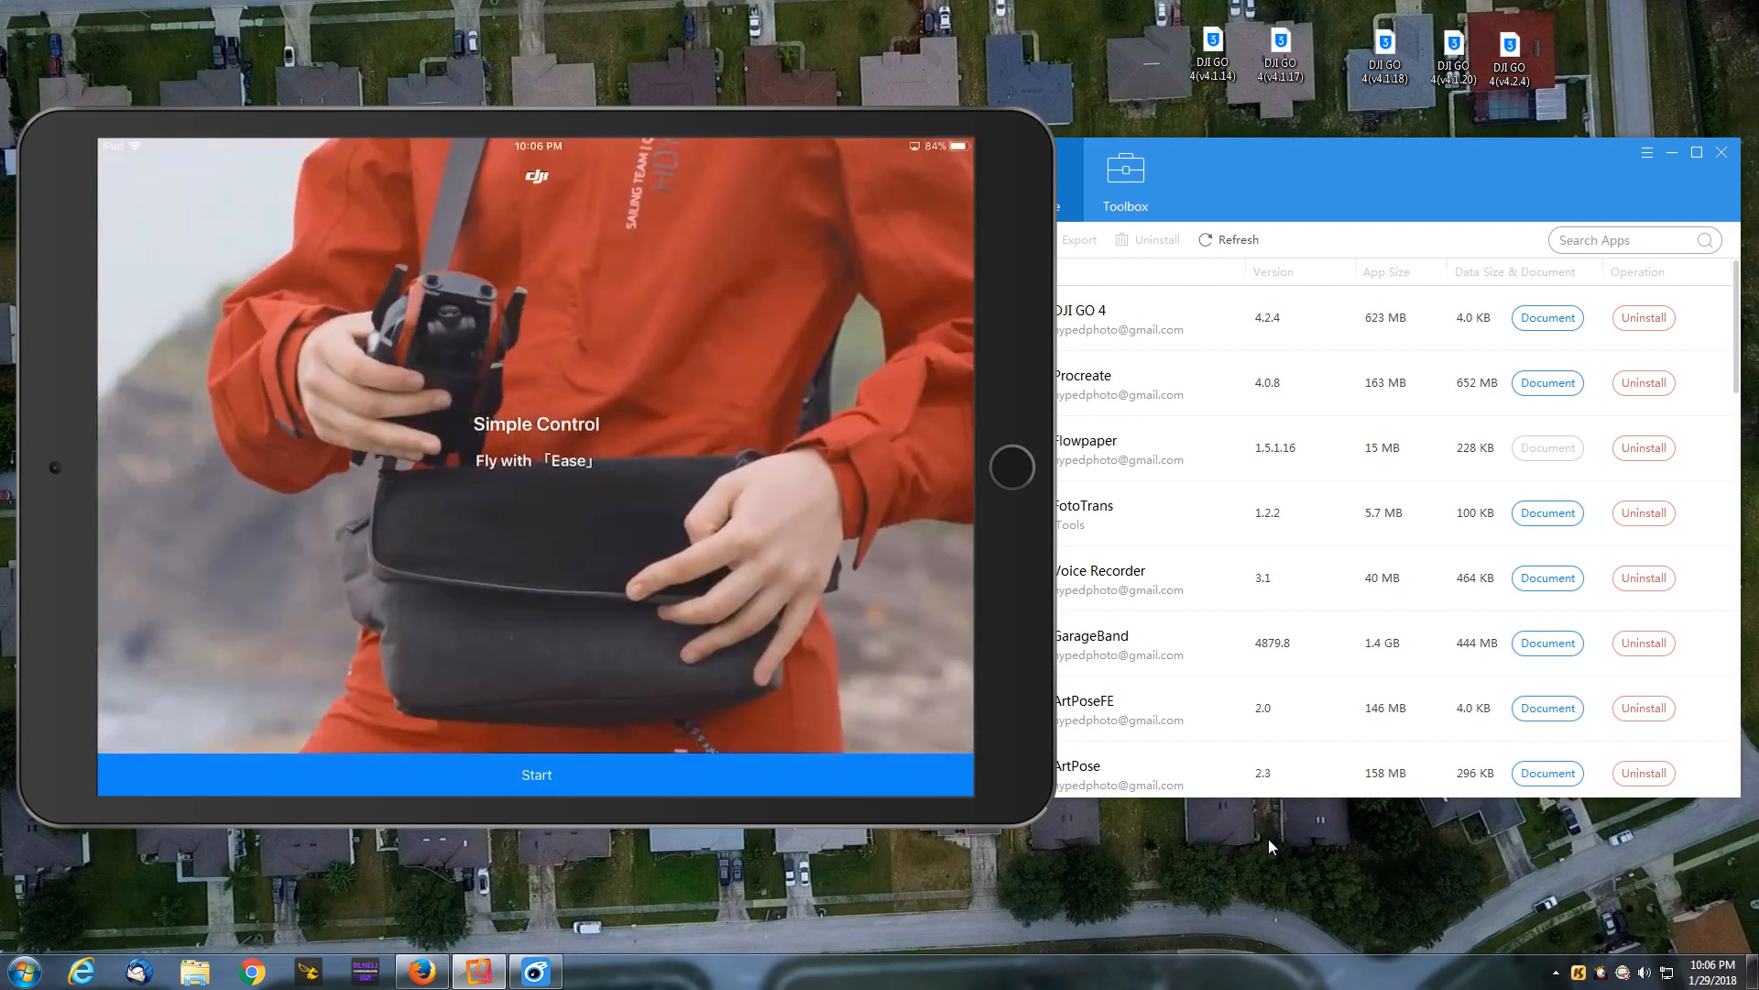
click(535, 773)
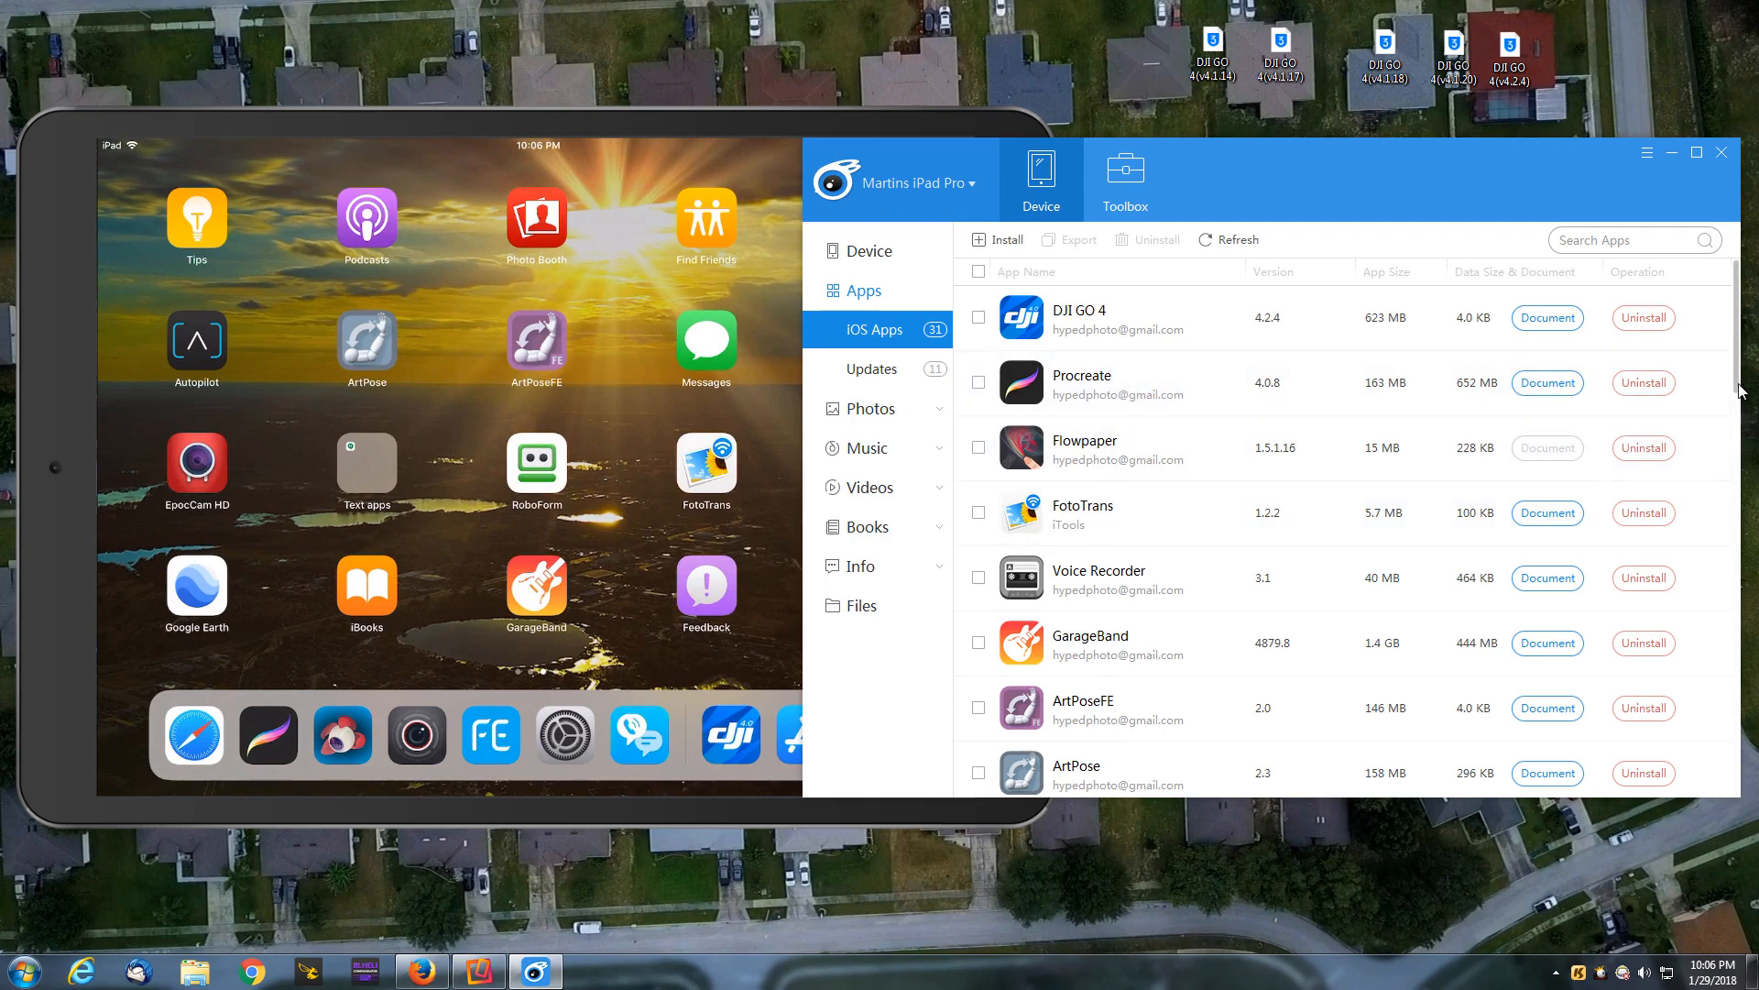
Step: Tick Starlink in the iOS Apps list and start exporting it to a folder
scroll(down, 3)
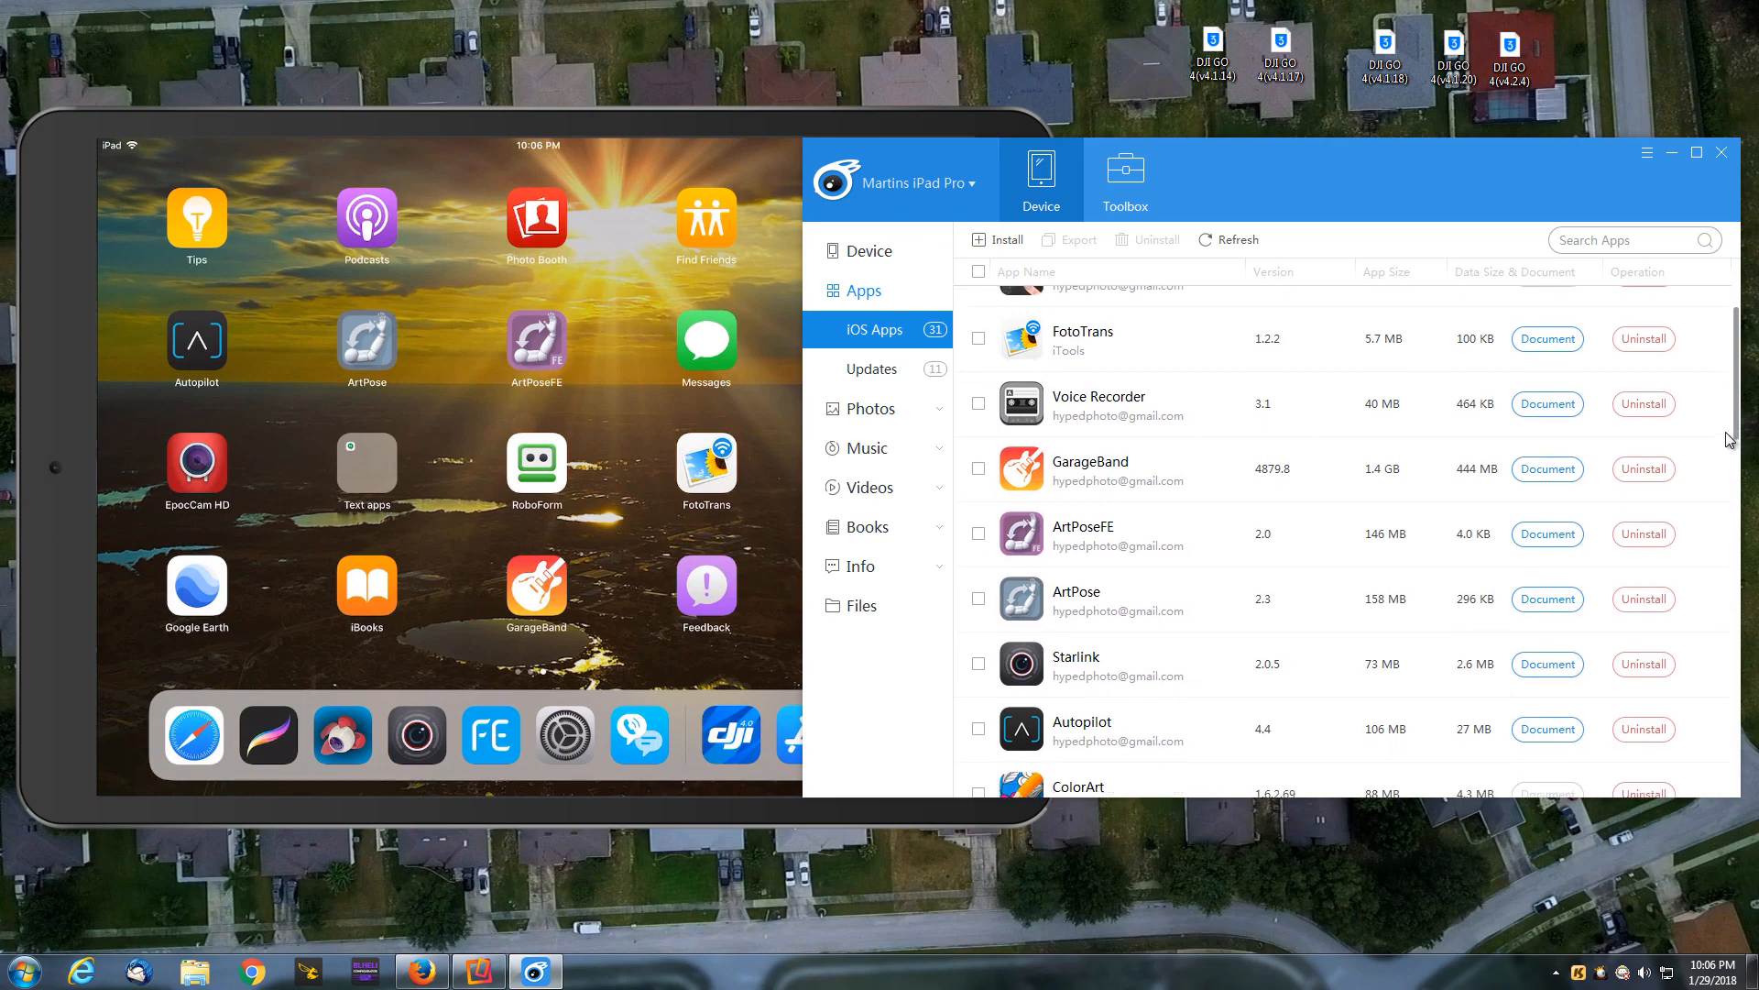
scroll(down, 3)
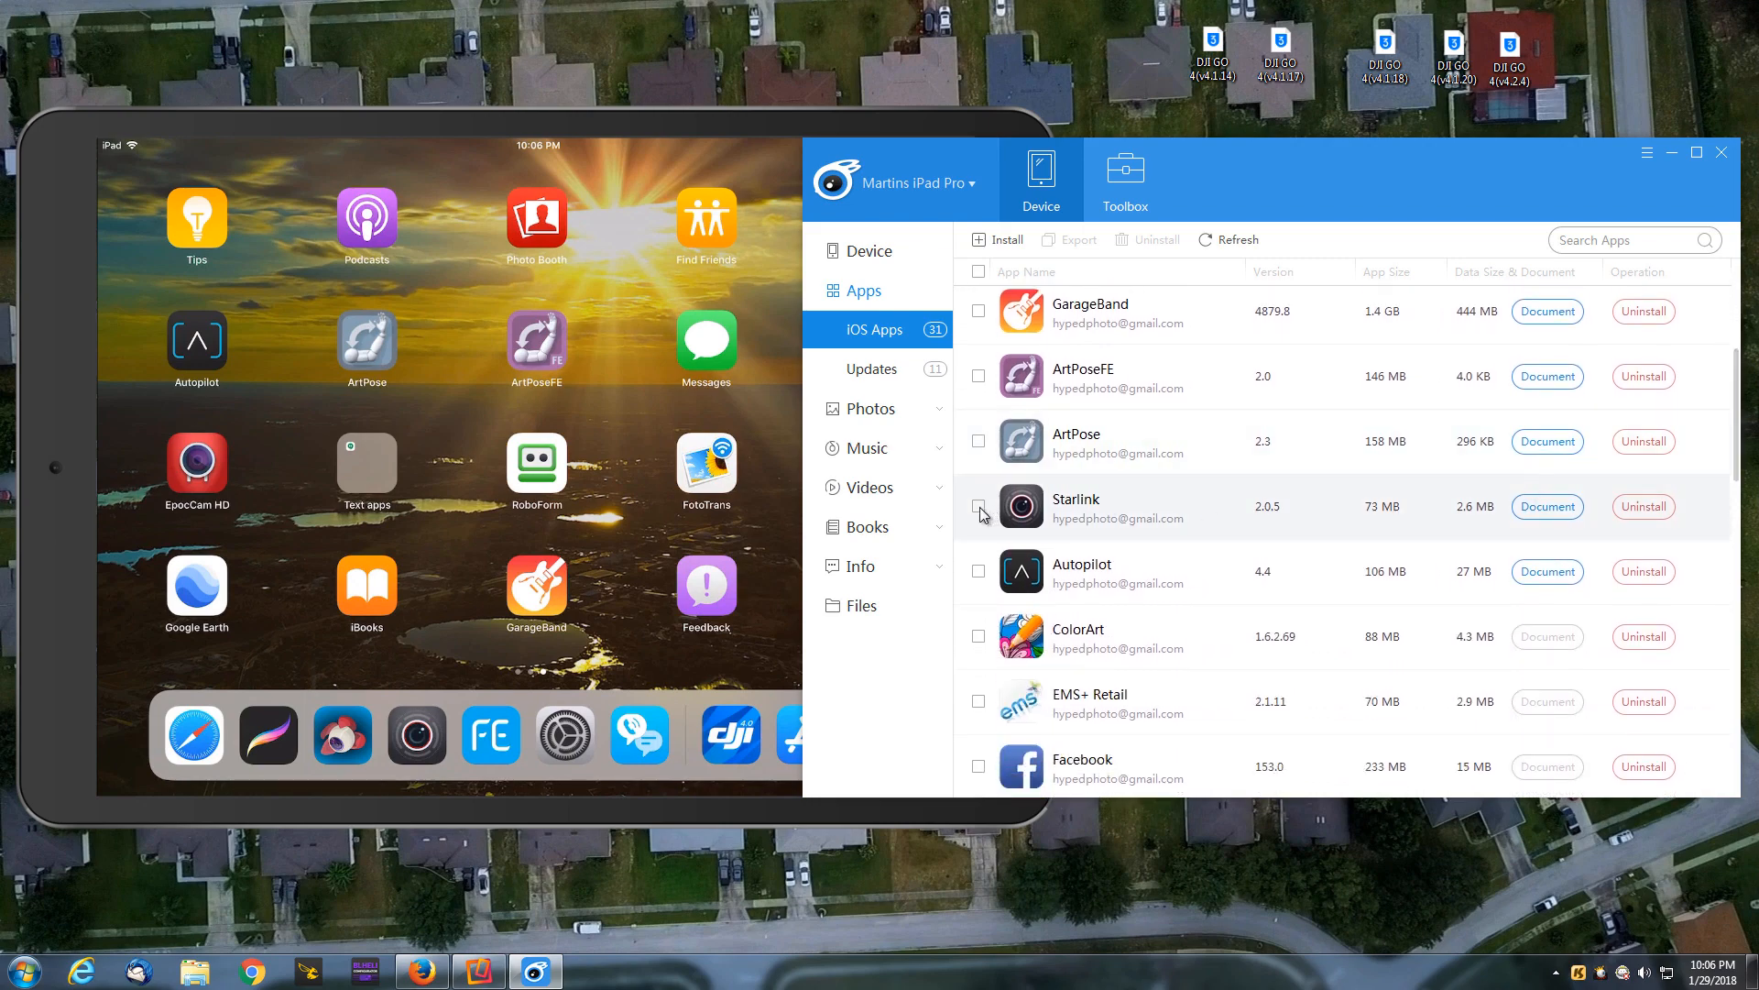
click(979, 506)
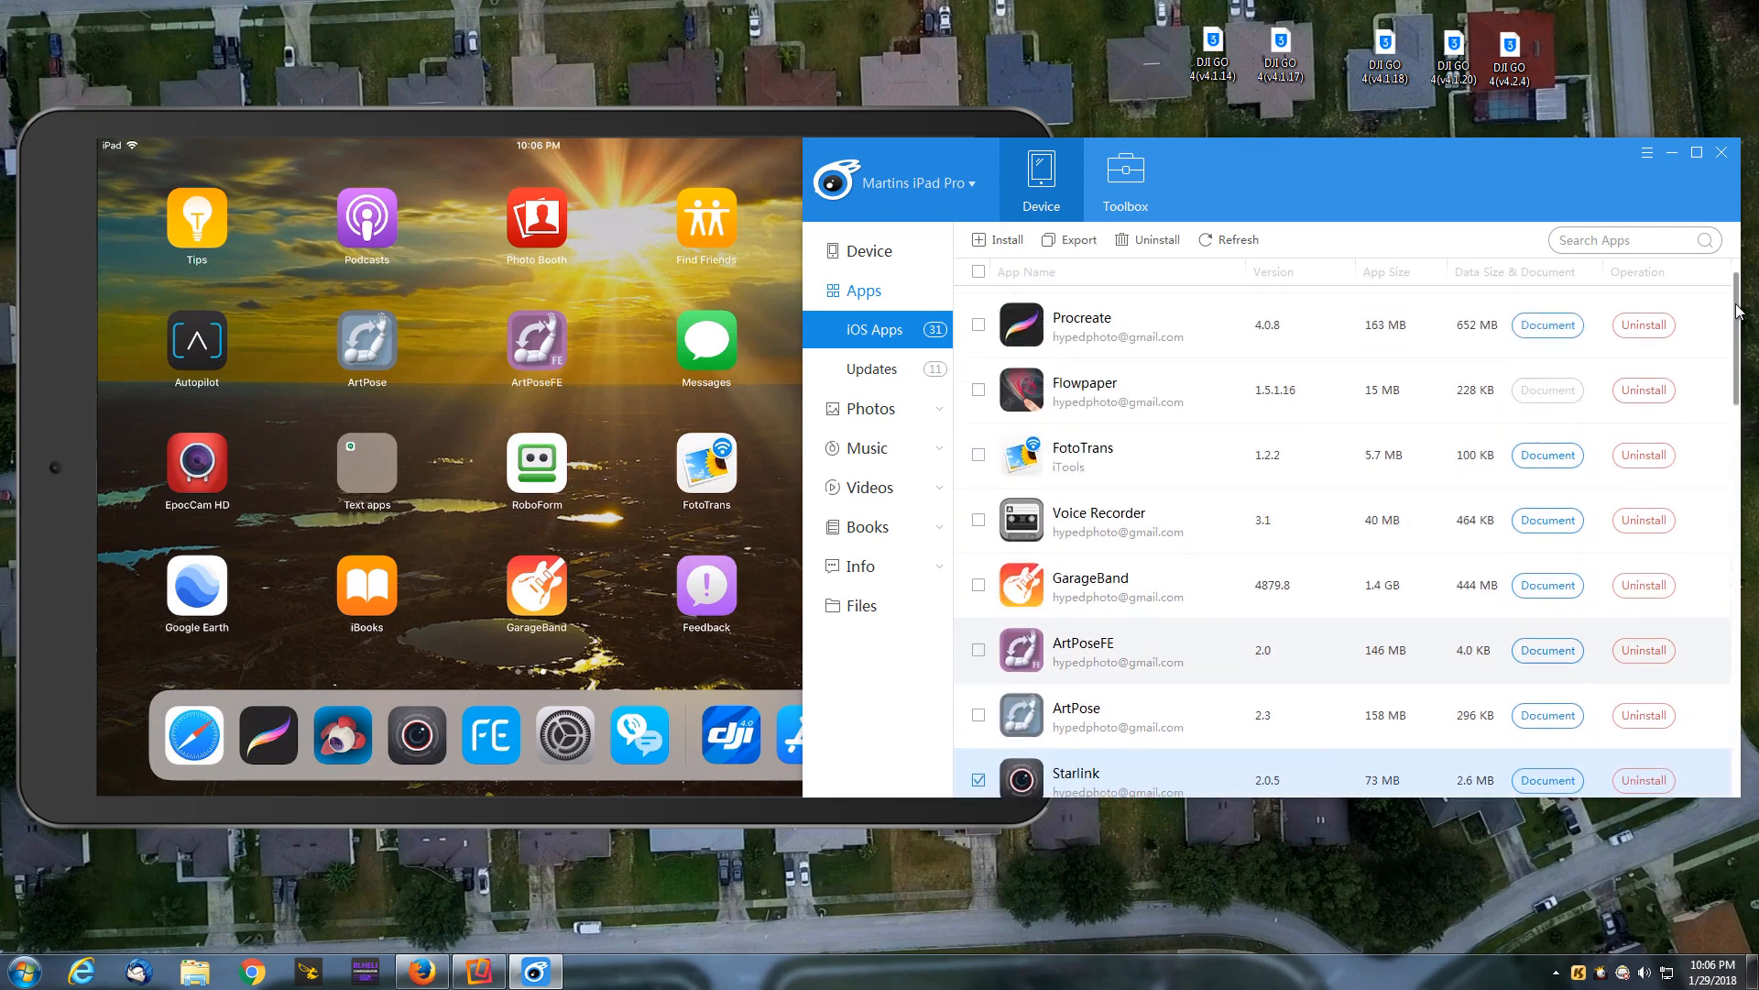
scroll(down, 3)
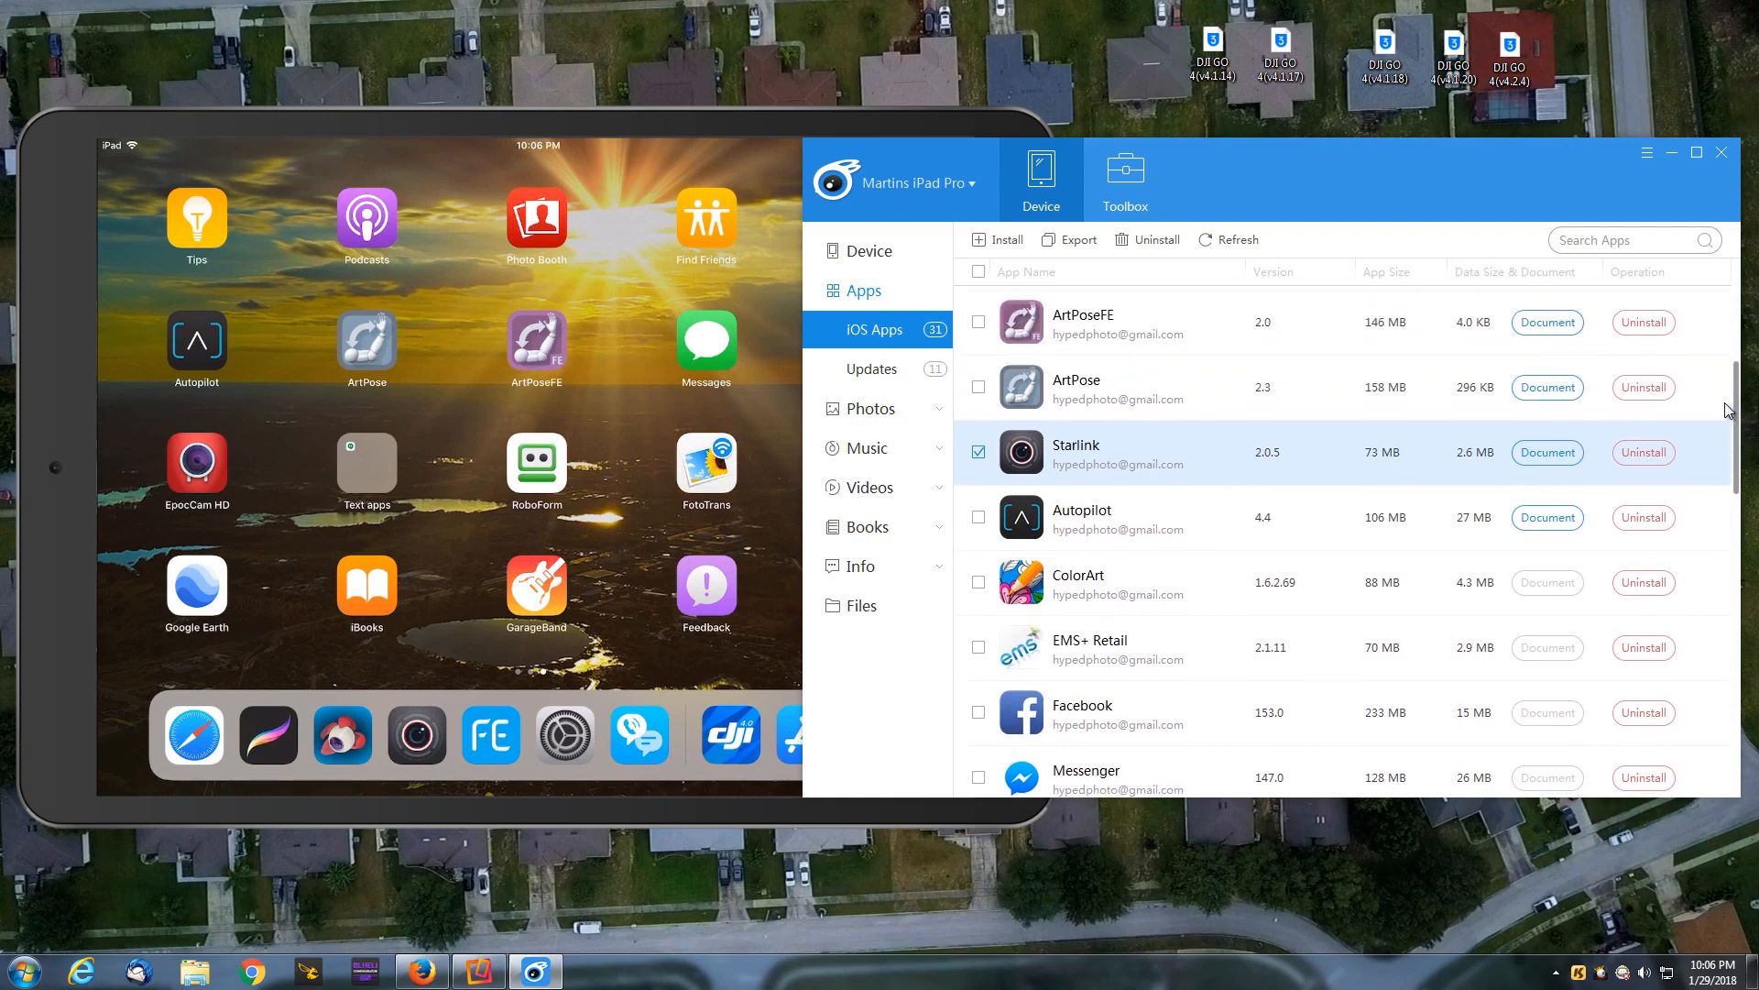
scroll(down, 3)
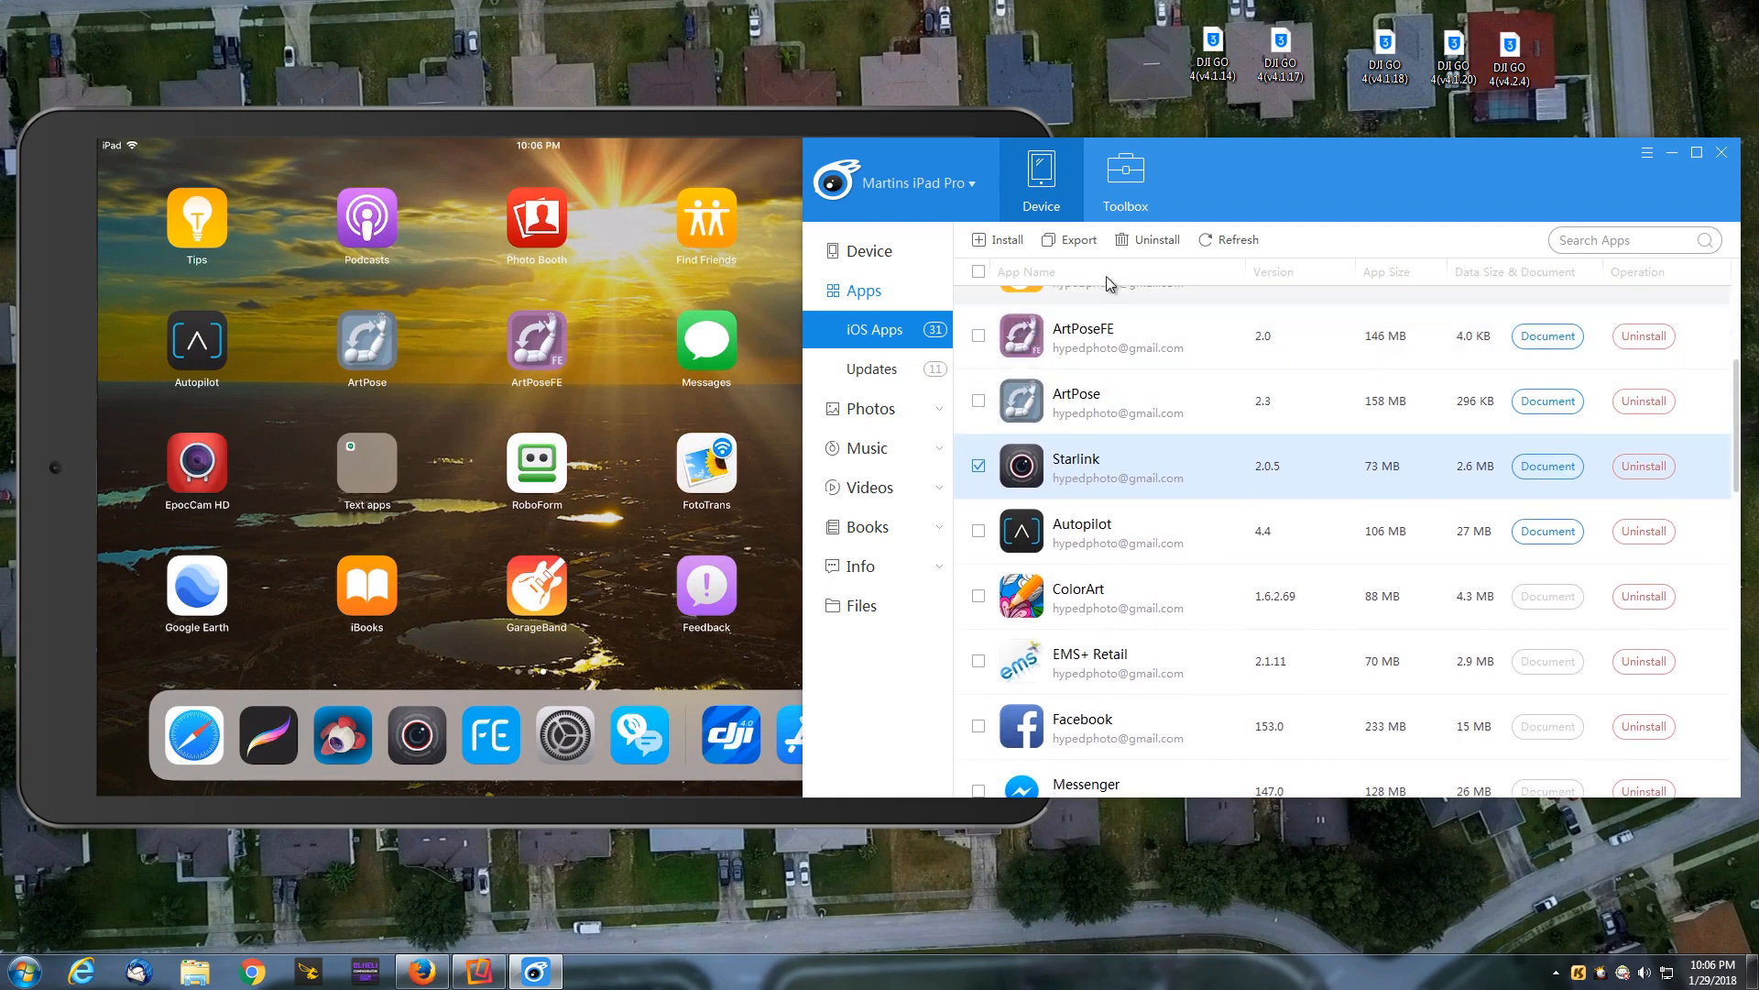
click(1066, 238)
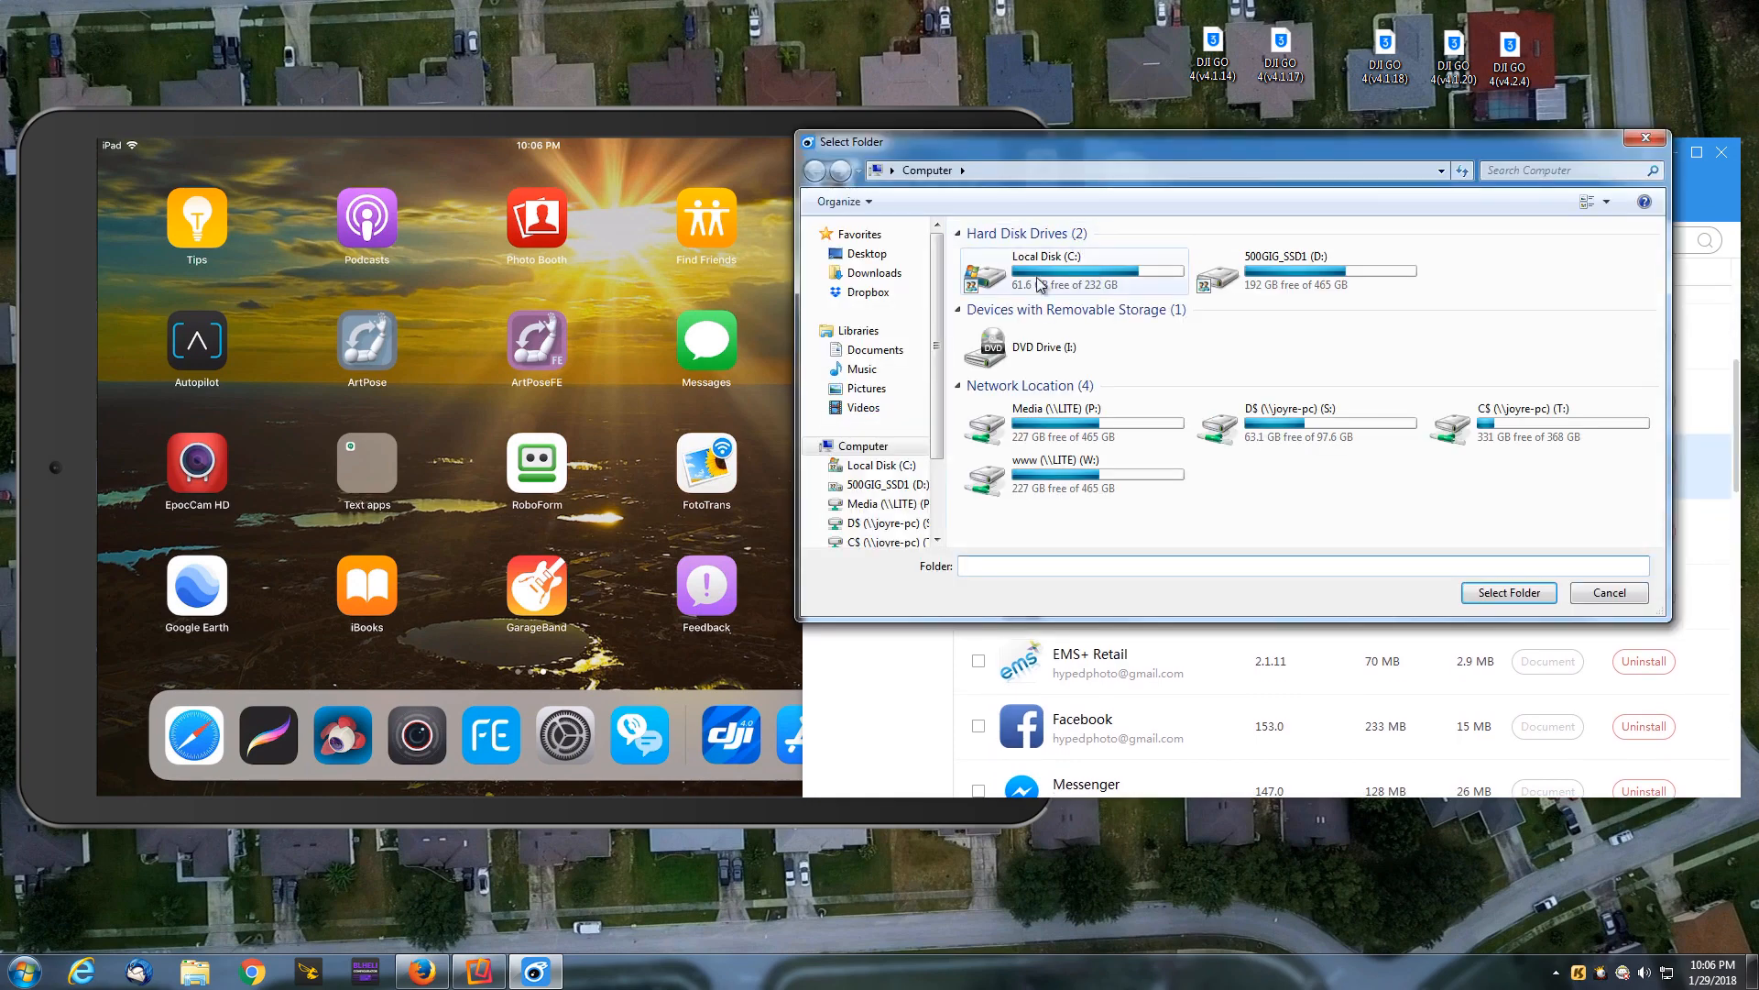
Step: Choose Desktop as the destination so Starlink exports as an IPA file there
click(865, 252)
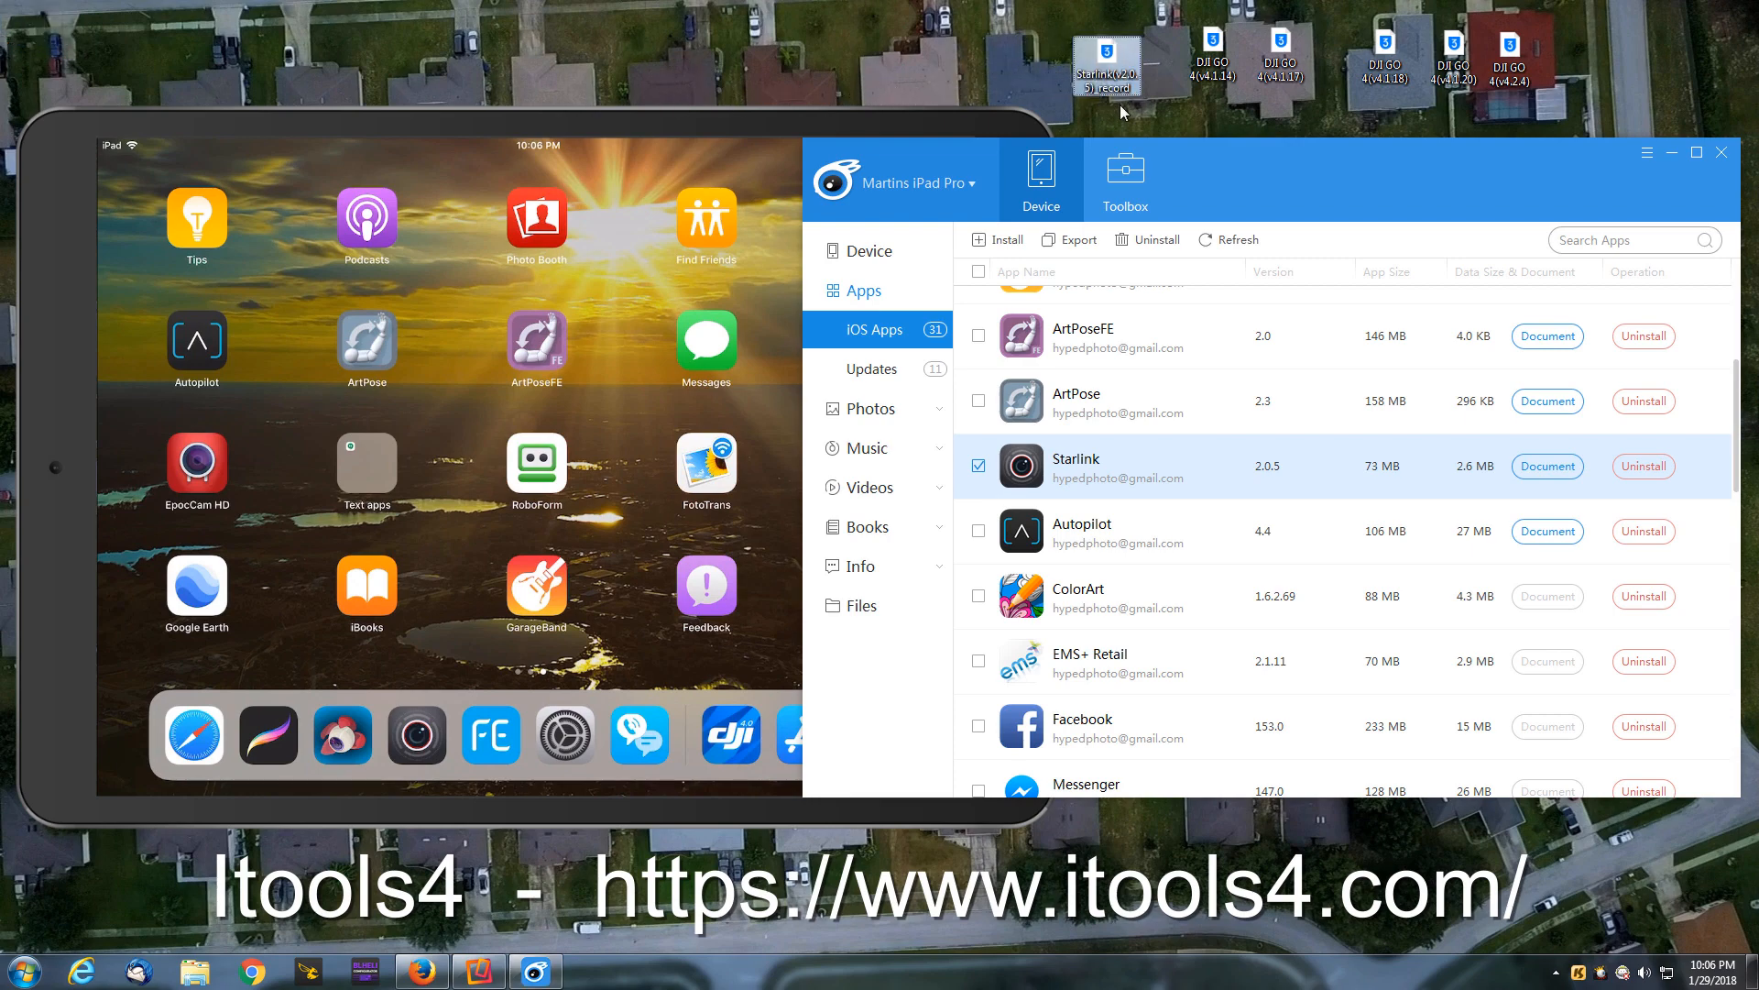
mouse_move(1105, 65)
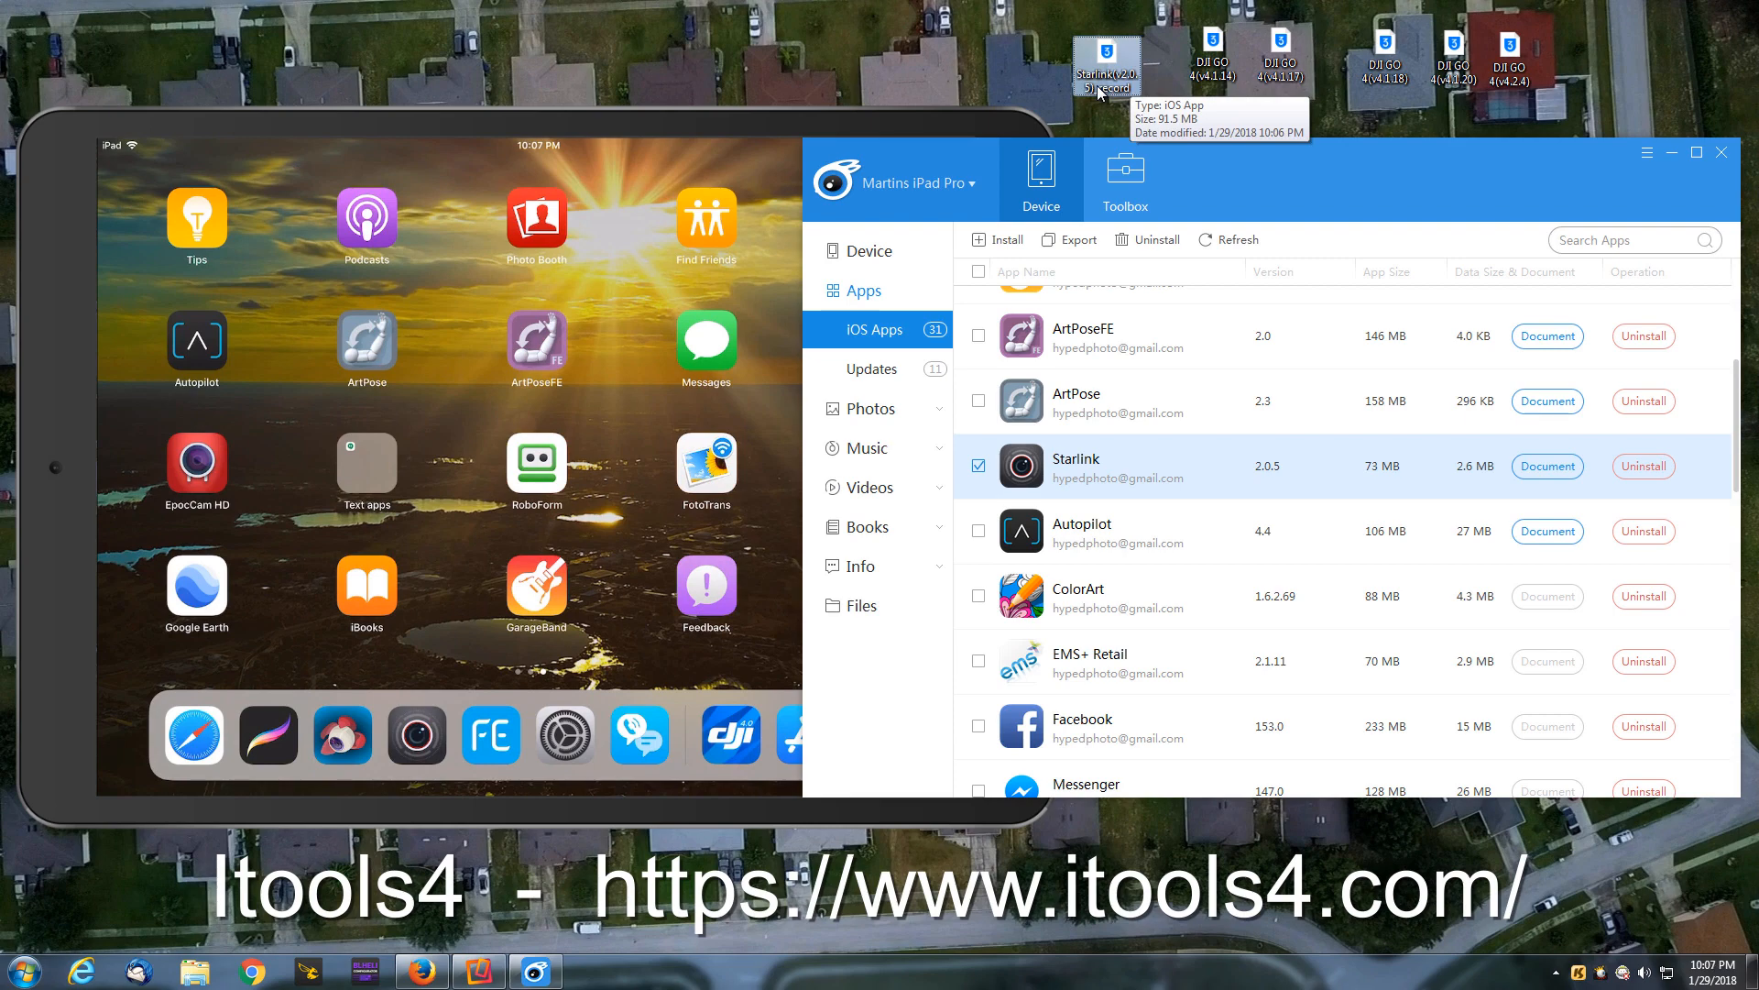
mouse_move(1096, 94)
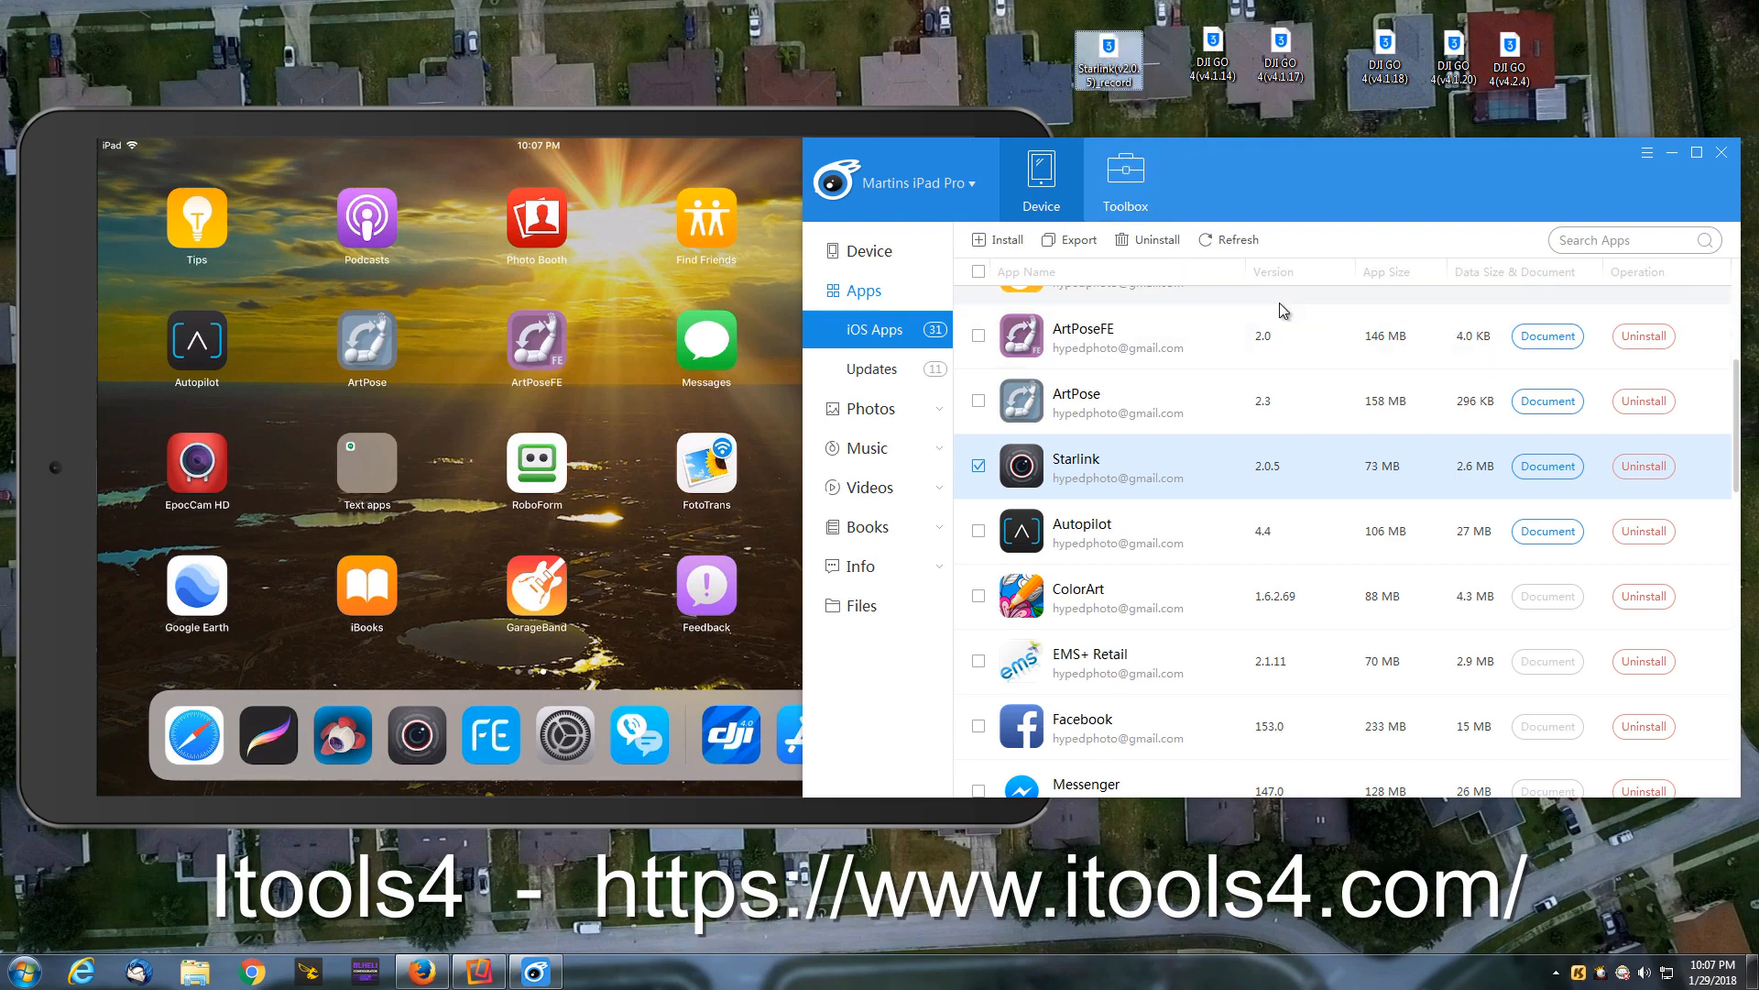
mouse_move(1226, 457)
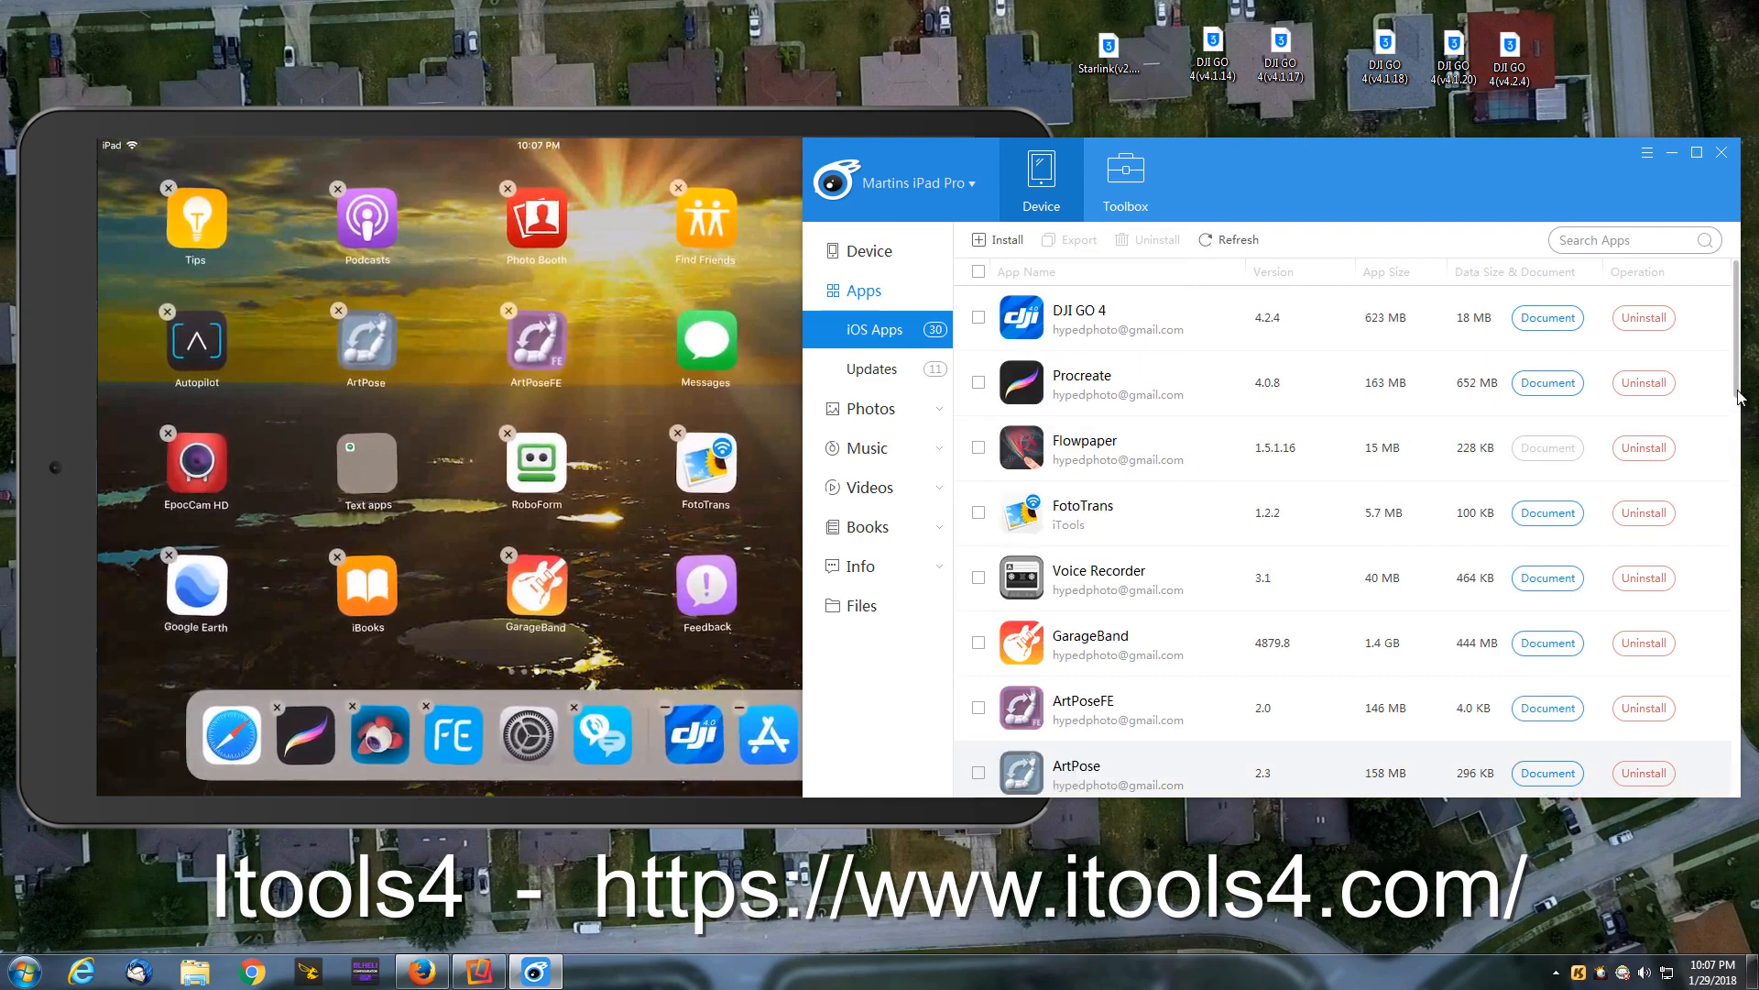
Step: Pick the desktop Starlink(v2.0.5)_record IPA as the file to install on the iPad
scroll(down, 3)
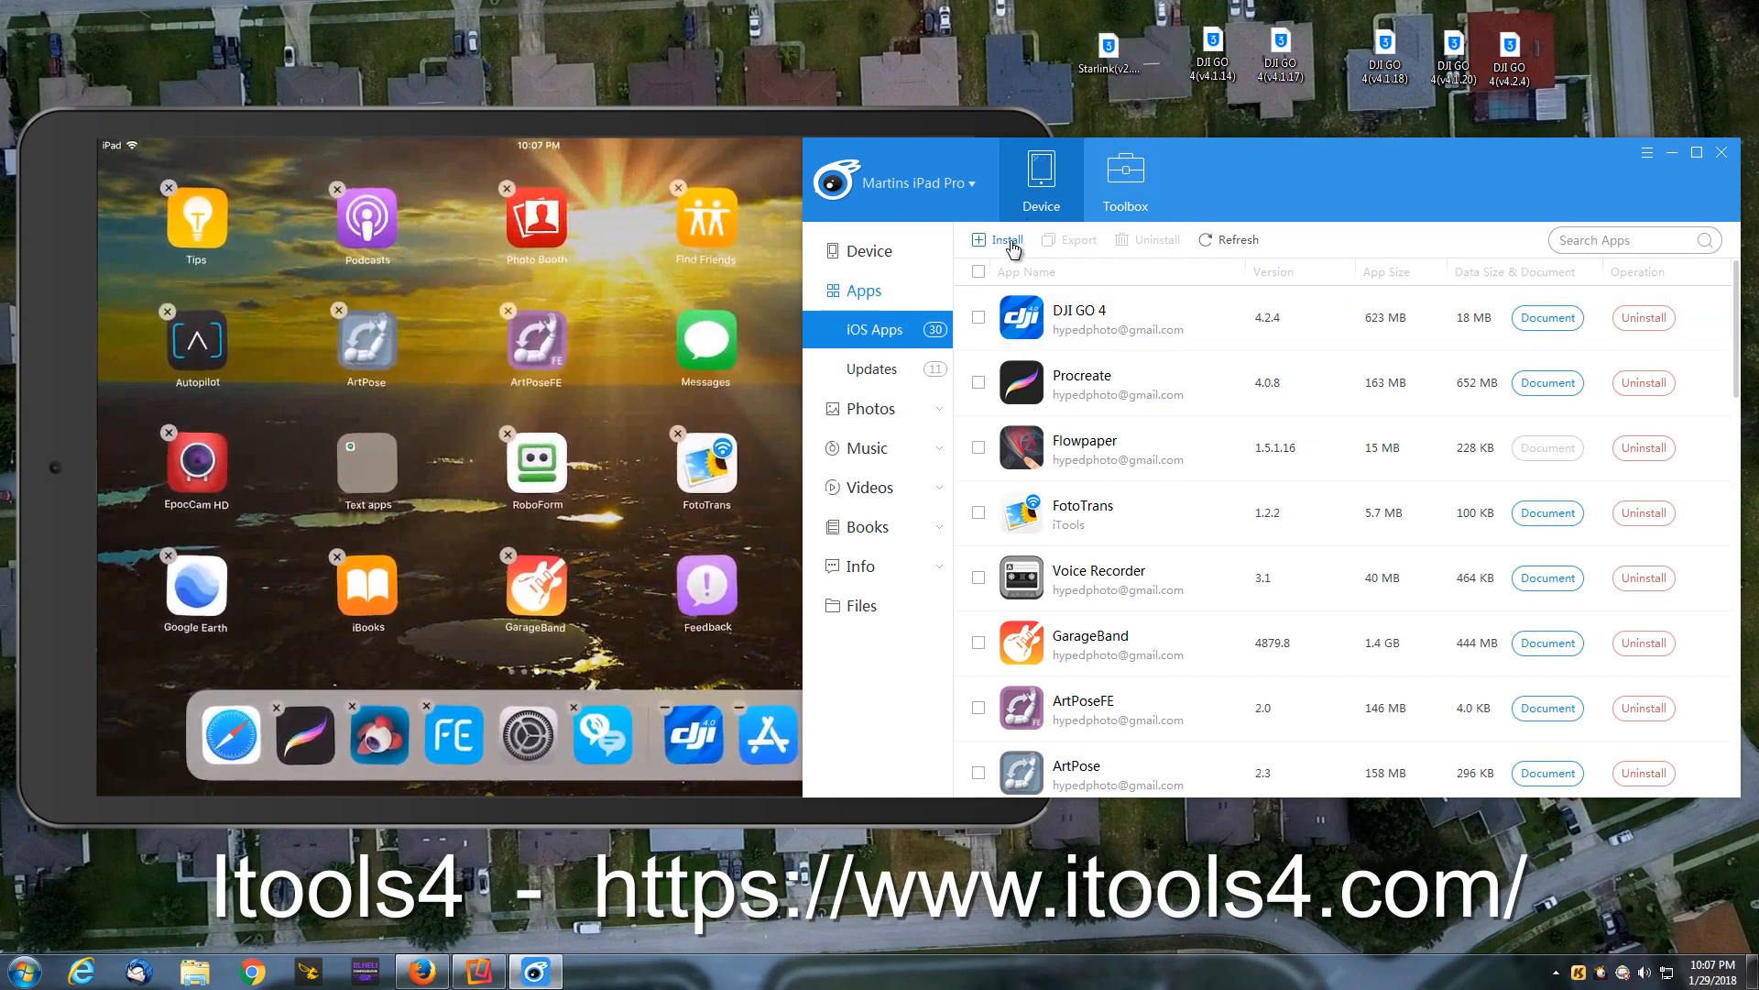
click(997, 238)
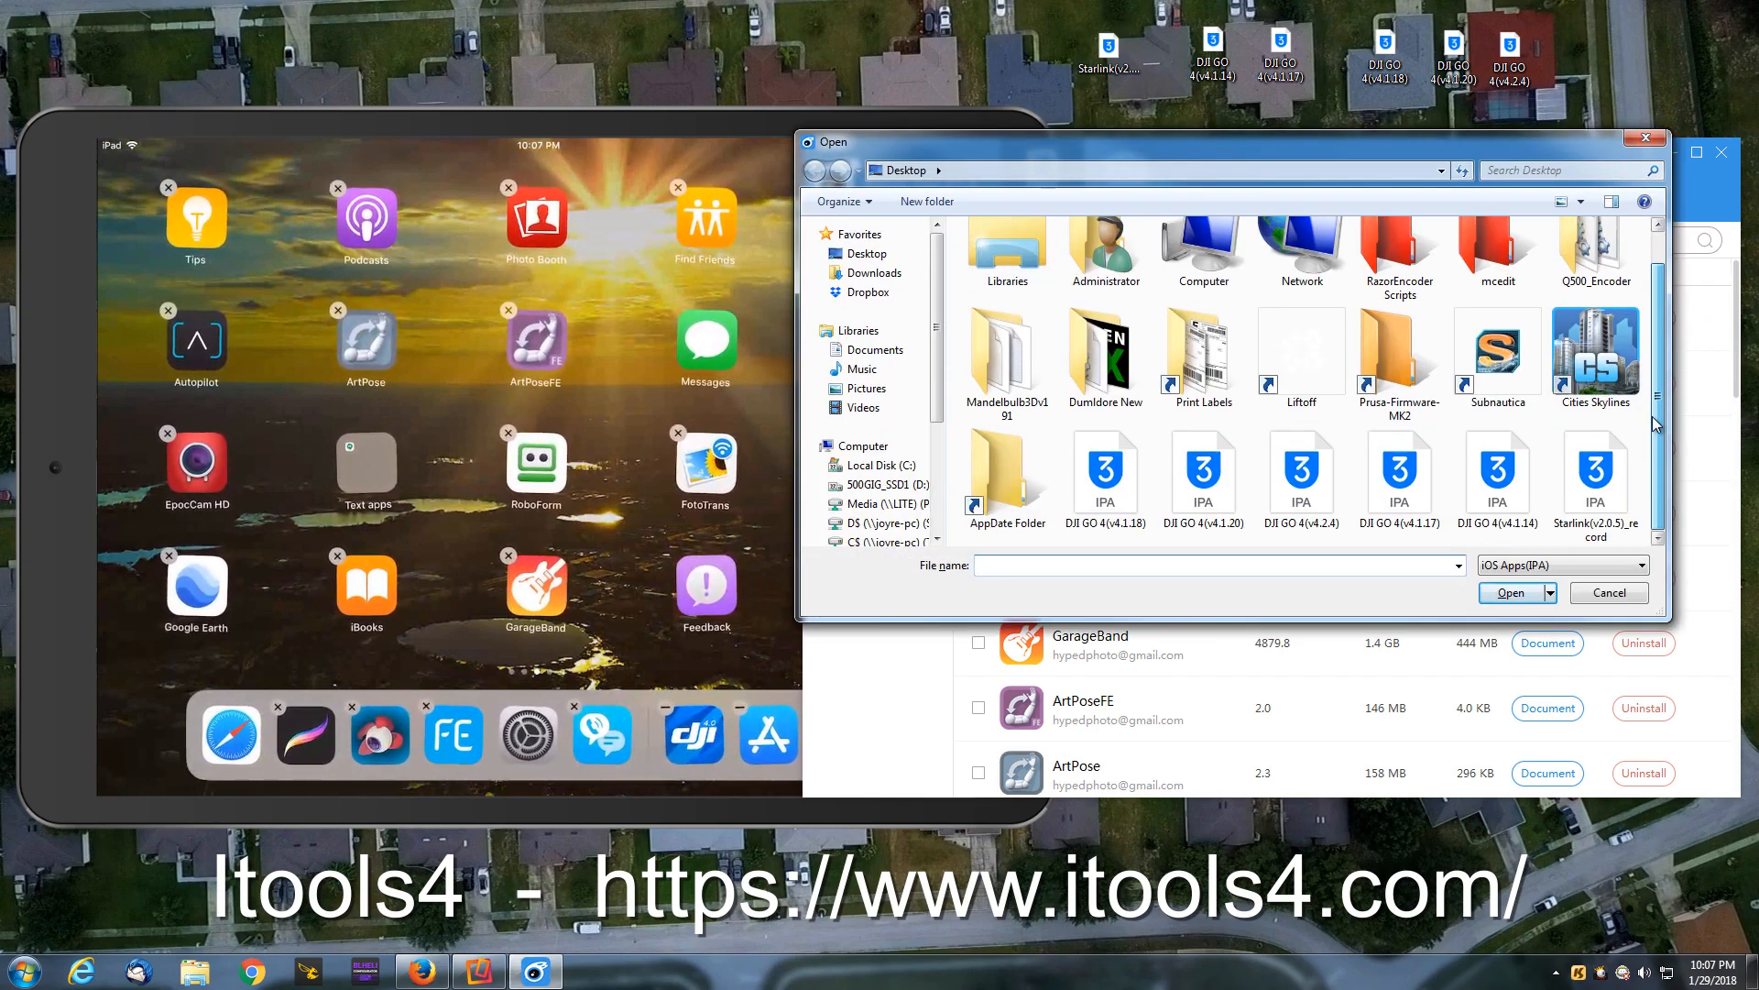
click(1592, 465)
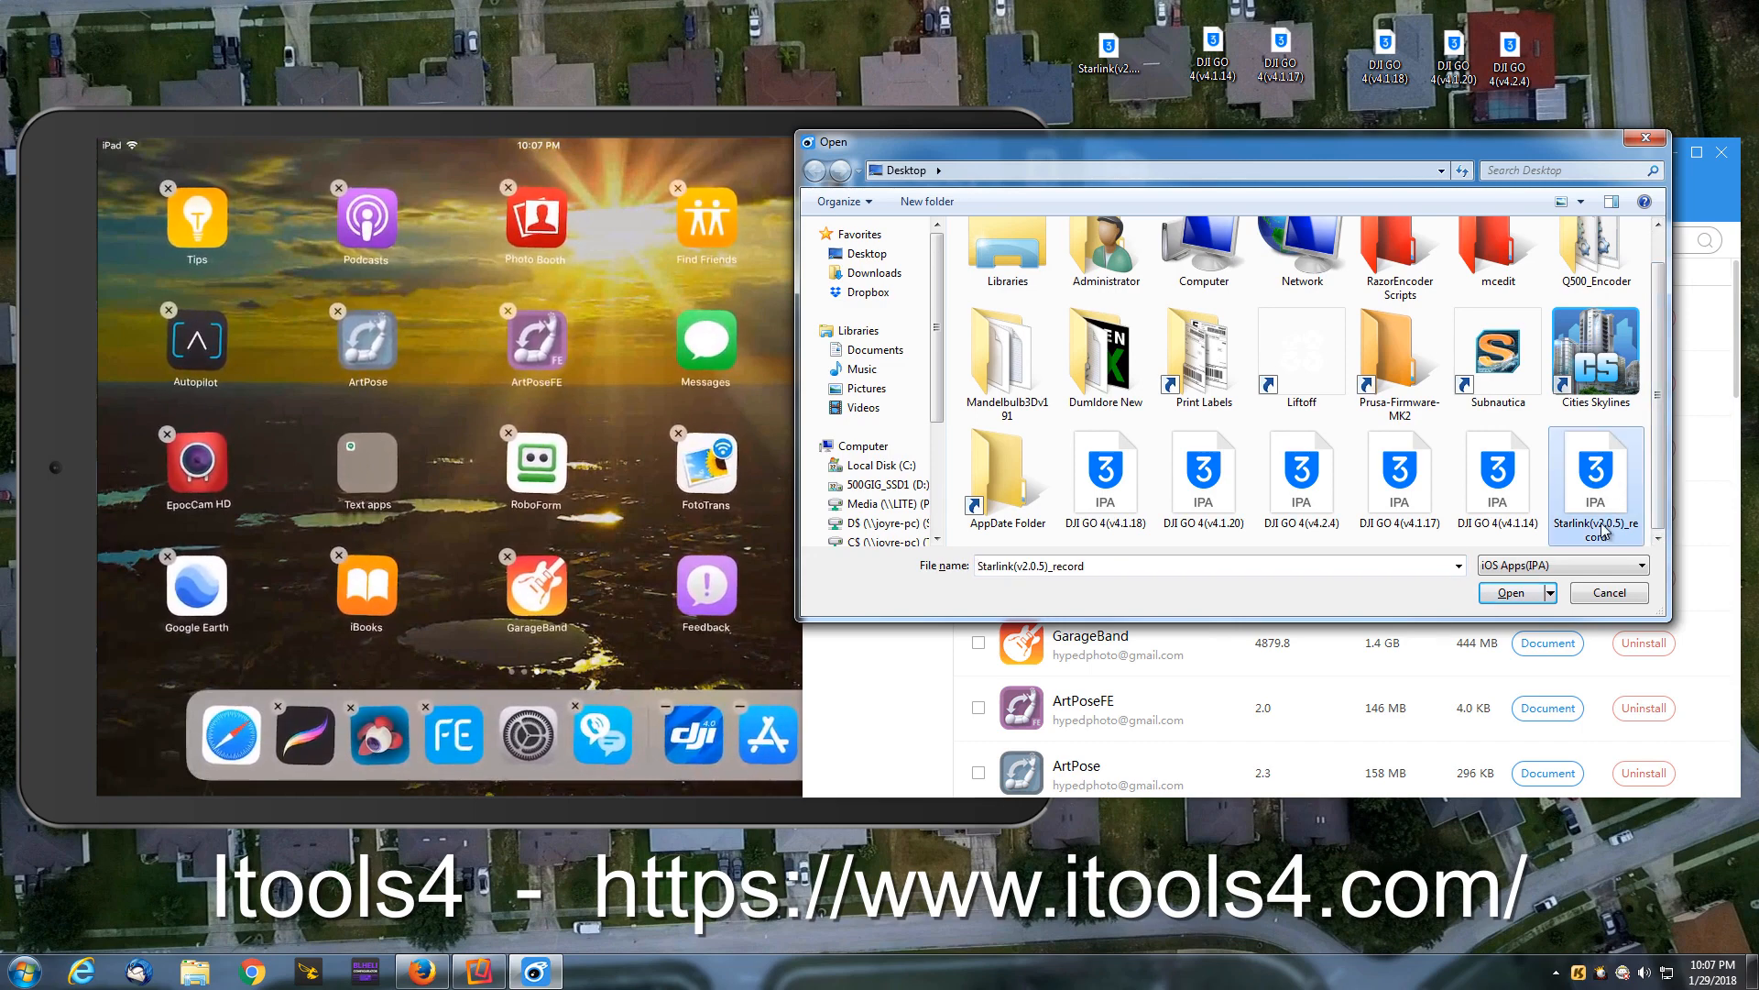